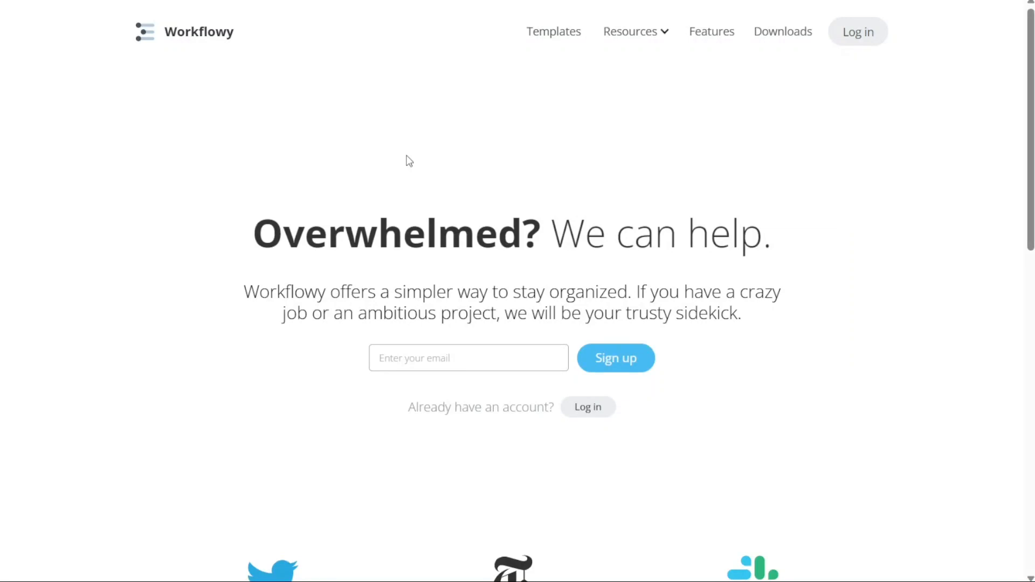
pyautogui.moveTo(275, 120)
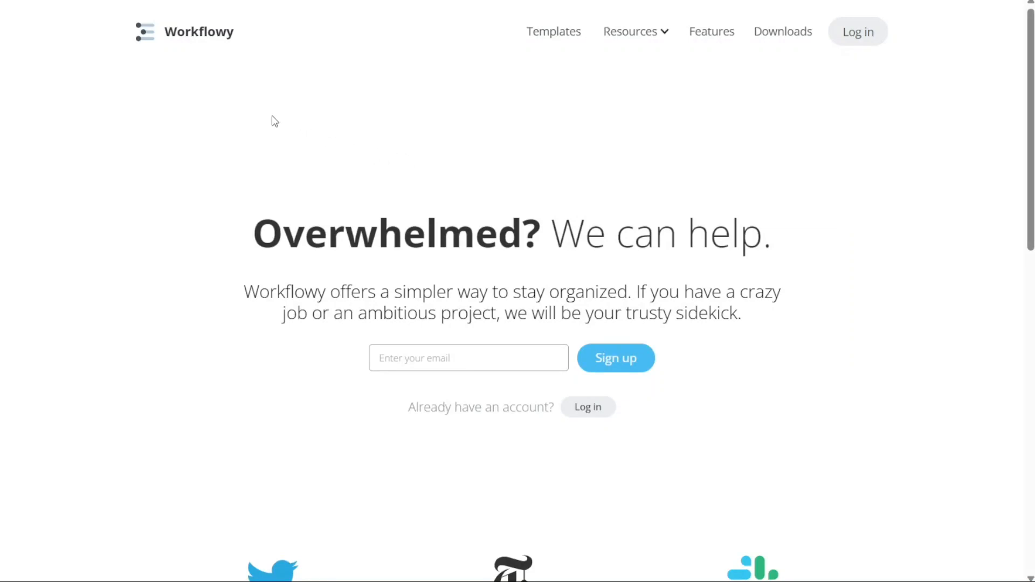
pyautogui.moveTo(200, 42)
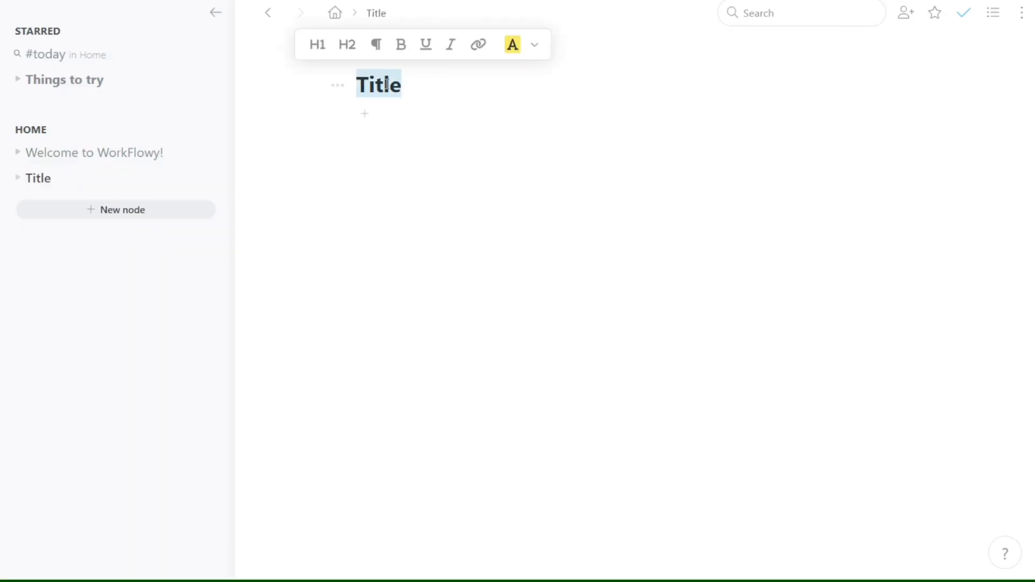
# Step: Highlight the Title heading in yellow and start a new bullet beneath it
pyautogui.click(512, 44)
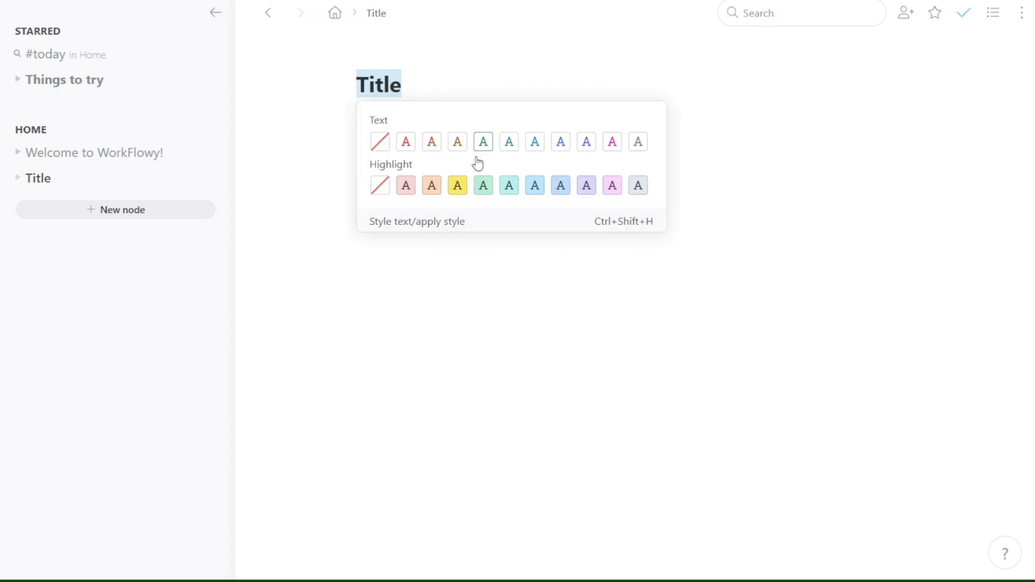
pyautogui.click(457, 185)
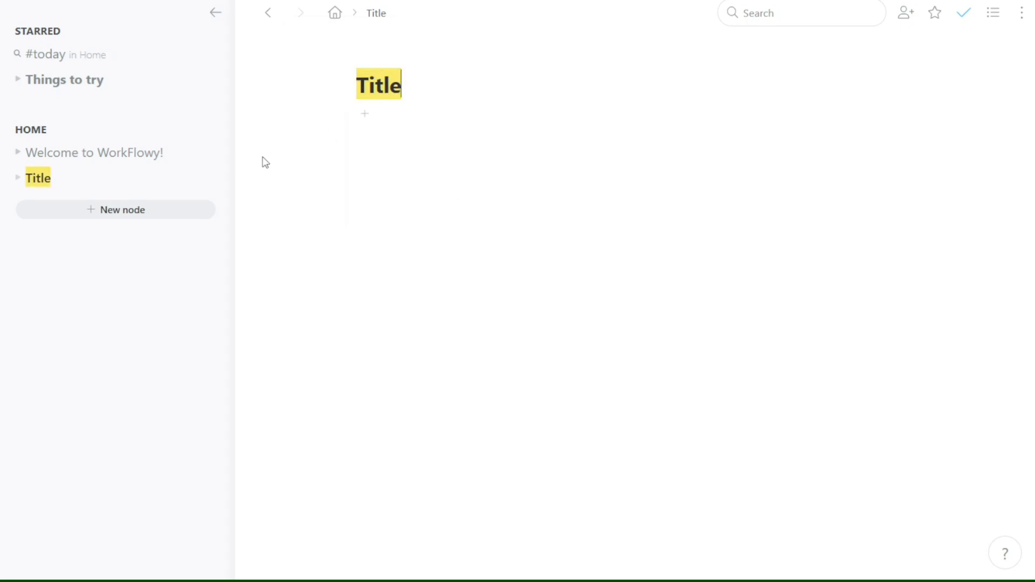
pyautogui.click(365, 113)
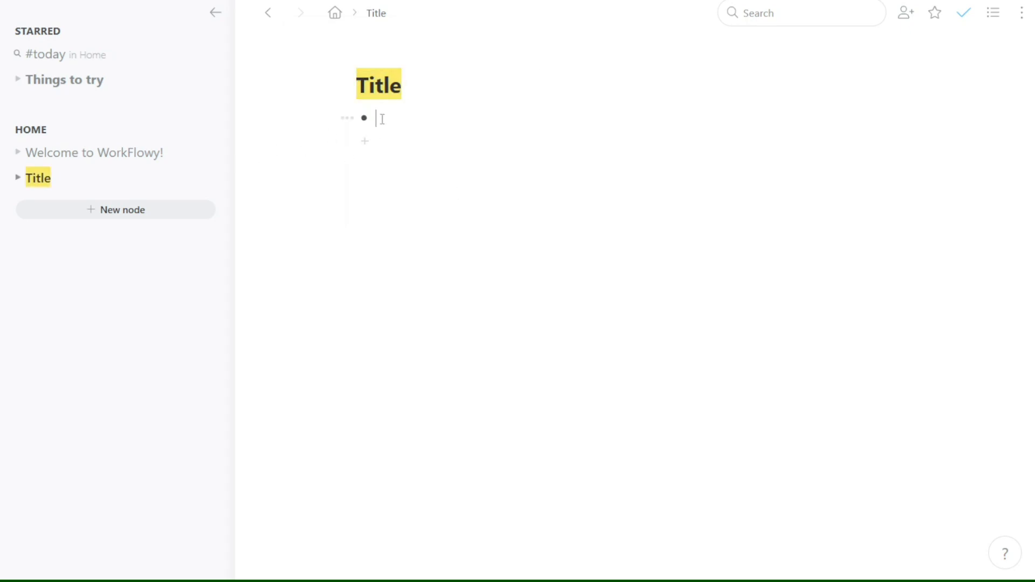
pyautogui.write('/')
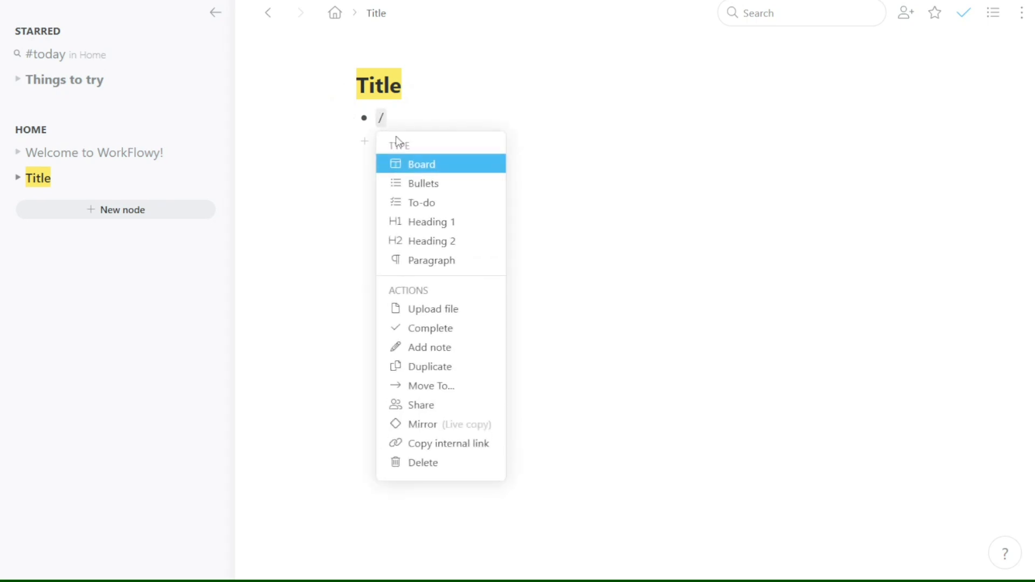
# Step: Turn the bullet into a to-do with a # tag, then pick a layout
pyautogui.click(421, 203)
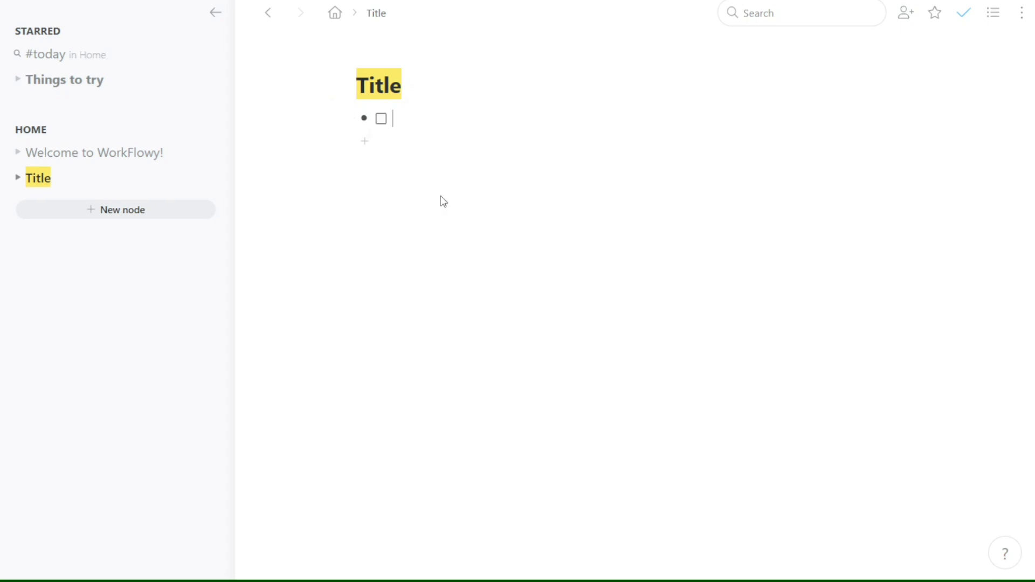
pyautogui.moveTo(404, 120)
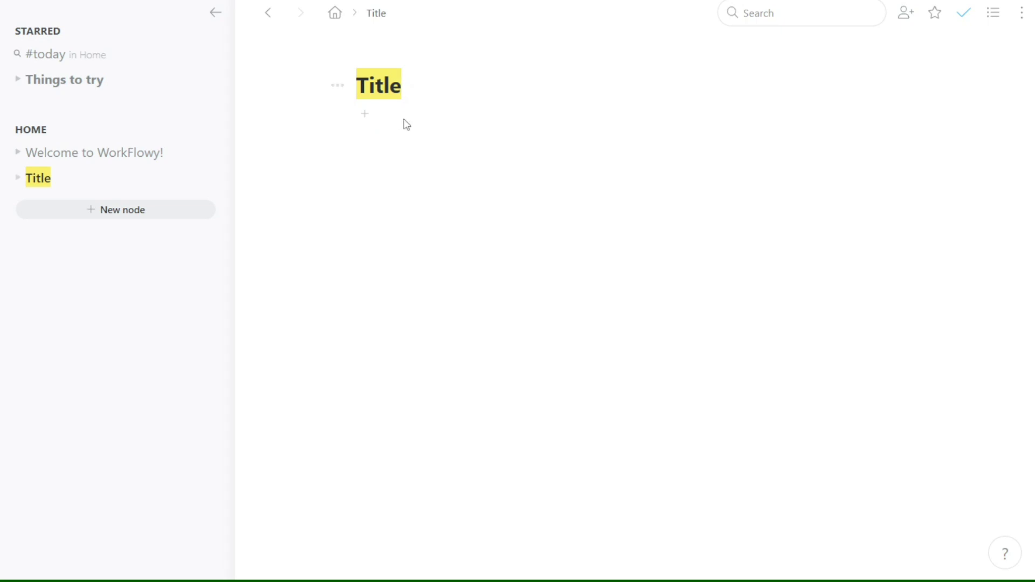
pyautogui.write('#')
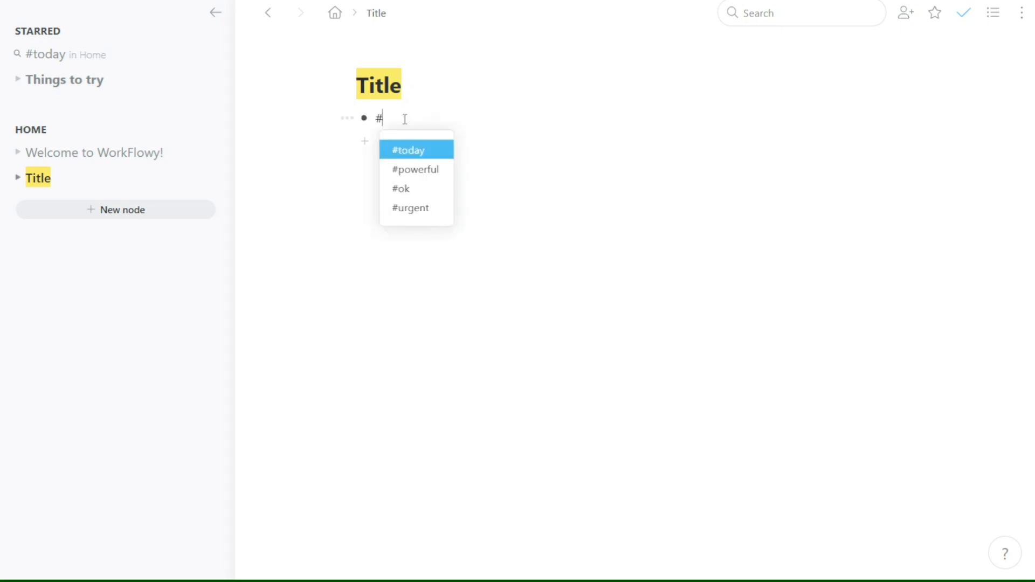
pyautogui.click(992, 13)
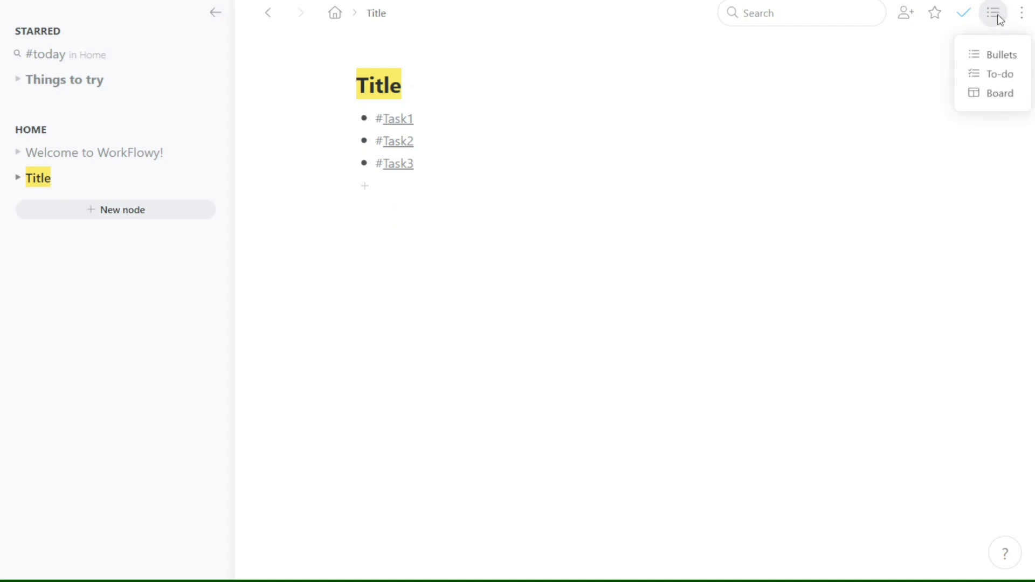
pyautogui.click(1000, 94)
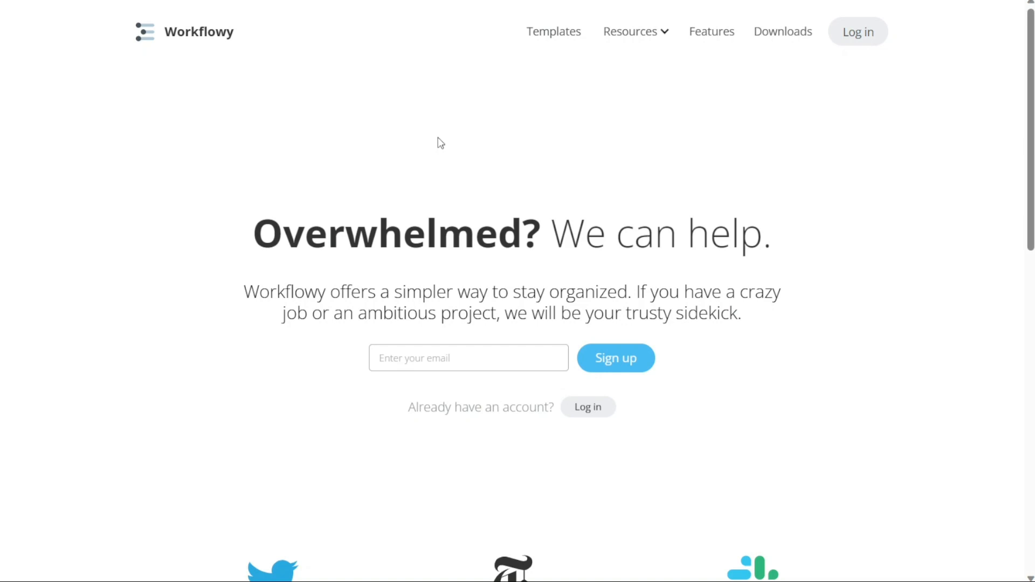
pyautogui.moveTo(473, 156)
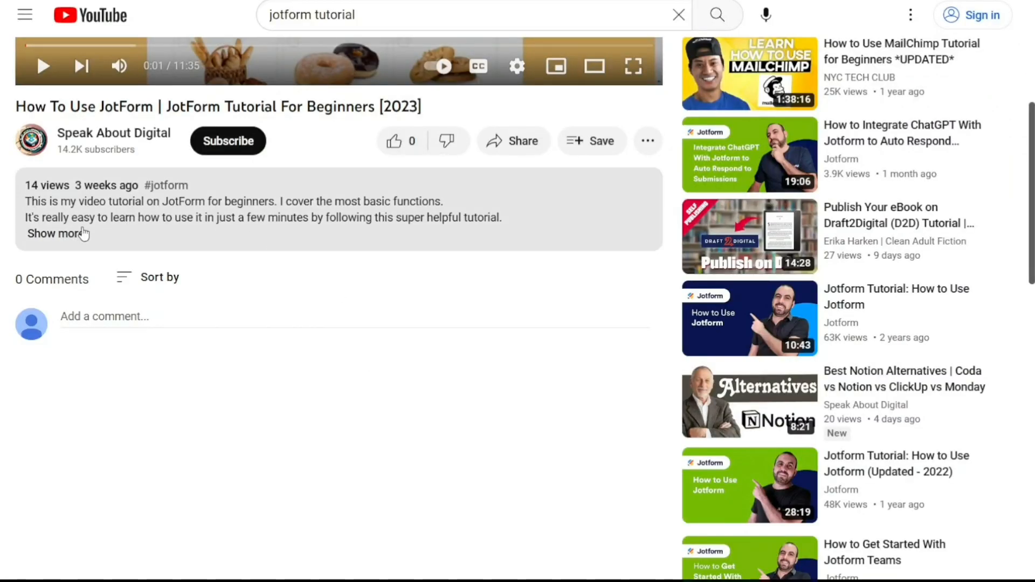
pyautogui.click(53, 233)
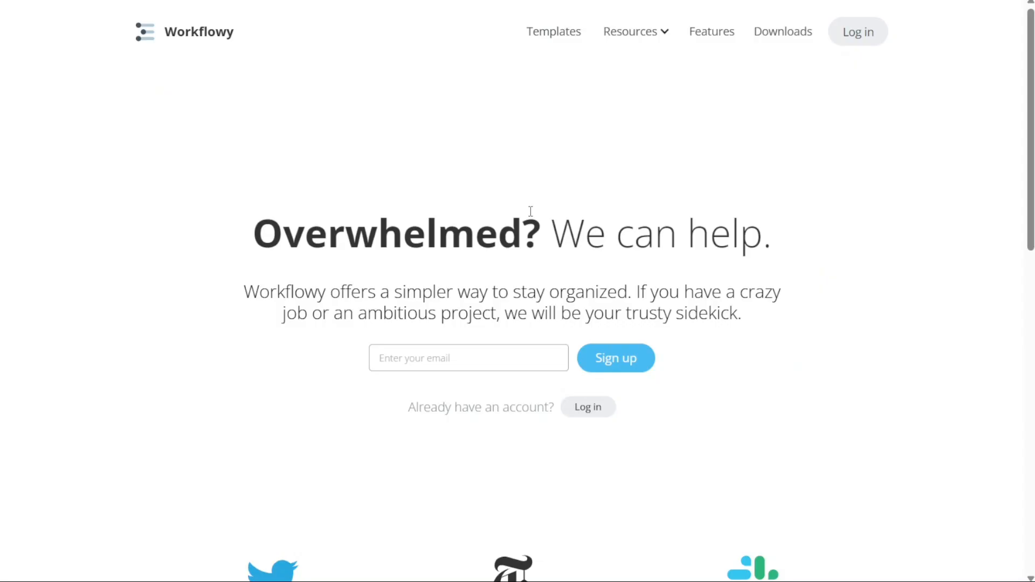
pyautogui.moveTo(572, 252)
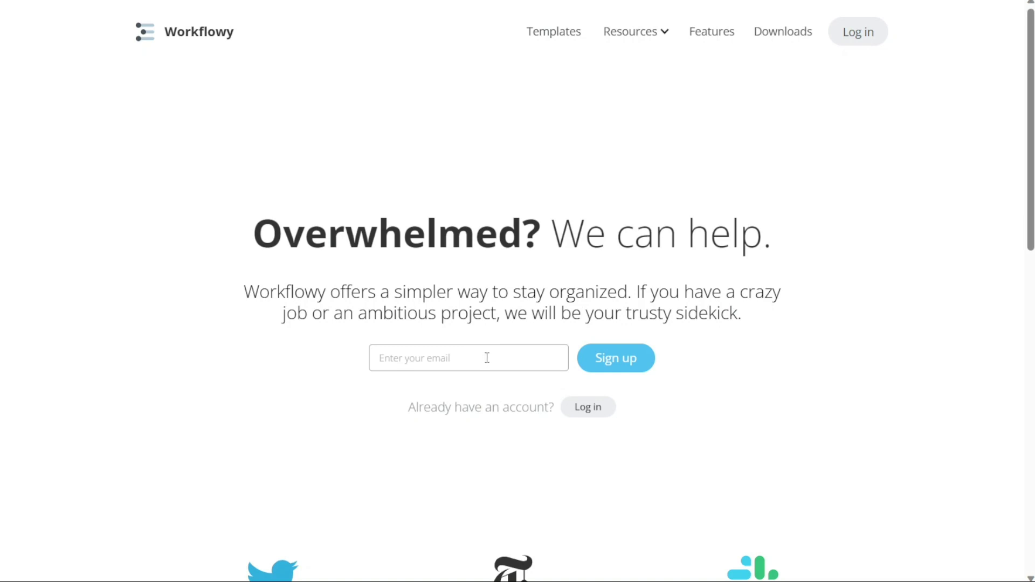
pyautogui.moveTo(361, 39)
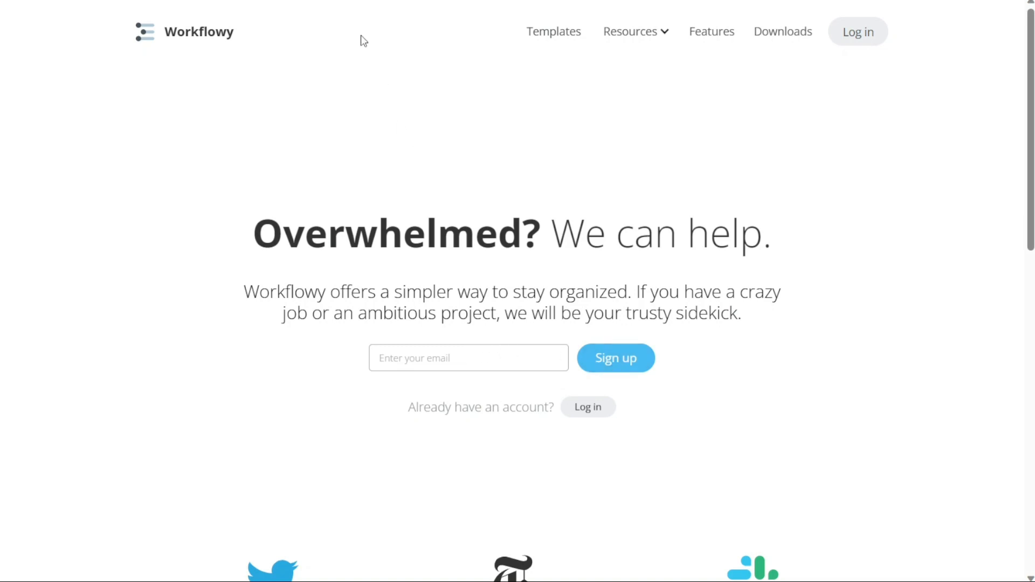
# Step: Submit an email on the sign-up form to request the one-time code
pyautogui.click(615, 358)
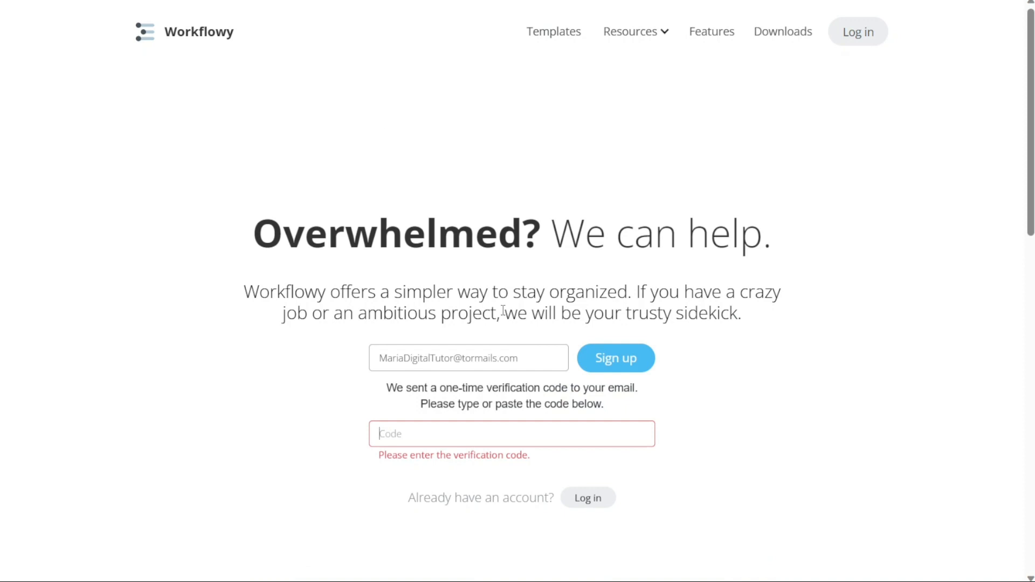
pyautogui.moveTo(505, 433)
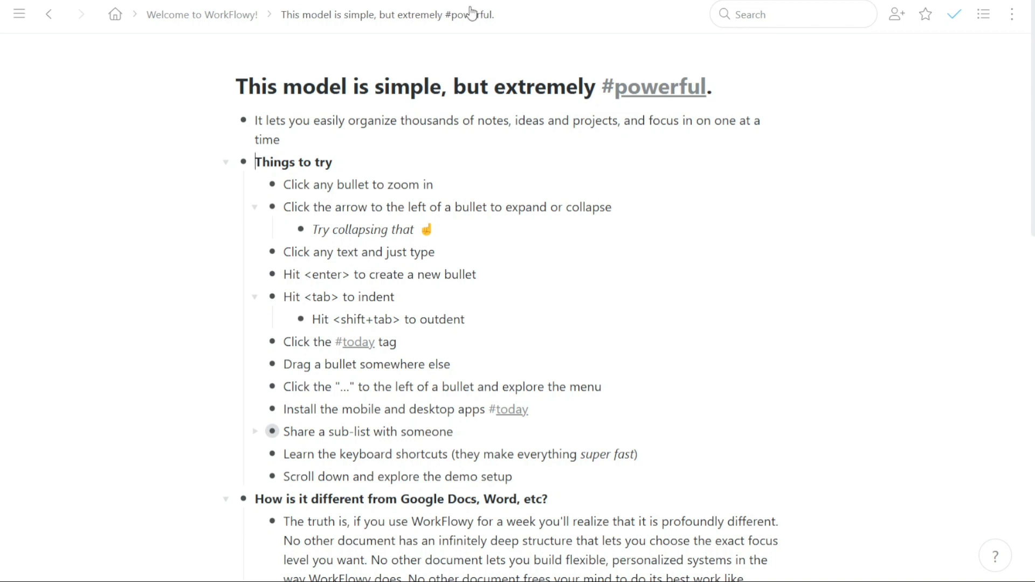
pyautogui.moveTo(473, 66)
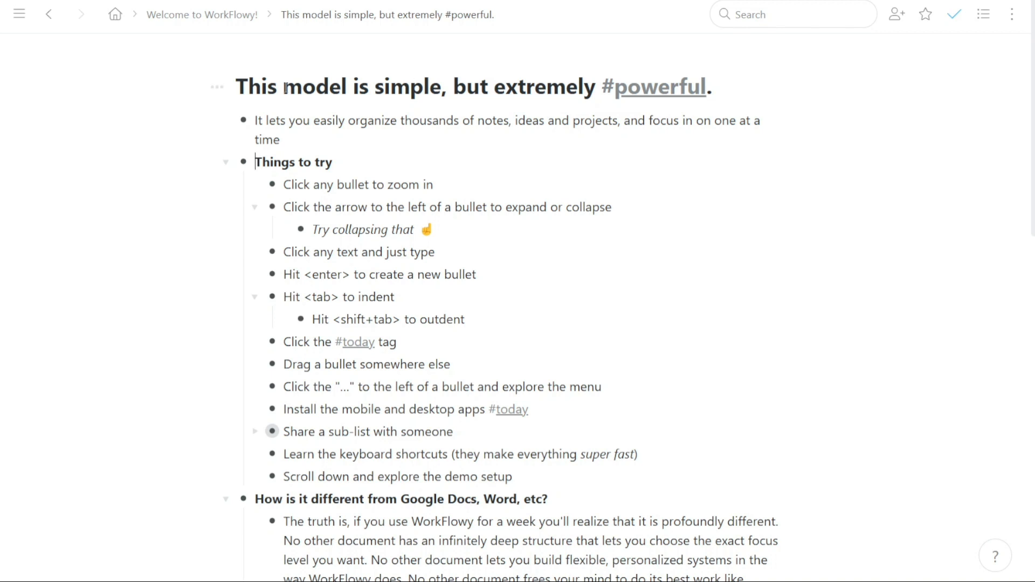
pyautogui.moveTo(126, 89)
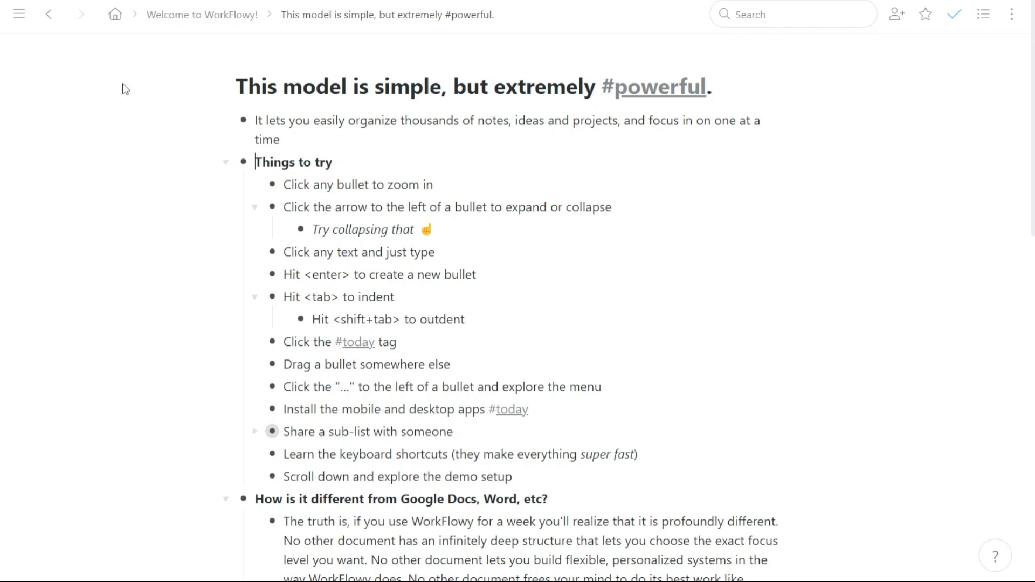
# Step: Toggle the starred-and-home sidebar off and on, then pin it open
pyautogui.click(19, 13)
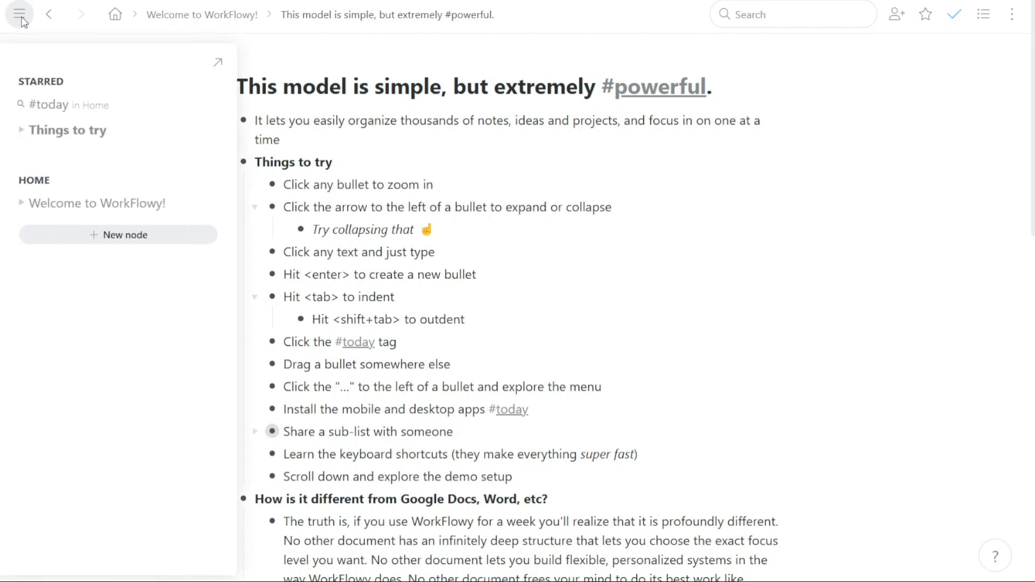
pyautogui.click(18, 13)
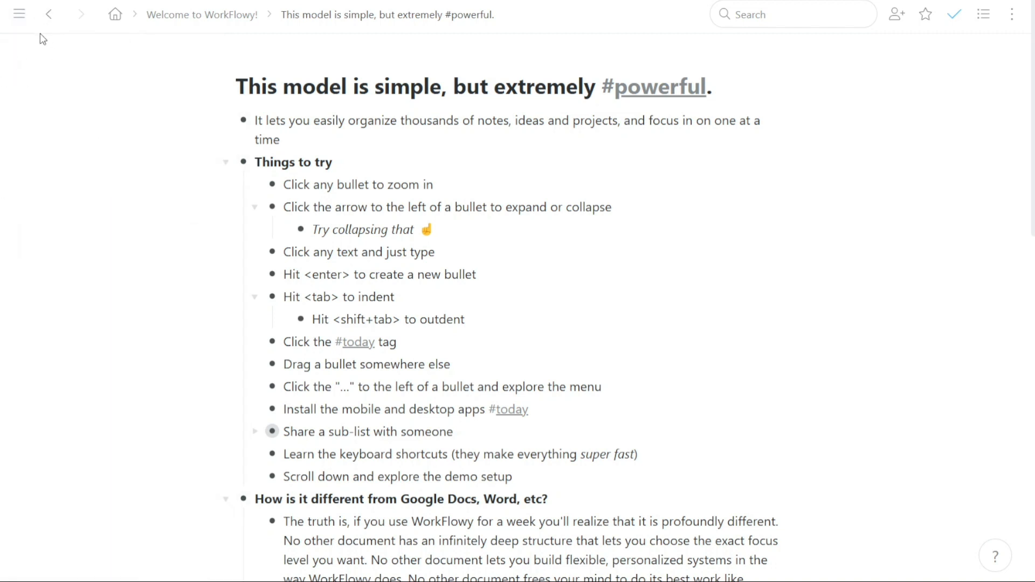
pyautogui.click(18, 13)
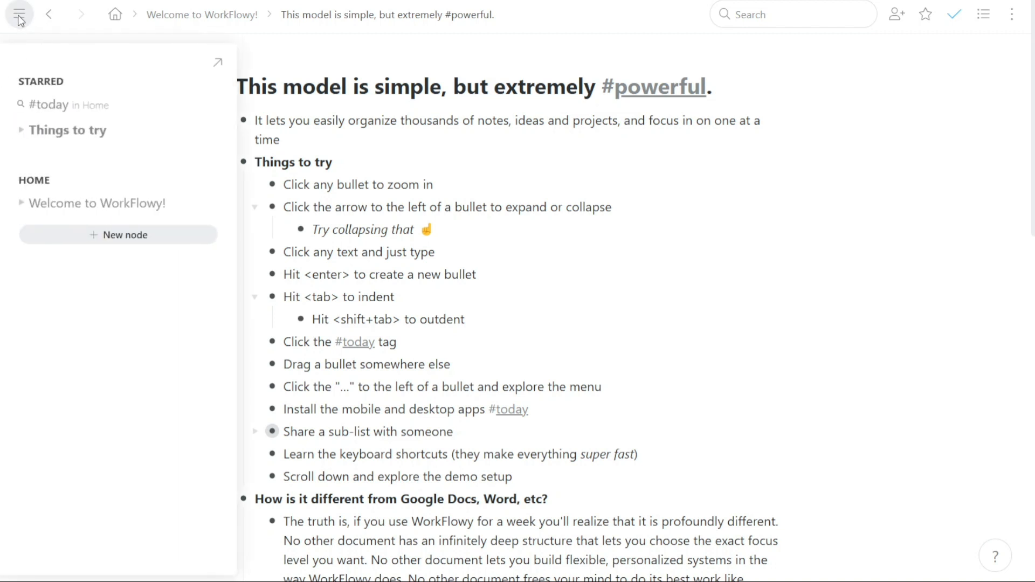
pyautogui.click(18, 14)
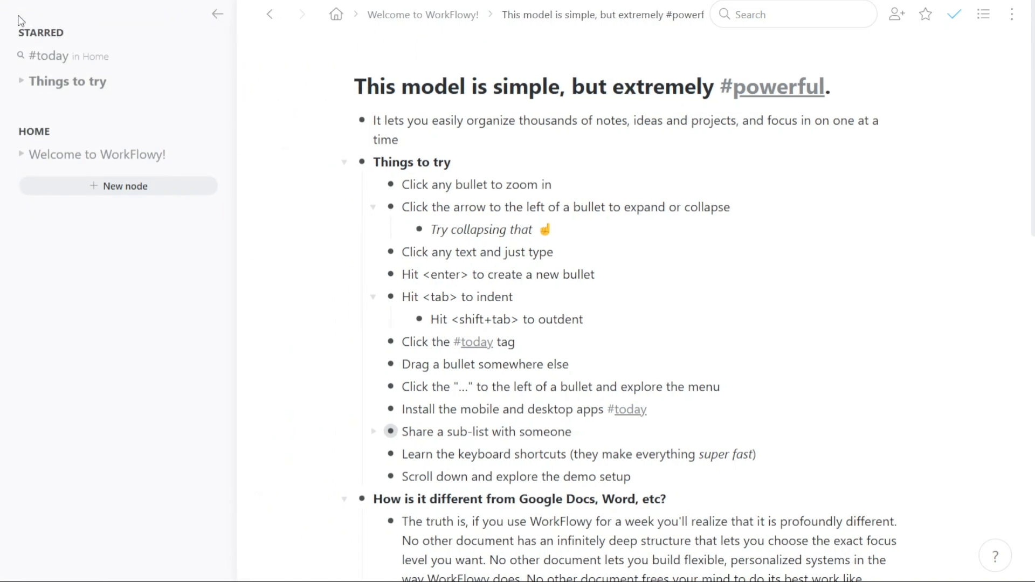
pyautogui.moveTo(303, 160)
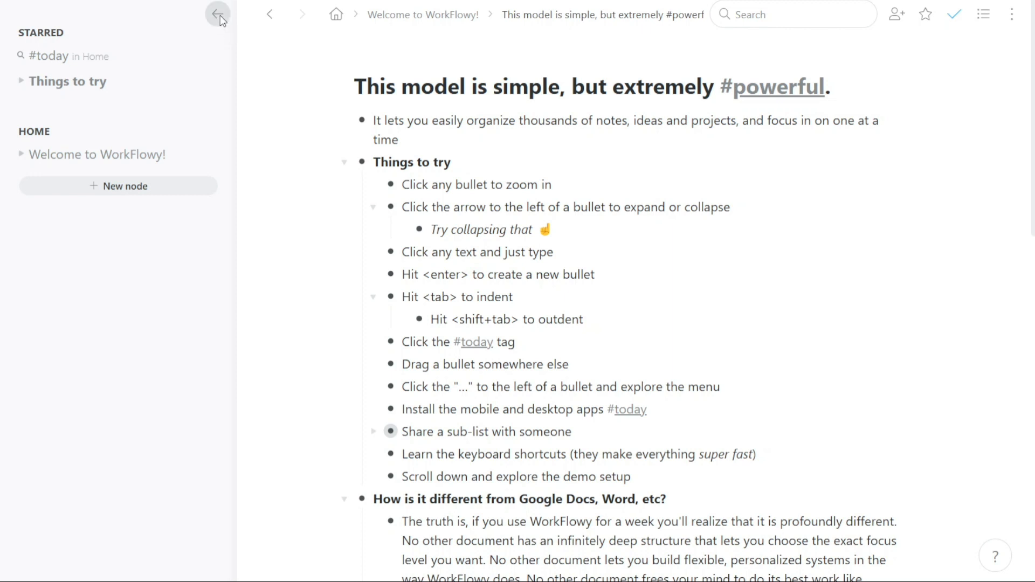
pyautogui.click(218, 14)
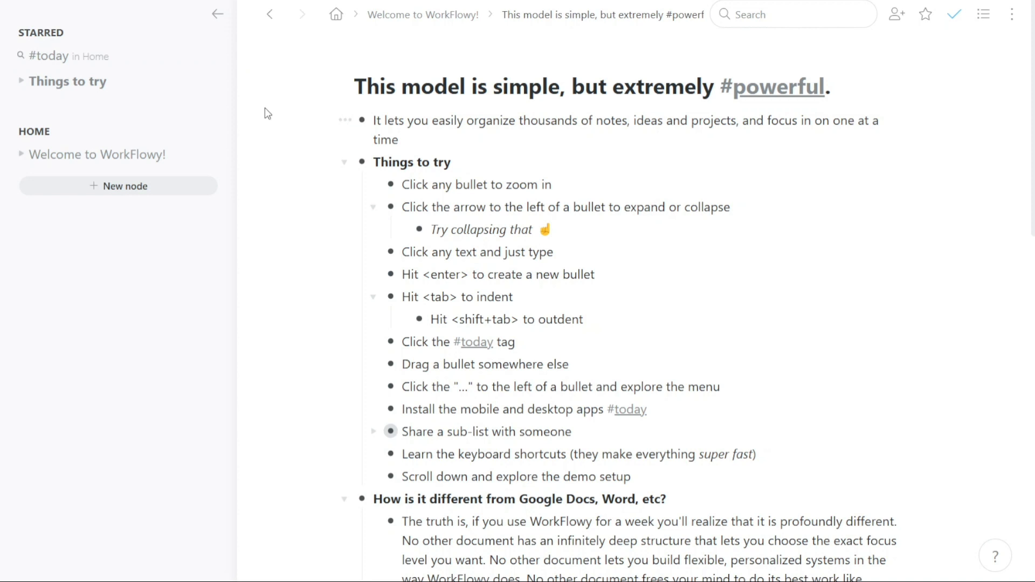
pyautogui.moveTo(80, 44)
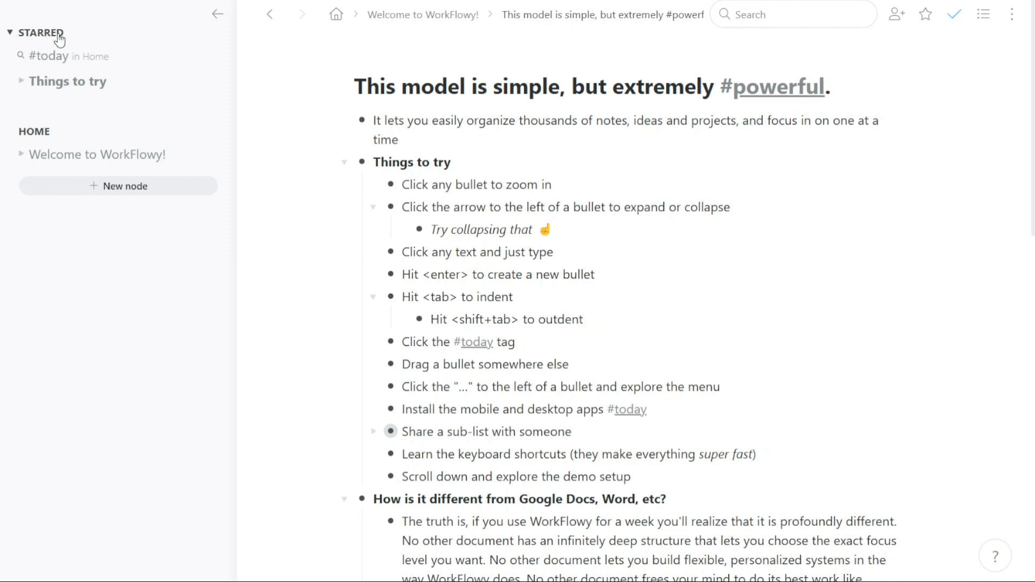
pyautogui.moveTo(256, 112)
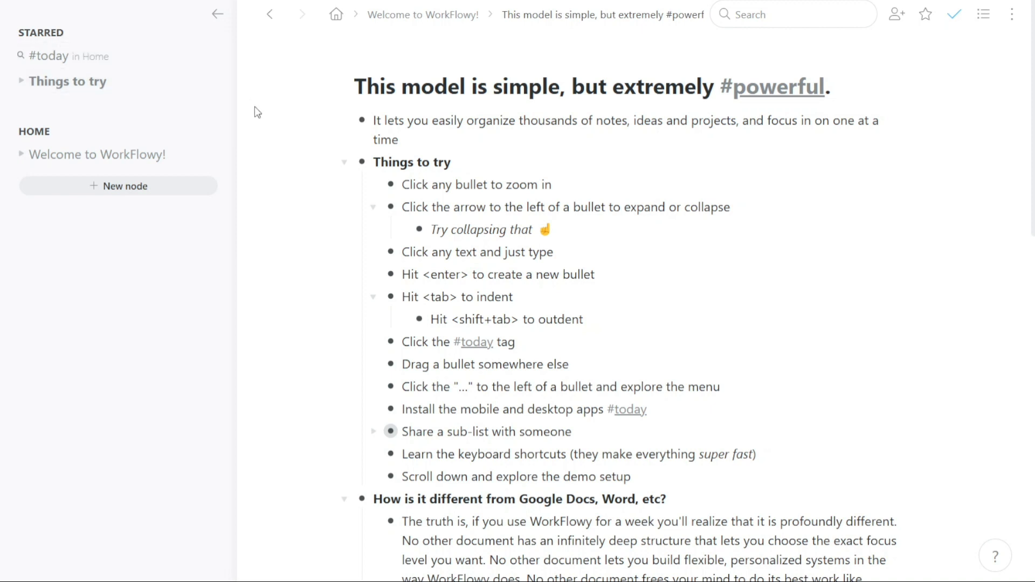
pyautogui.moveTo(223, 105)
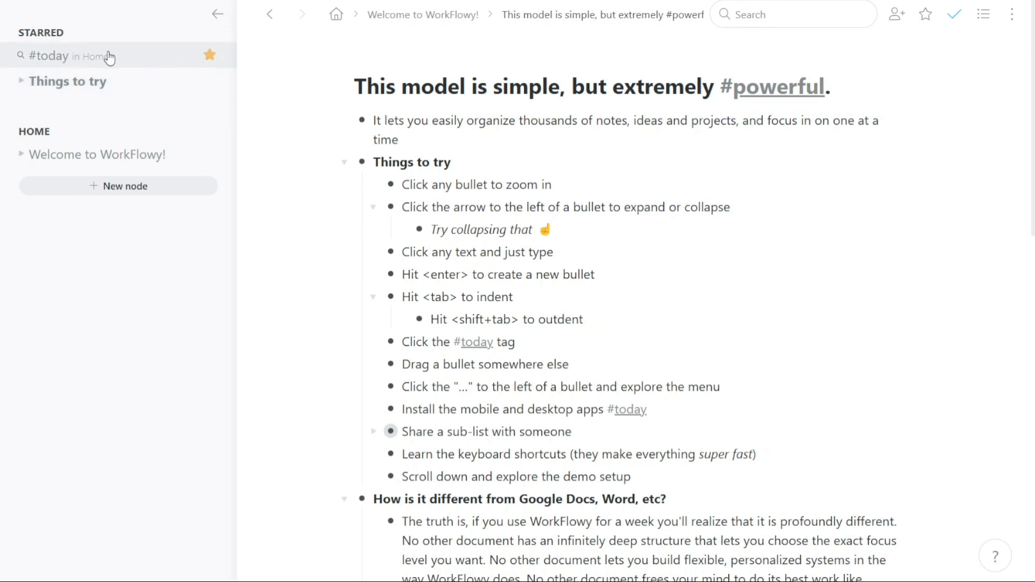
pyautogui.moveTo(157, 66)
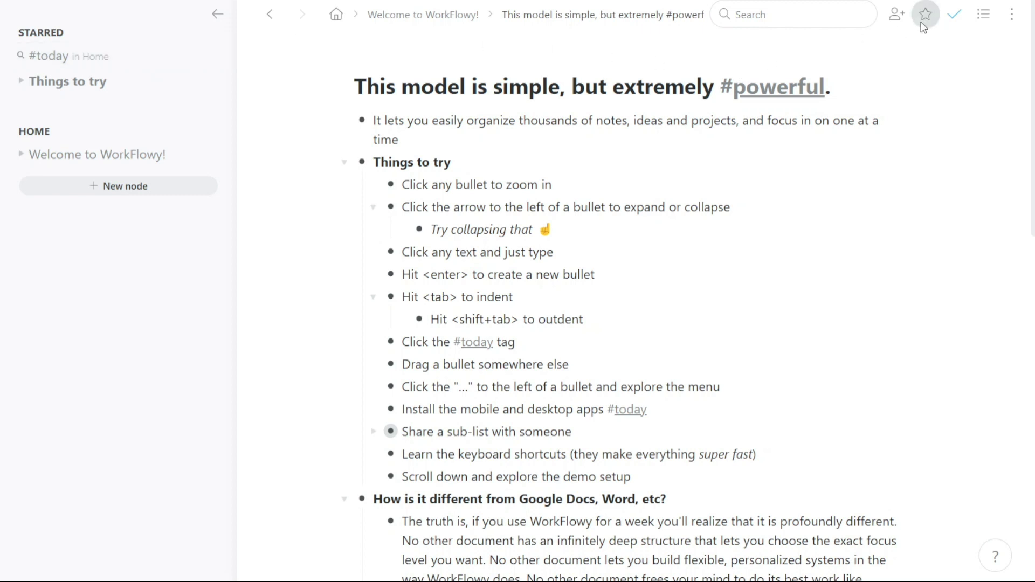
# Step: Briefly star the '#powerful' section, then unstar it
pyautogui.click(925, 14)
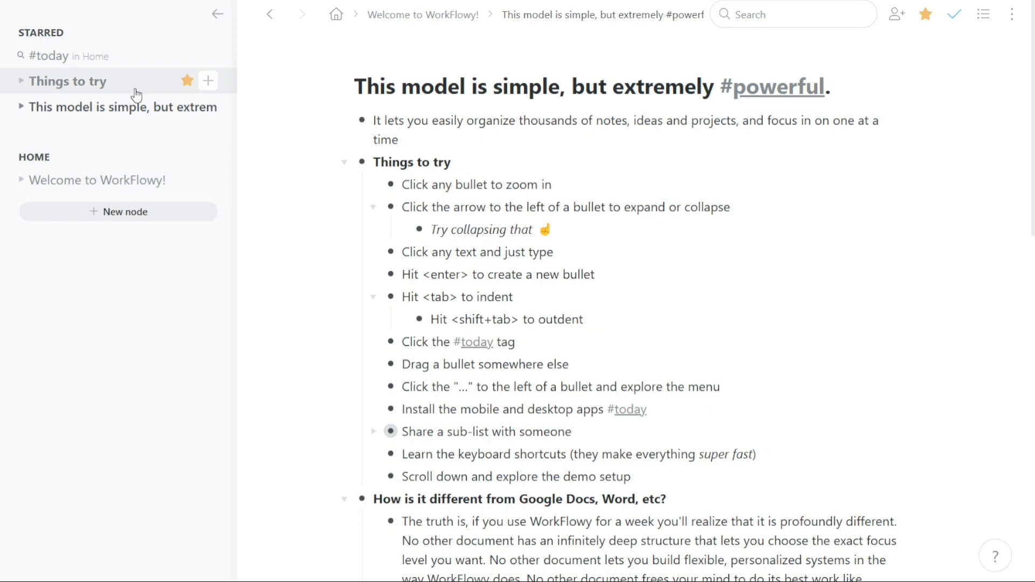
pyautogui.click(954, 14)
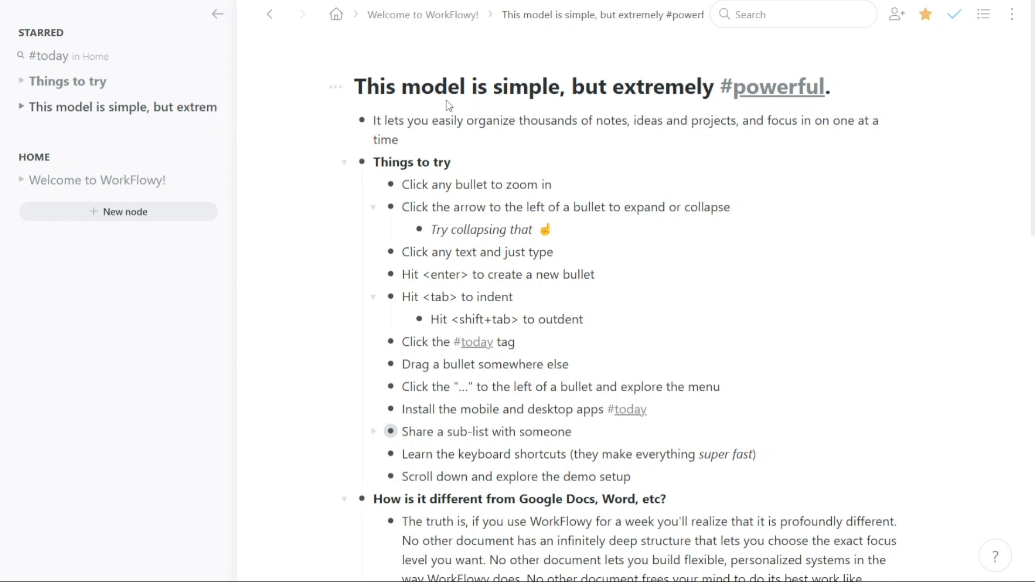
pyautogui.click(925, 14)
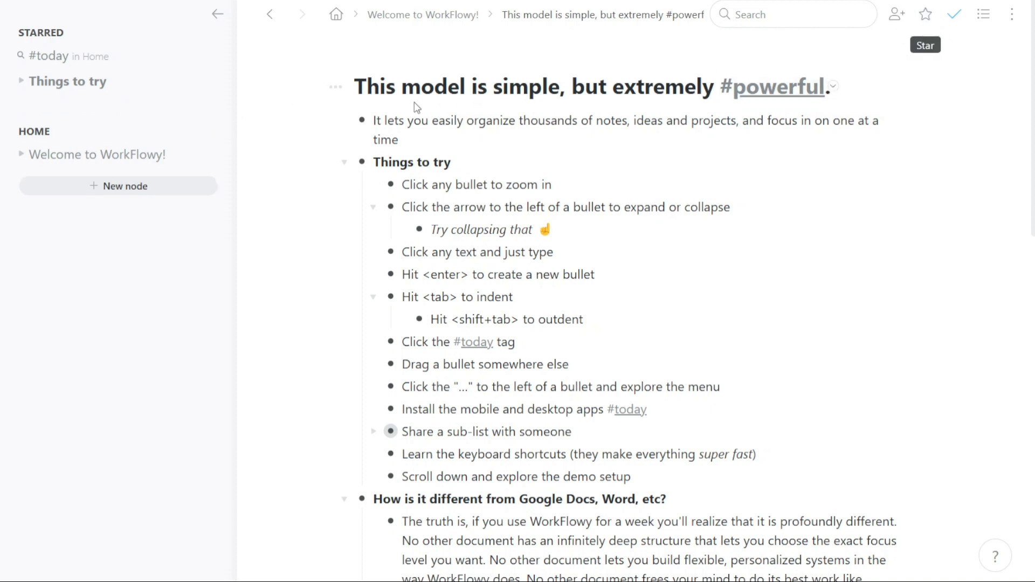
pyautogui.moveTo(268, 76)
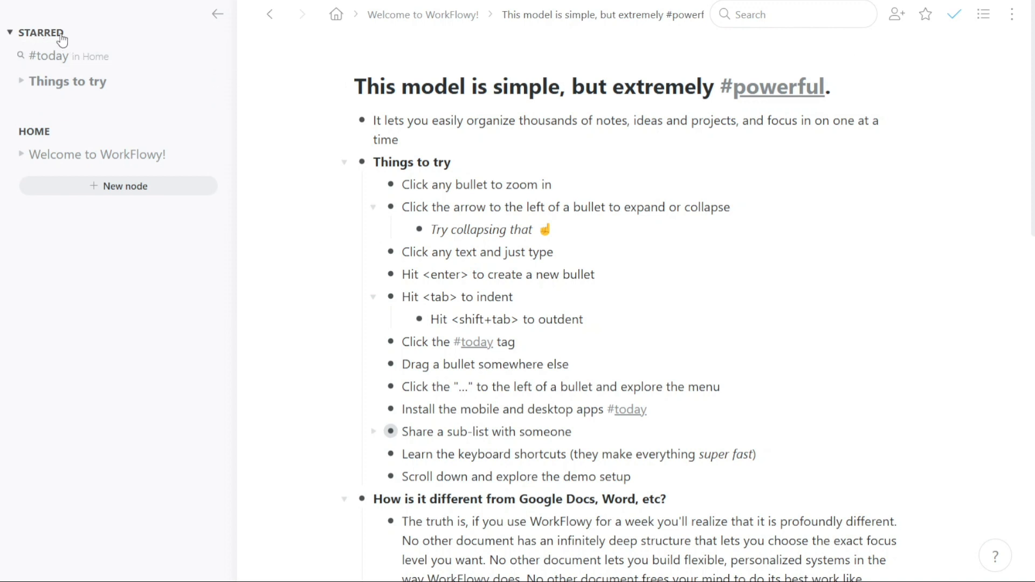
pyautogui.moveTo(132, 100)
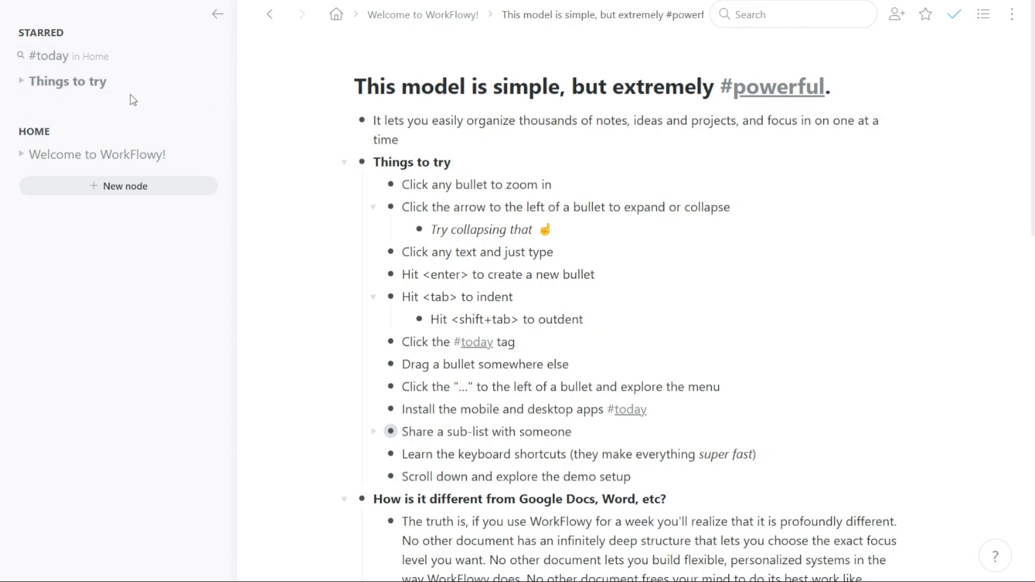
# Step: Open the starred #today search and add an #ok tag after Meetings
pyautogui.click(50, 56)
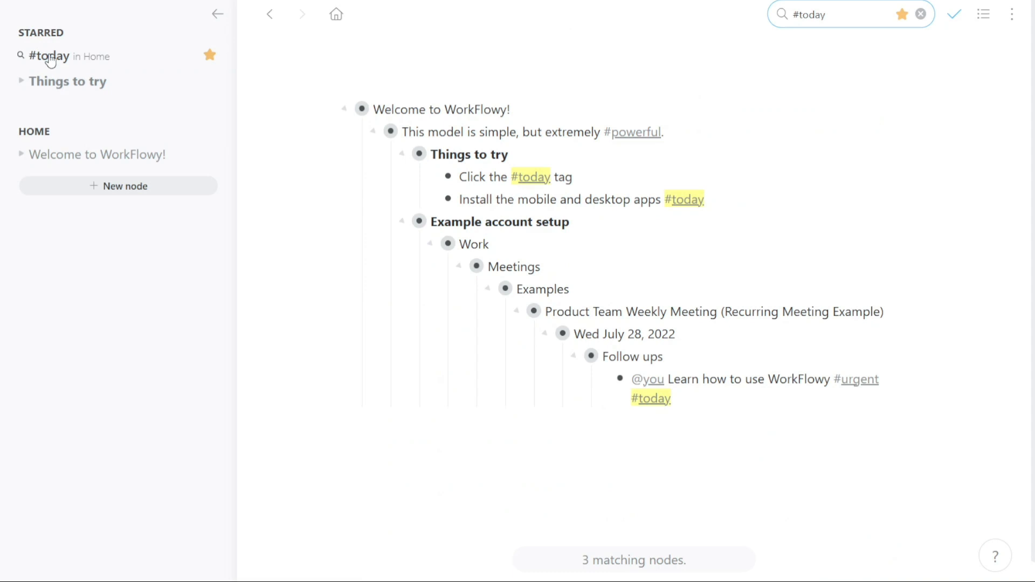
pyautogui.moveTo(533, 177)
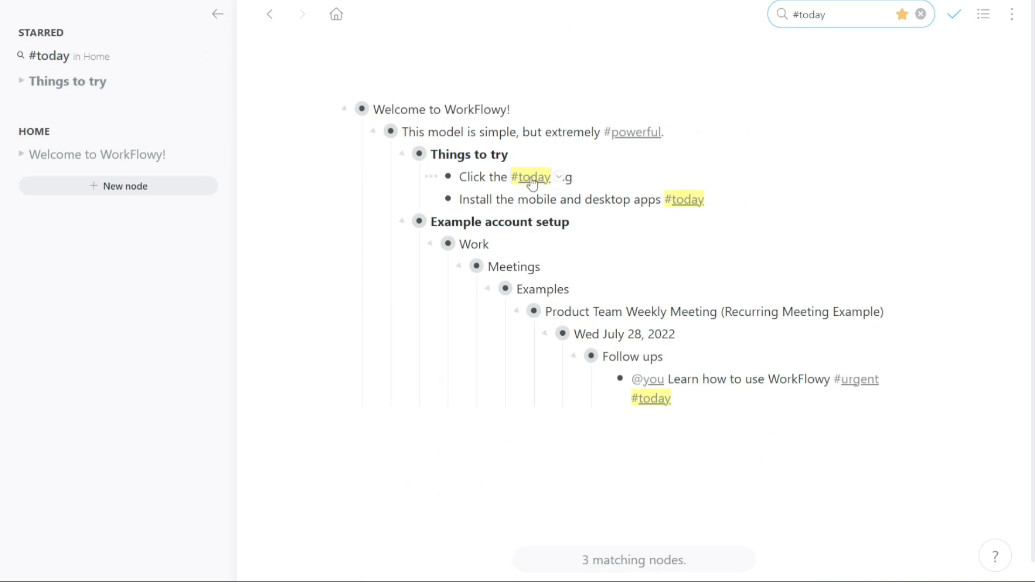
pyautogui.moveTo(667, 274)
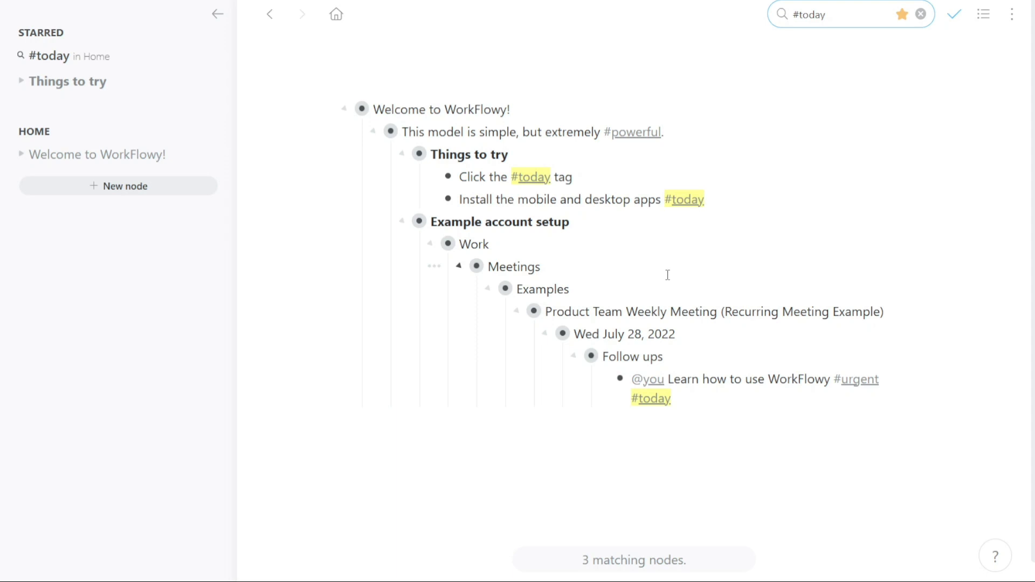
pyautogui.click(542, 265)
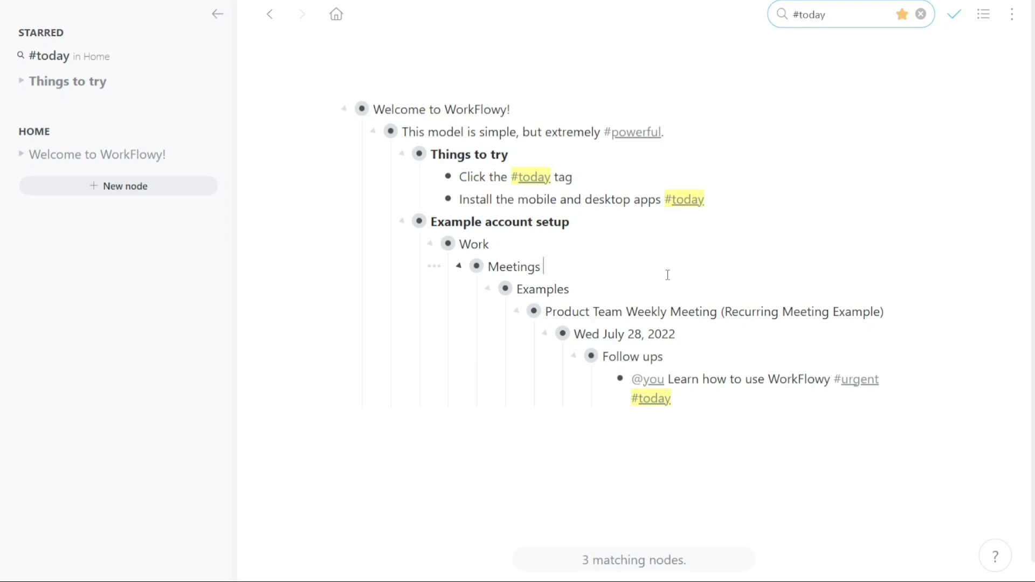
pyautogui.write('#')
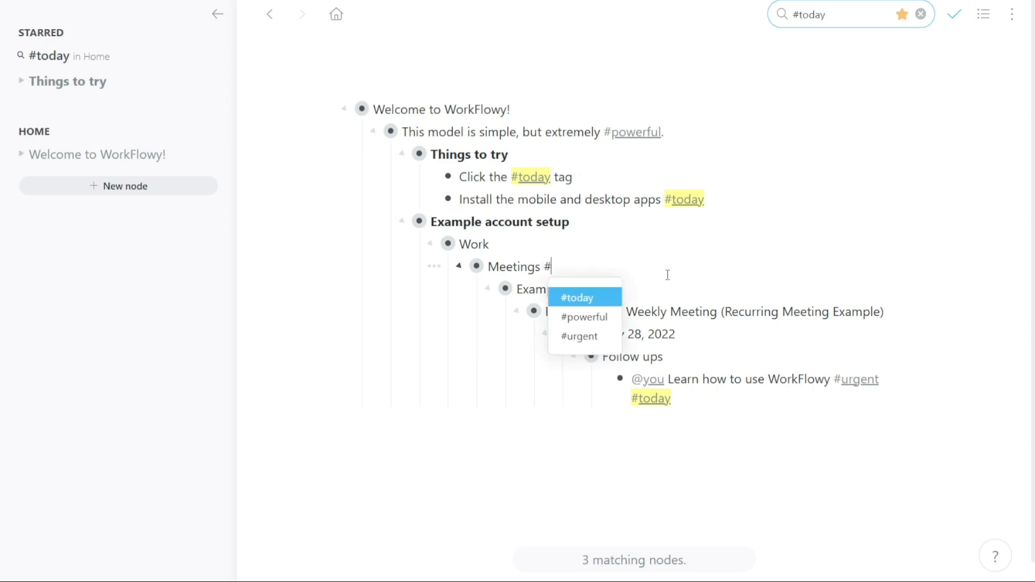
pyautogui.write('d')
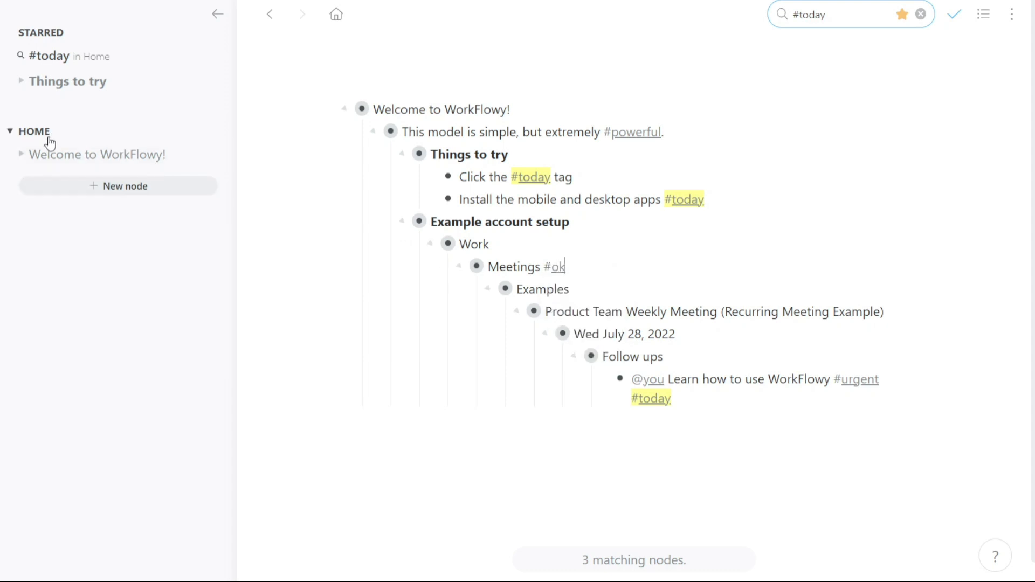
pyautogui.moveTo(83, 143)
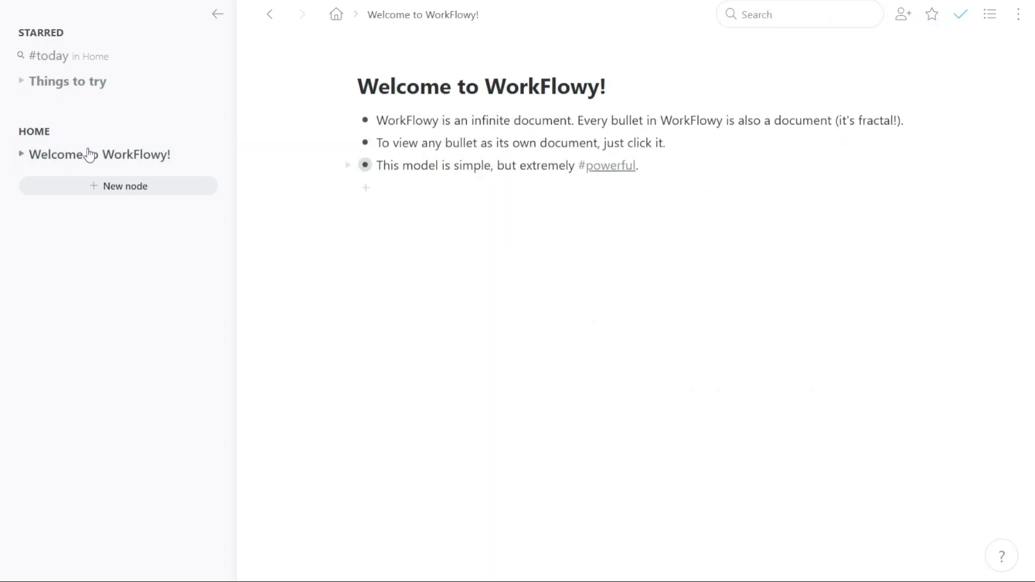
pyautogui.click(9, 130)
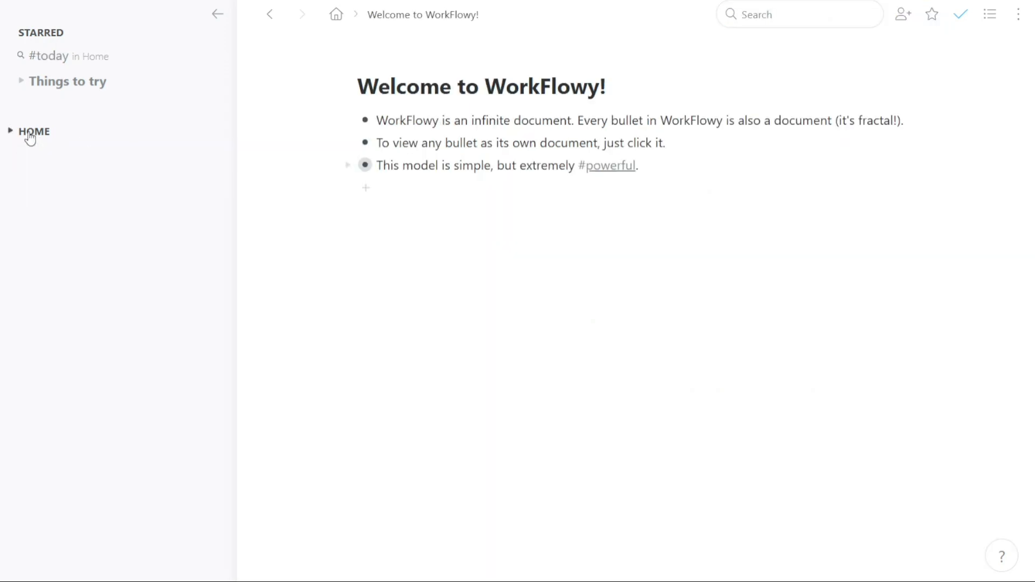
pyautogui.click(10, 131)
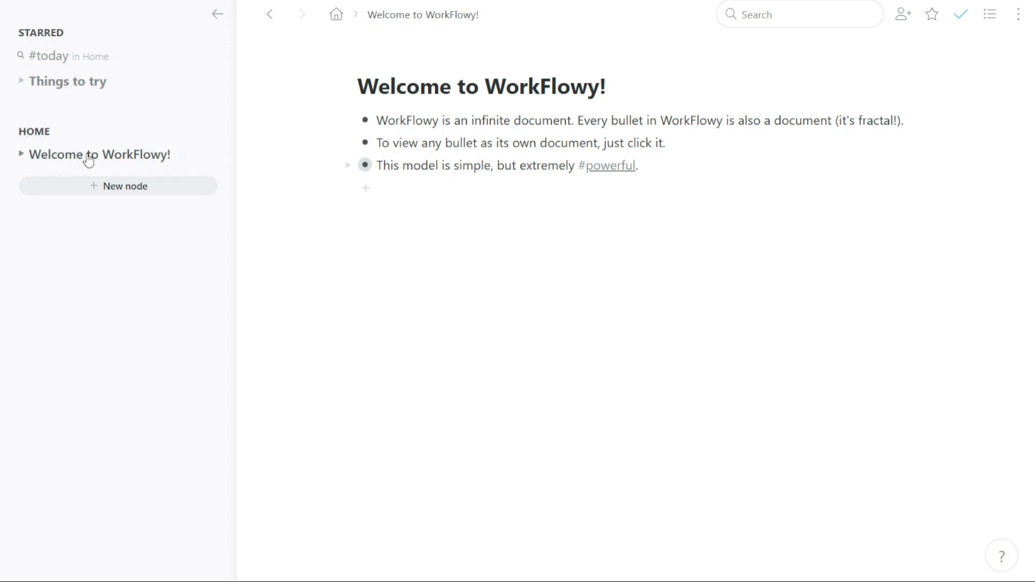
pyautogui.moveTo(438, 171)
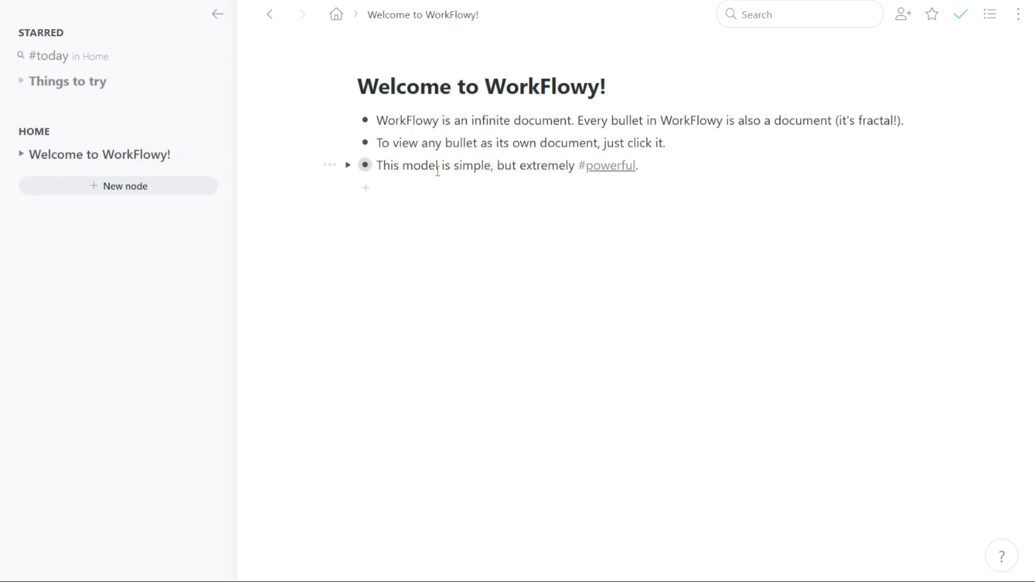
pyautogui.moveTo(364, 166)
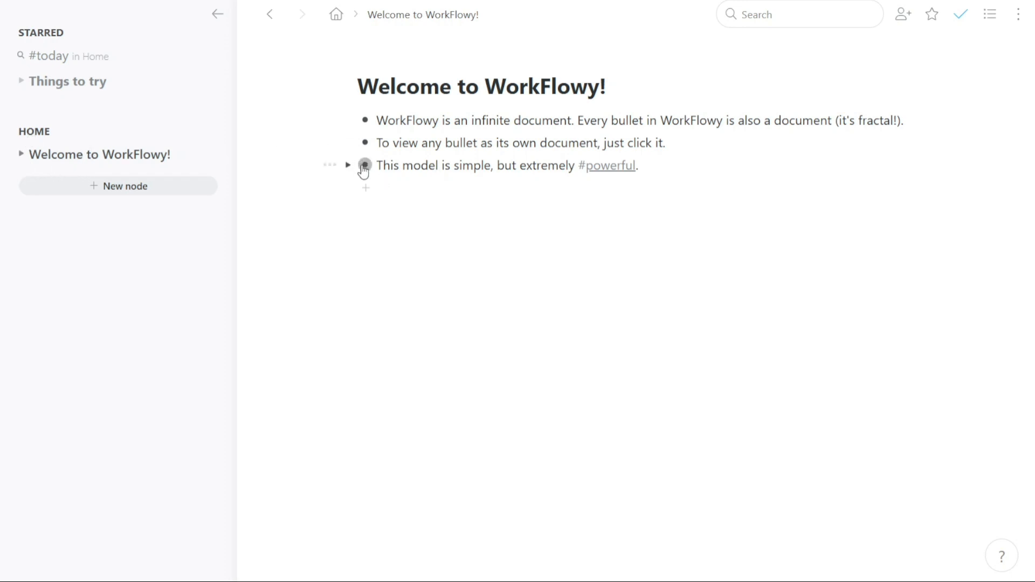
pyautogui.click(364, 165)
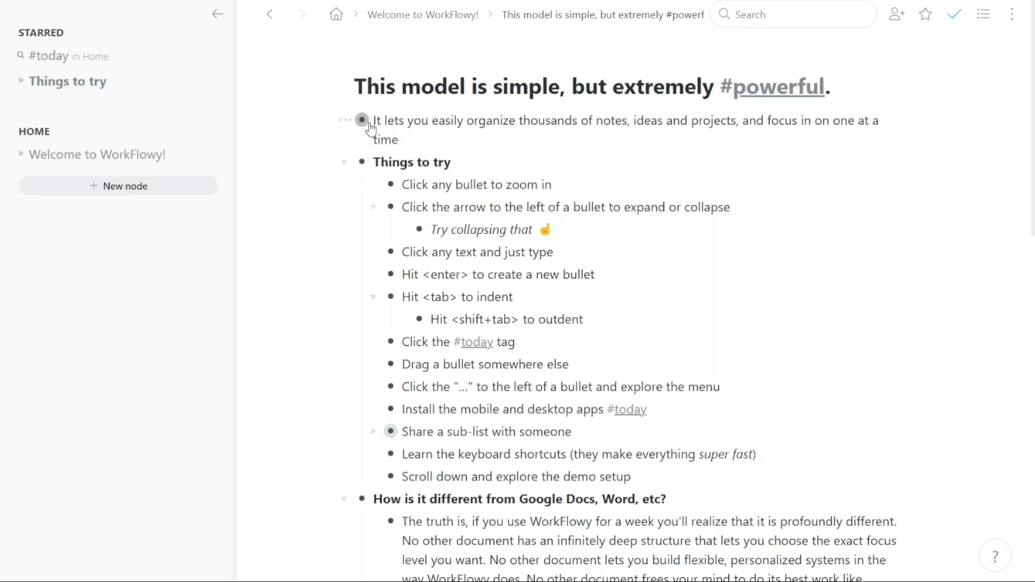
pyautogui.click(362, 163)
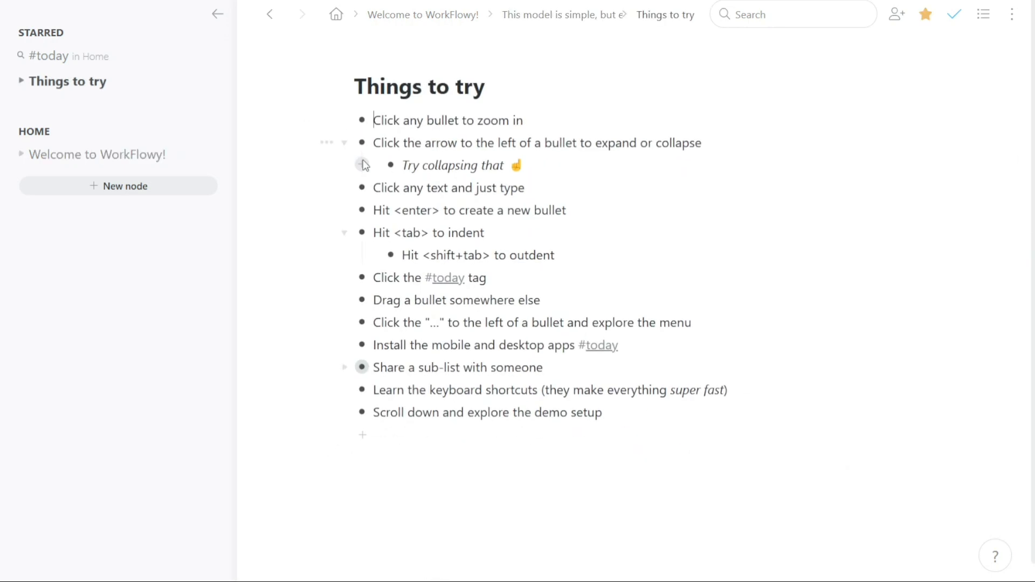
pyautogui.click(363, 120)
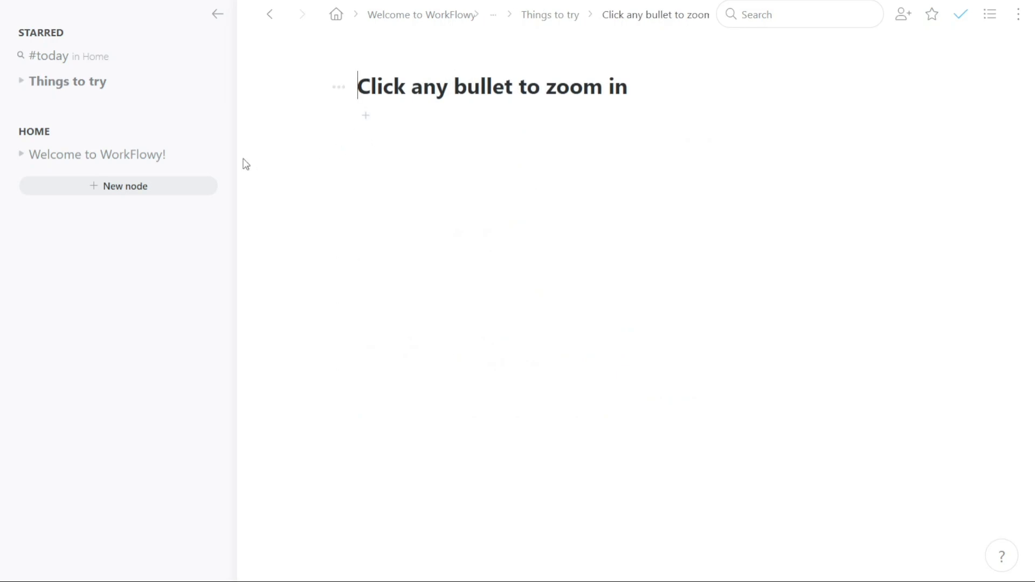
pyautogui.click(97, 155)
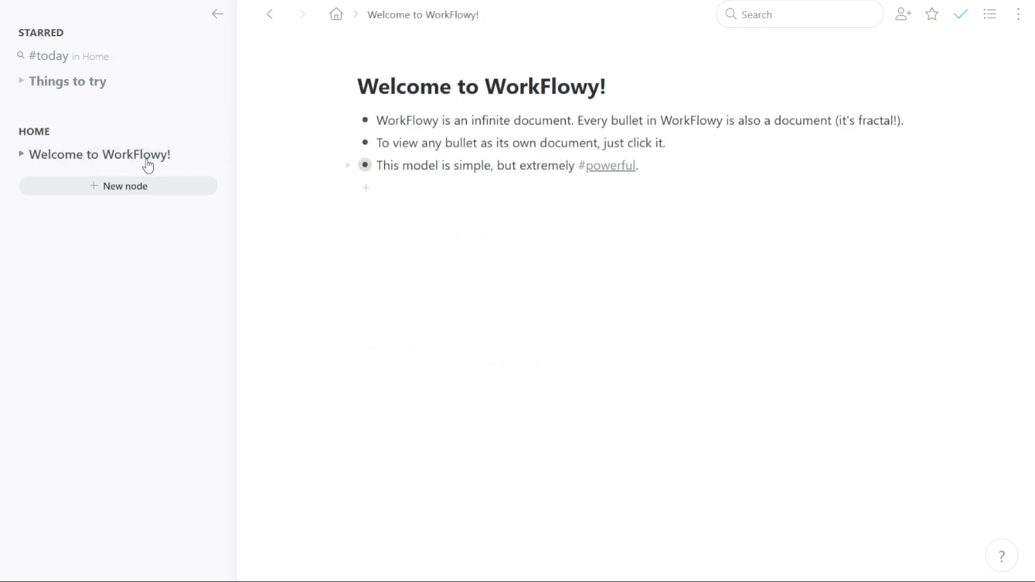
pyautogui.moveTo(118, 195)
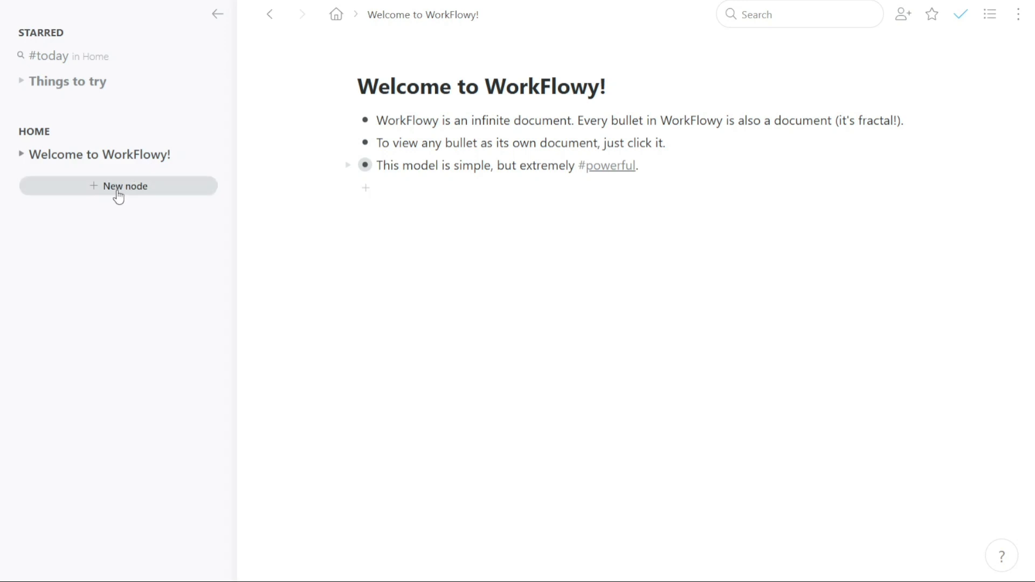
# Step: Add an empty top-level Untitled node with the sidebar's New node
pyautogui.click(125, 186)
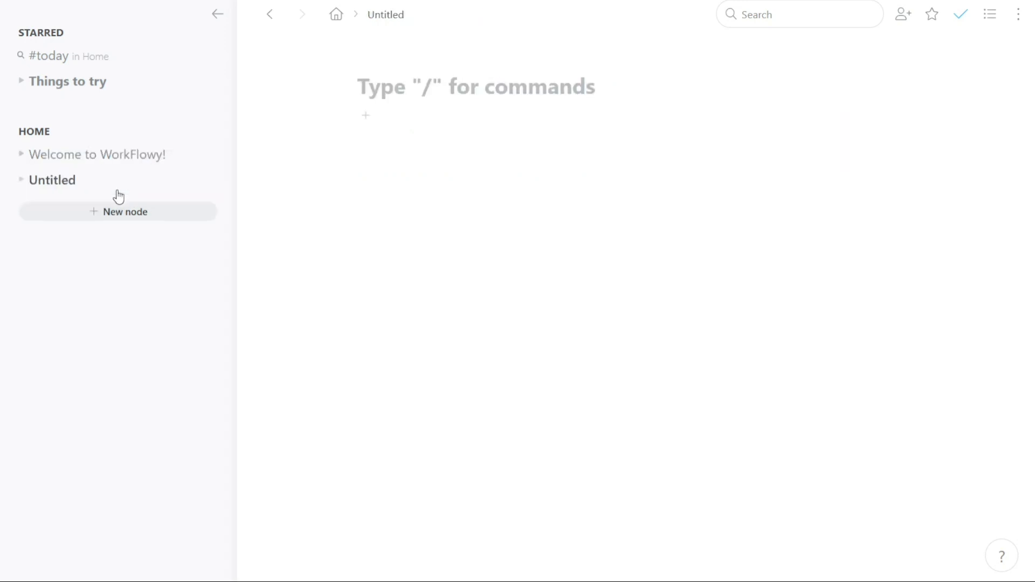
pyautogui.moveTo(426, 73)
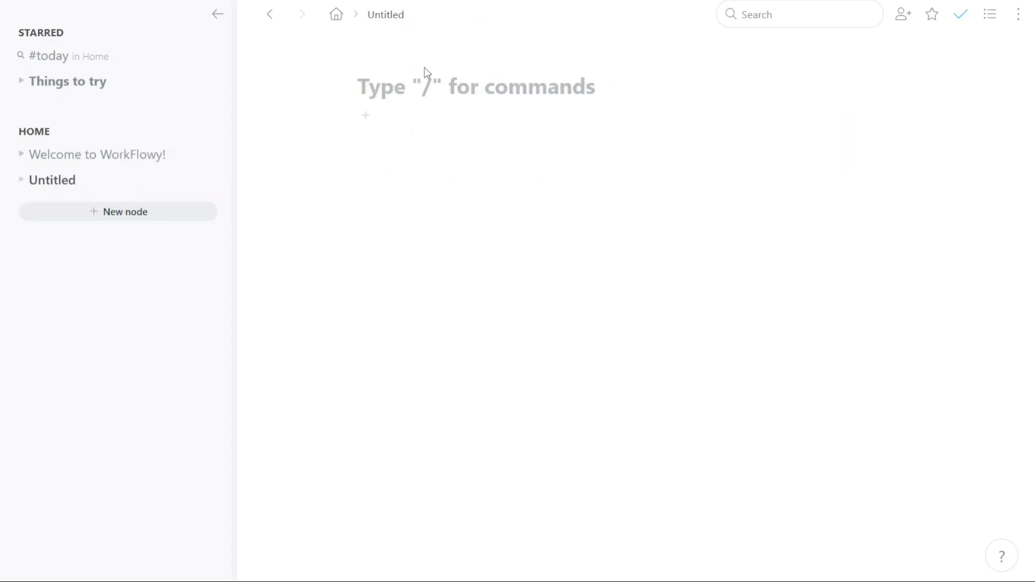
pyautogui.moveTo(560, 74)
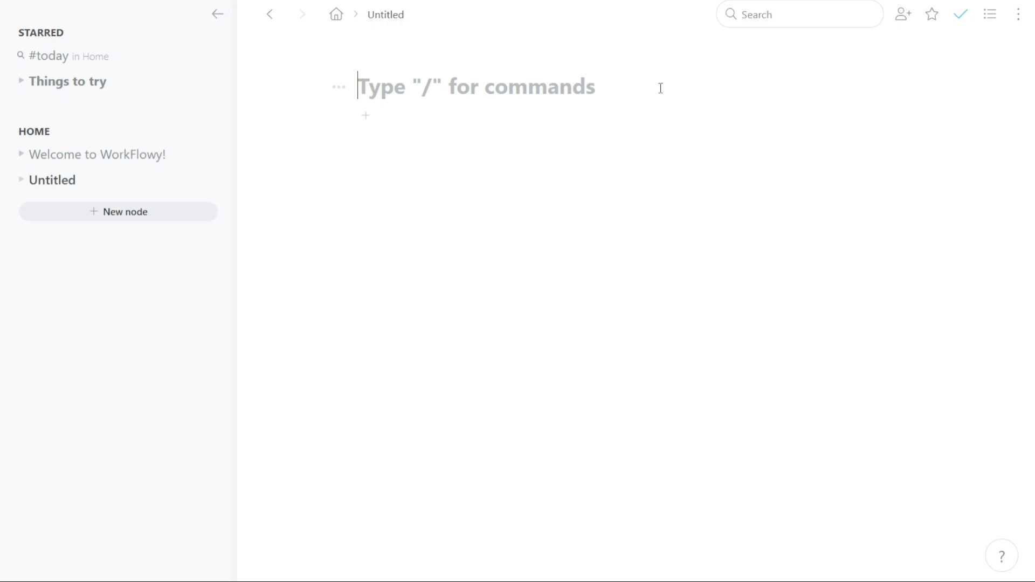
pyautogui.moveTo(903, 14)
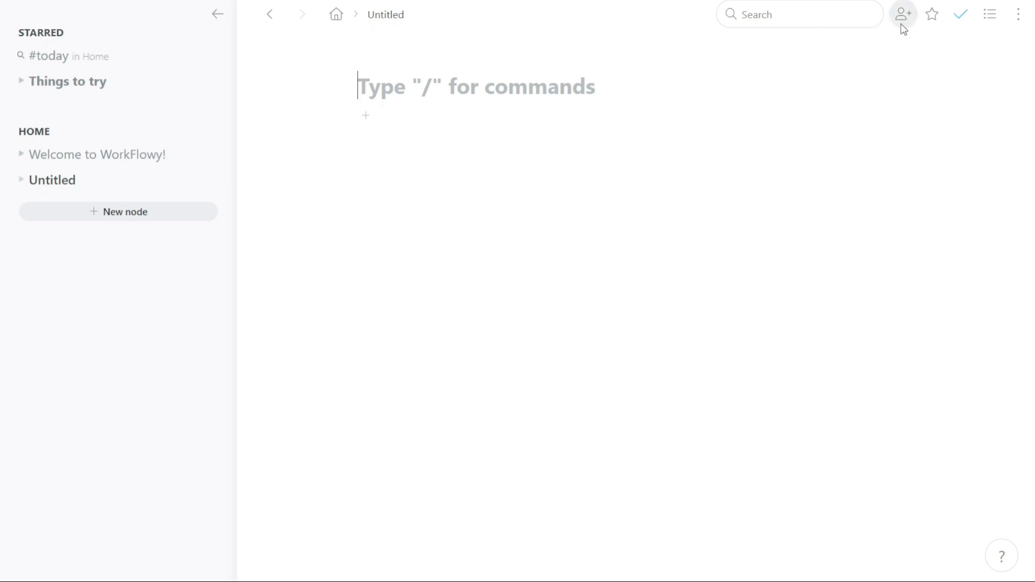
pyautogui.click(962, 14)
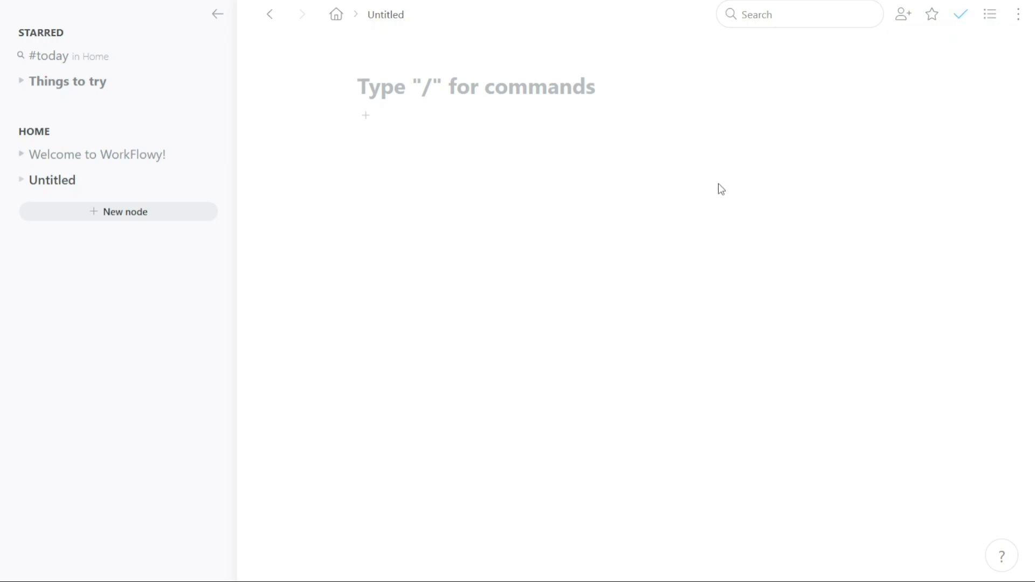
pyautogui.click(799, 14)
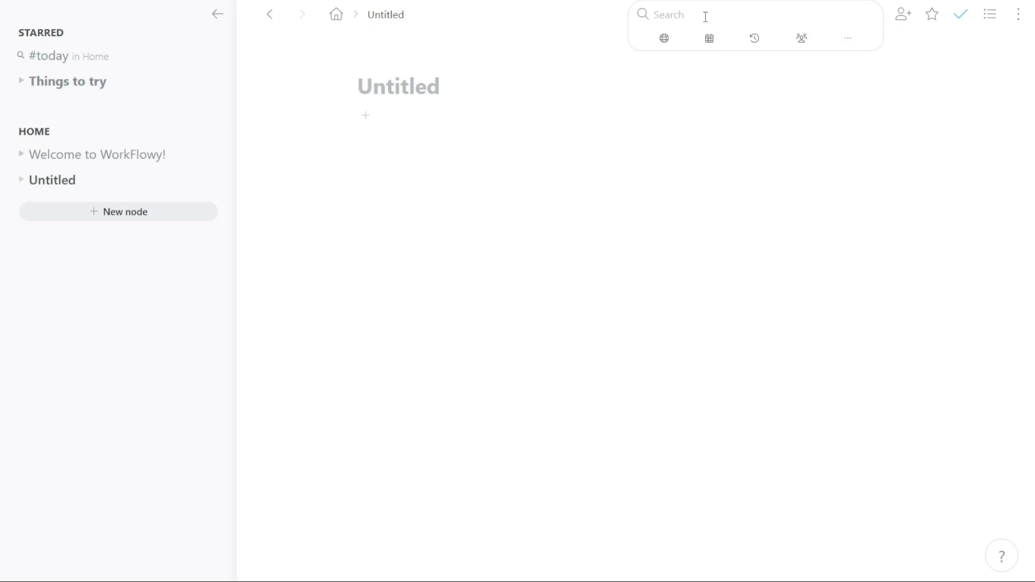
# Step: Open Invite people for Untitled and check permission levels and the email field
pyautogui.click(903, 14)
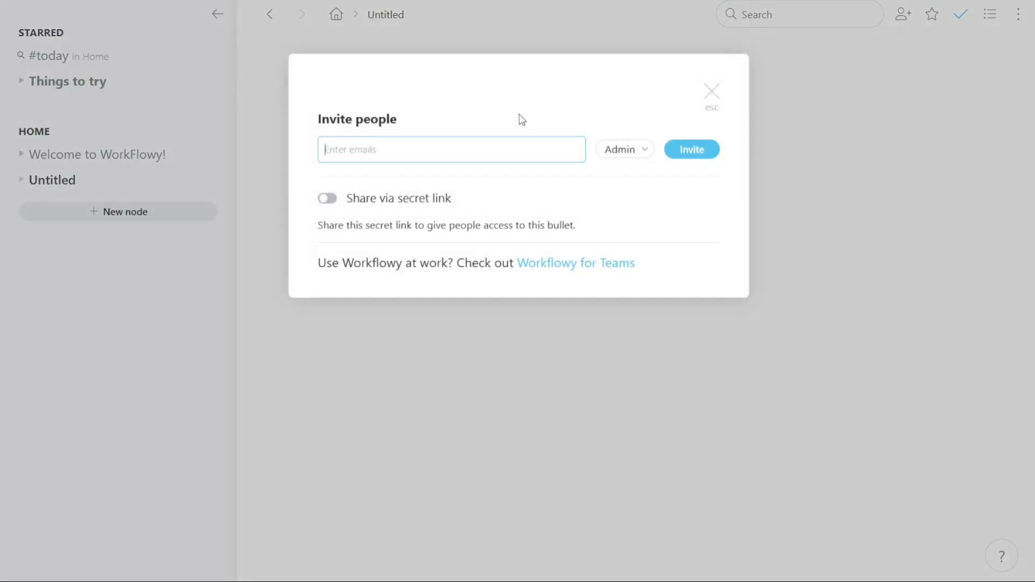
pyautogui.moveTo(592, 115)
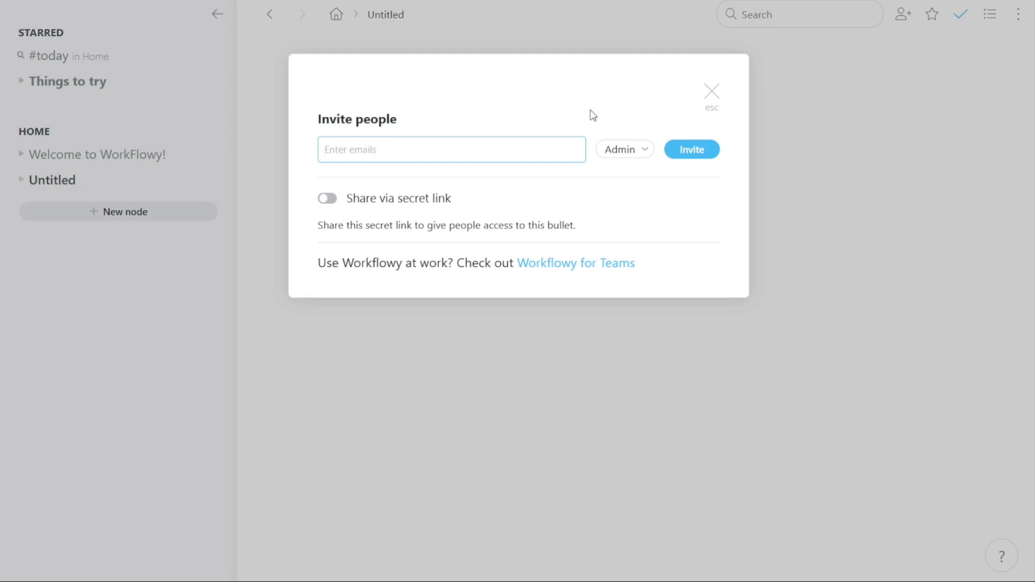
pyautogui.moveTo(623, 150)
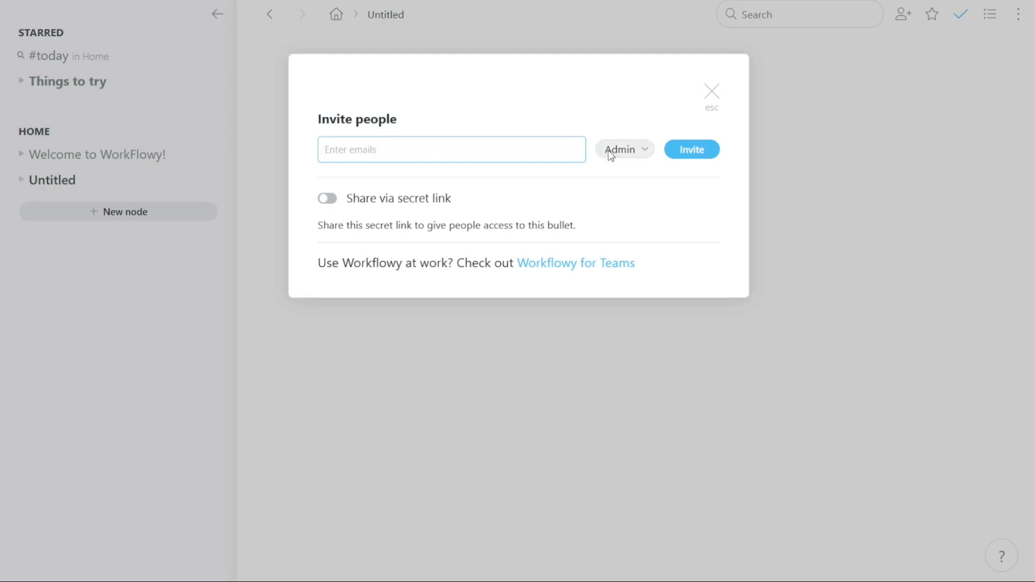
pyautogui.click(624, 149)
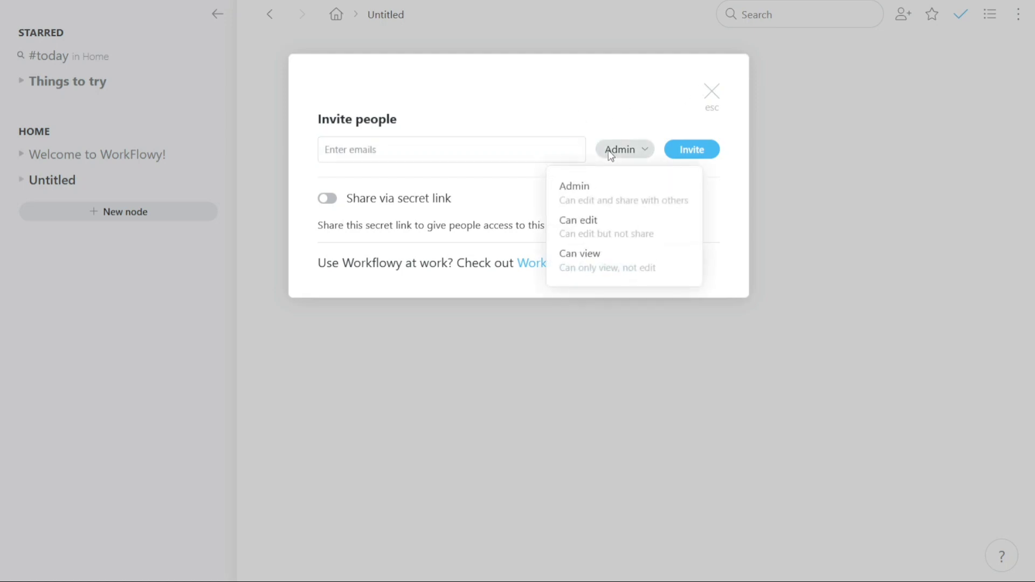
pyautogui.moveTo(598, 173)
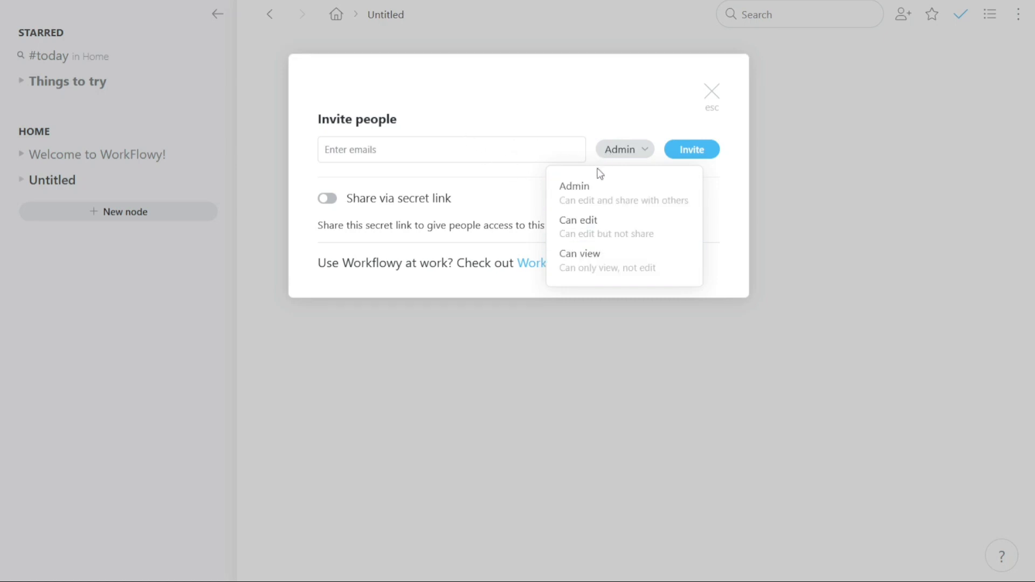
pyautogui.click(450, 149)
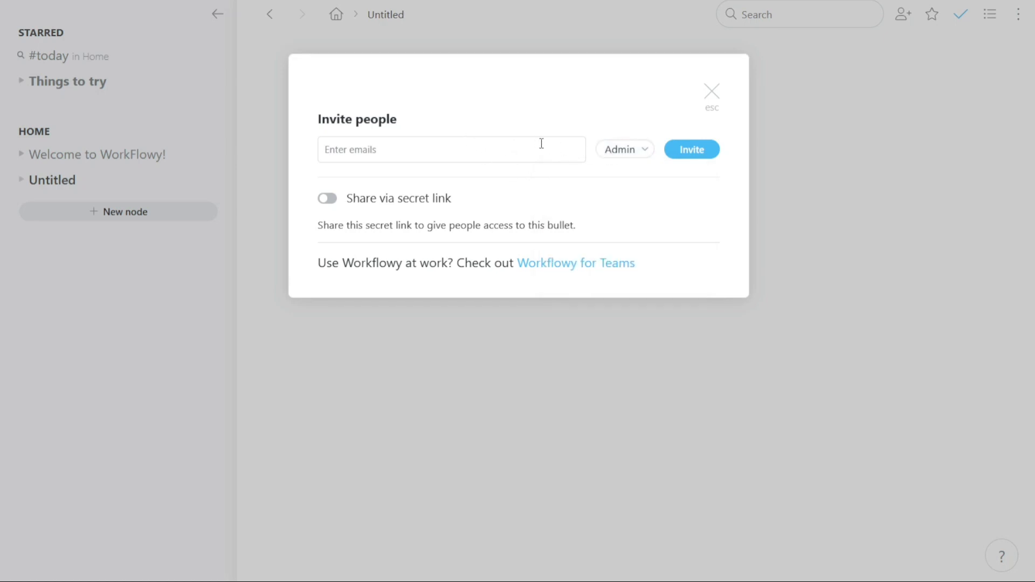
pyautogui.moveTo(662, 167)
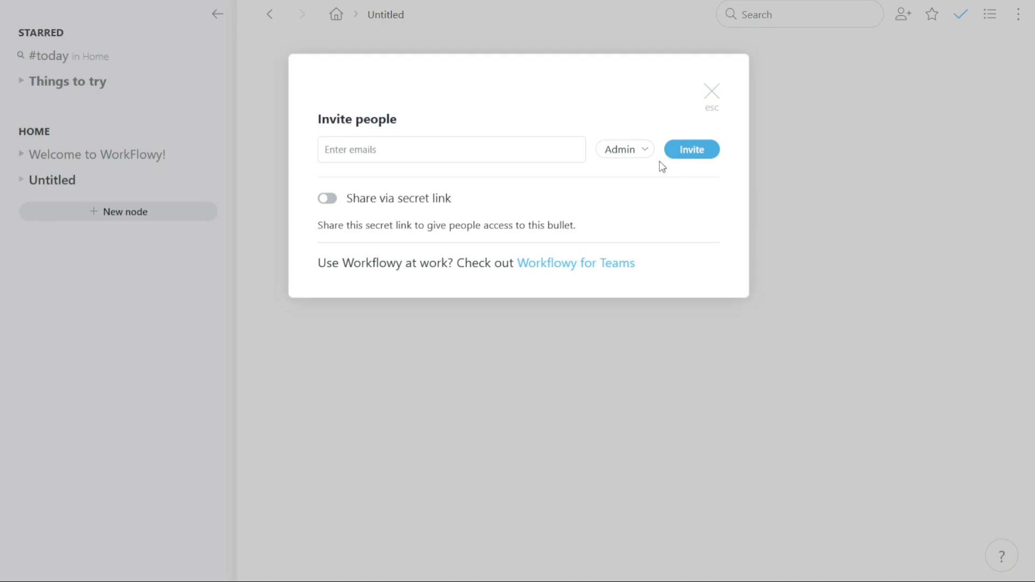
pyautogui.moveTo(602, 192)
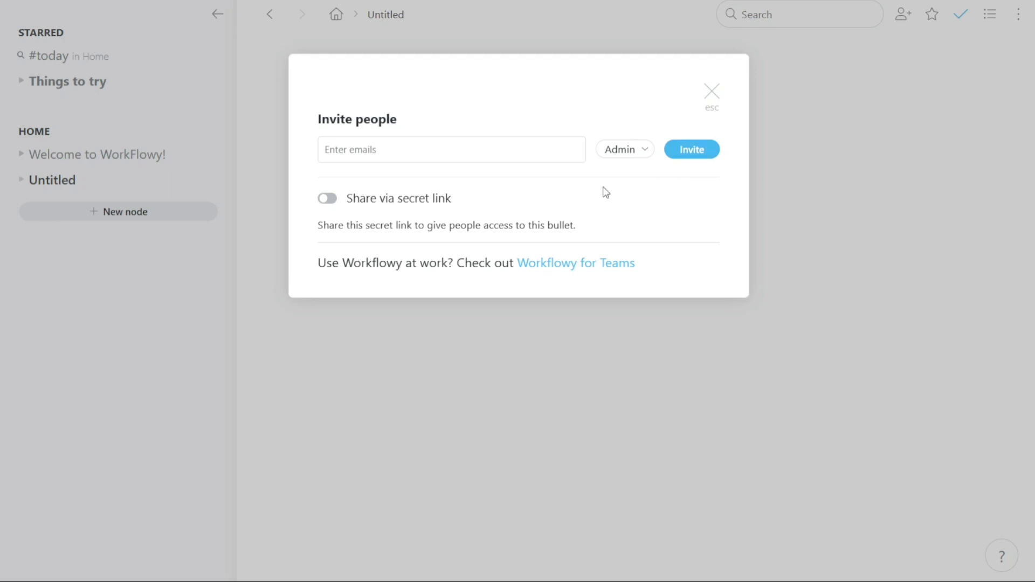
# Step: Enable the secret share link, select it, then disable it again
pyautogui.click(327, 198)
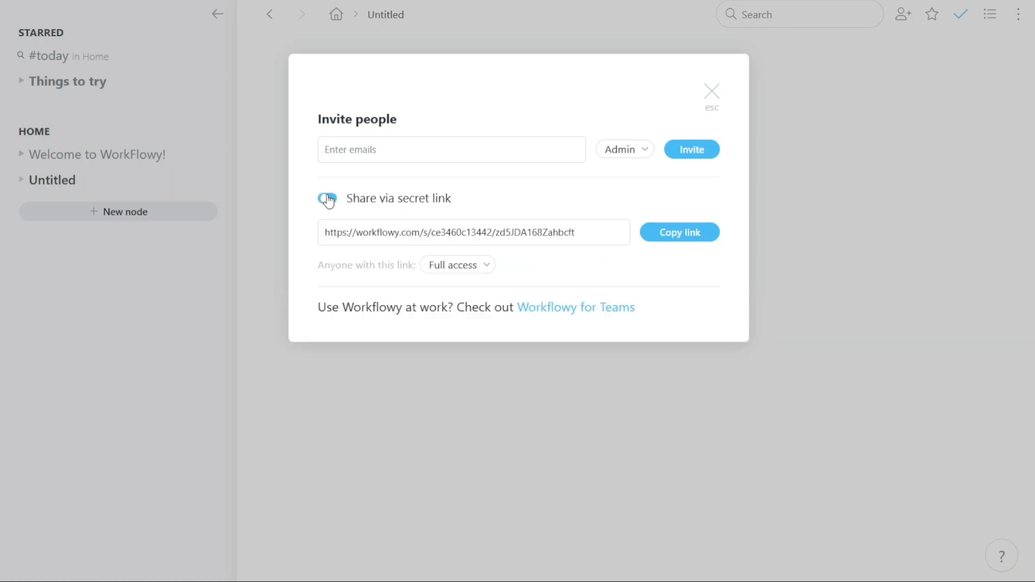
pyautogui.click(327, 198)
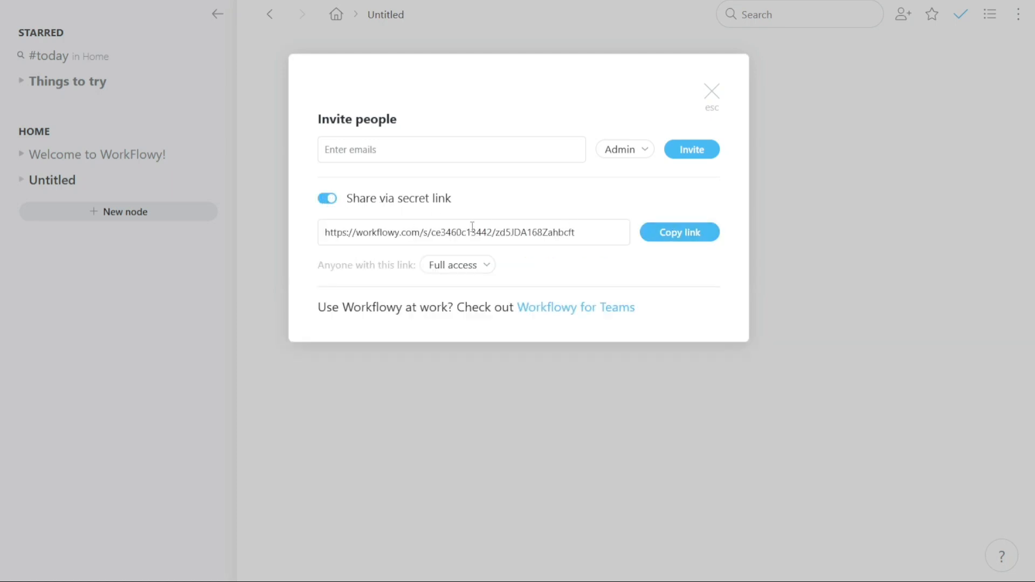
pyautogui.click(327, 198)
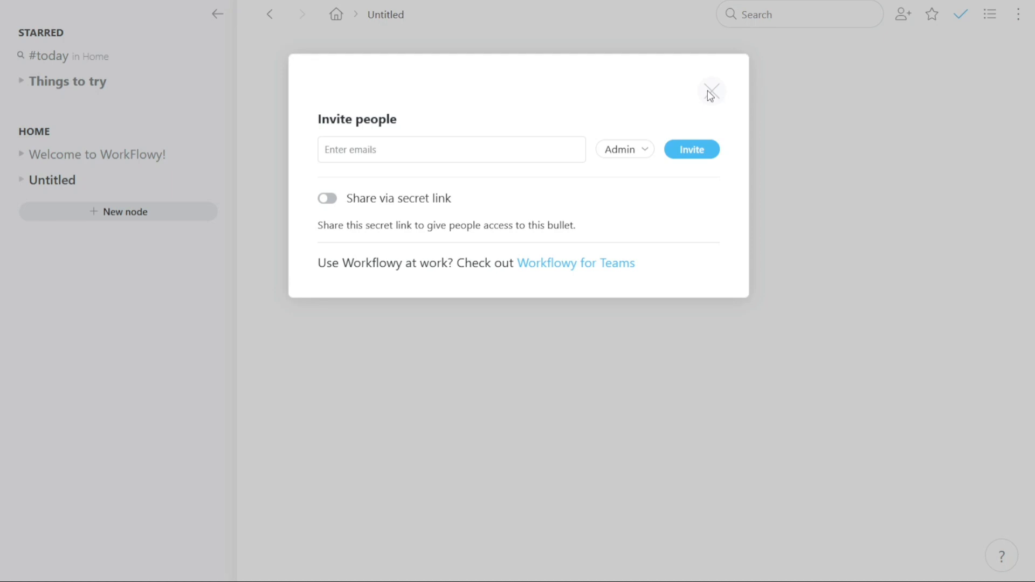
# Step: Close the sharing dialog and star the Untitled node, toggling the star several times
pyautogui.click(712, 91)
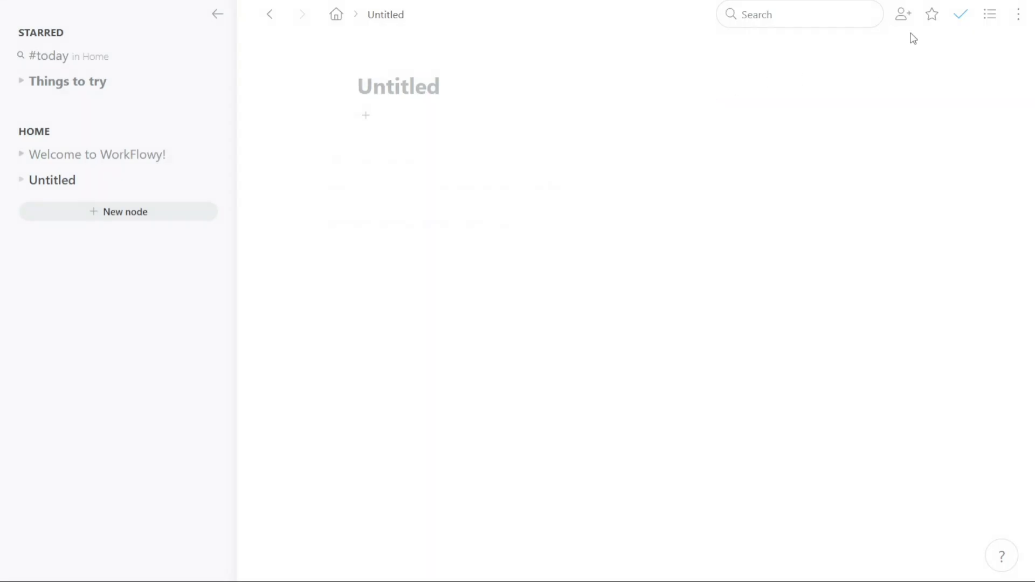
pyautogui.moveTo(904, 13)
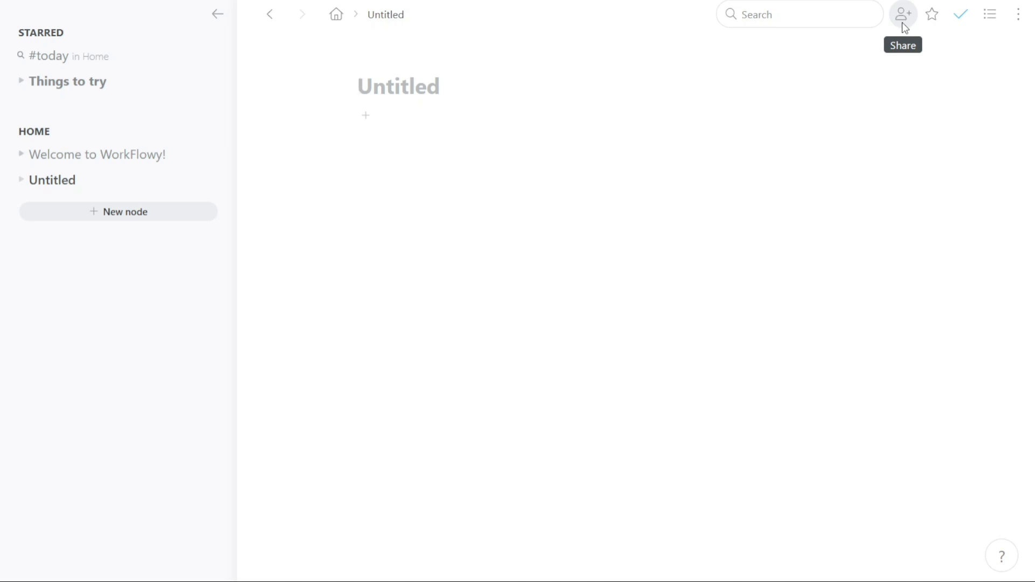
pyautogui.click(932, 14)
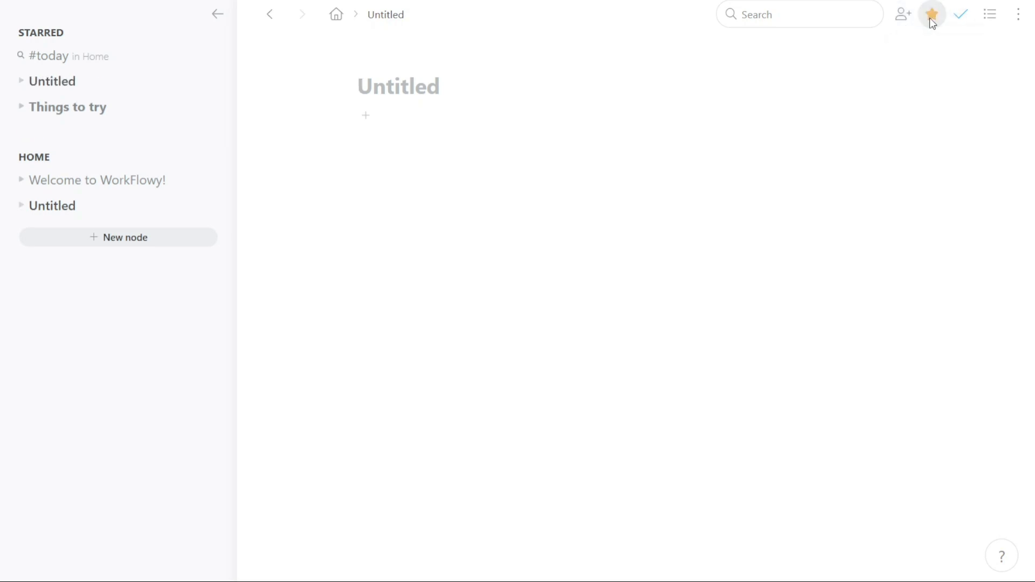
pyautogui.moveTo(52, 80)
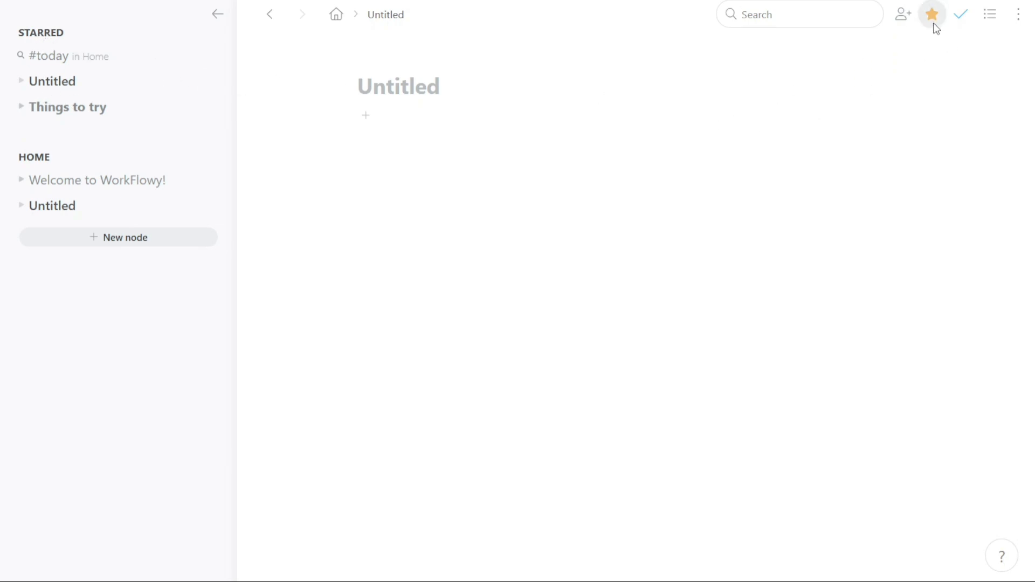
pyautogui.click(932, 14)
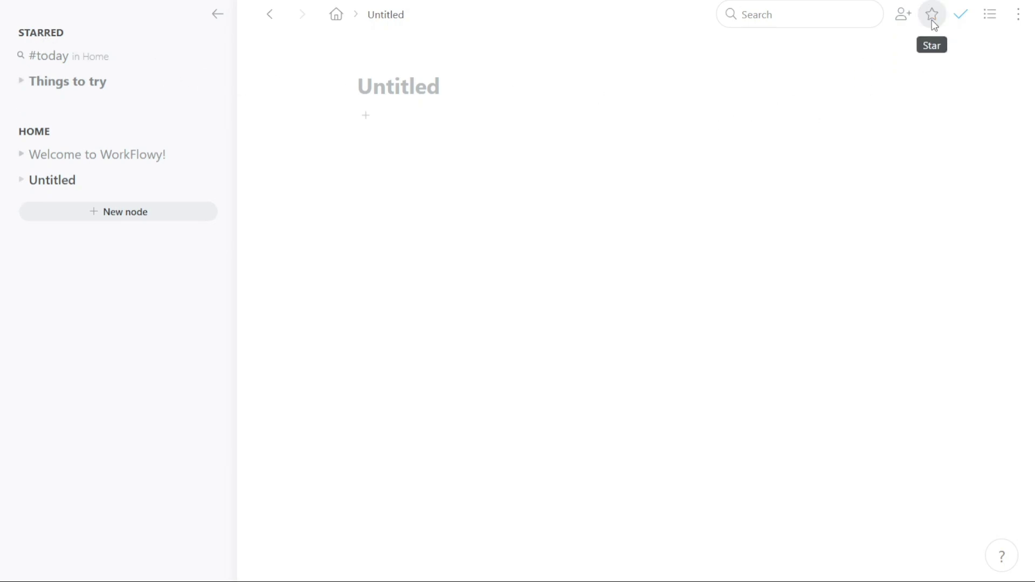
pyautogui.click(931, 14)
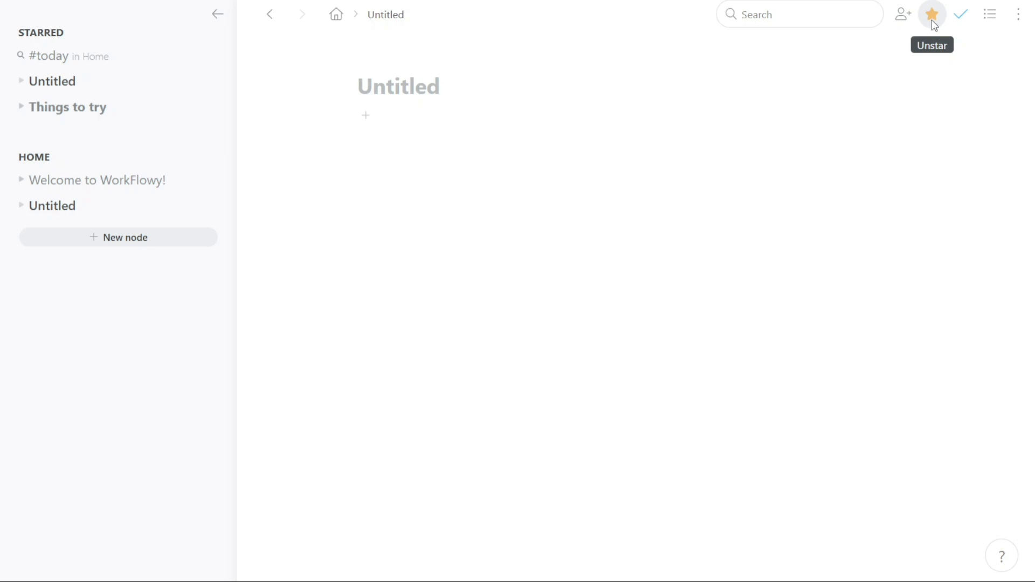
pyautogui.click(932, 14)
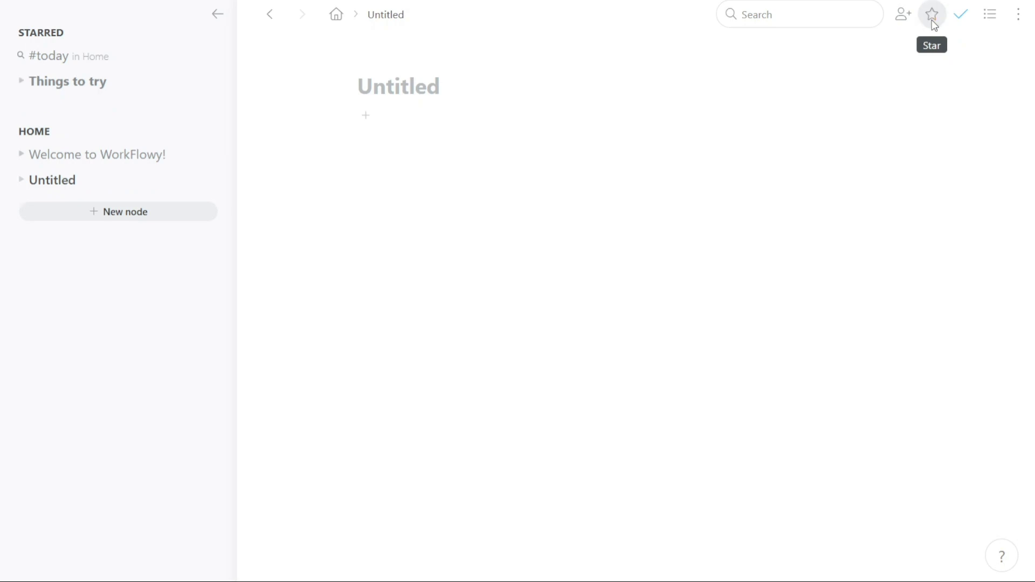
pyautogui.click(932, 14)
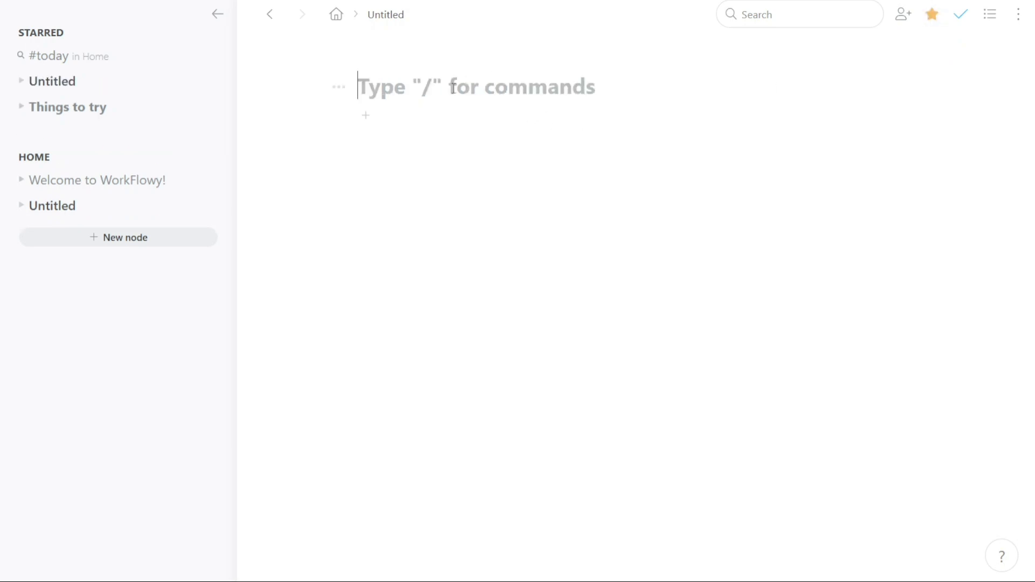
# Step: Type the Title page, check off Task2 and Task4, and re-show completed items
pyautogui.write('Title')
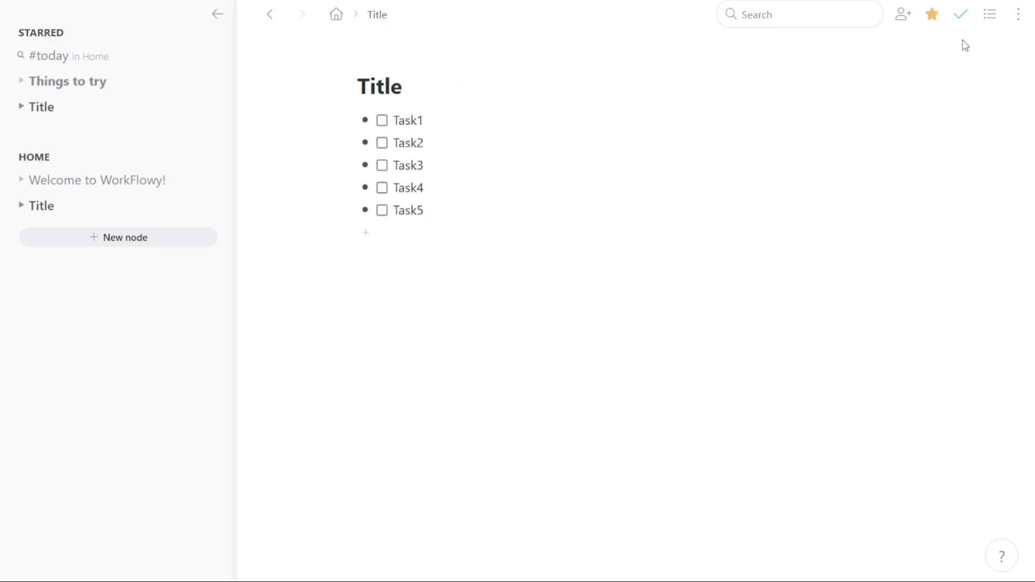
pyautogui.click(959, 14)
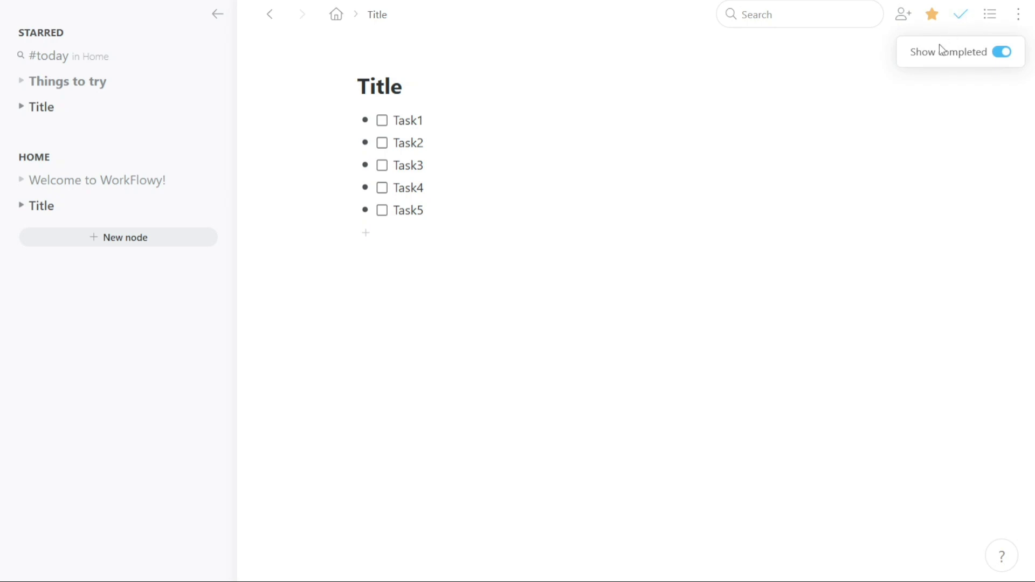
pyautogui.moveTo(998, 58)
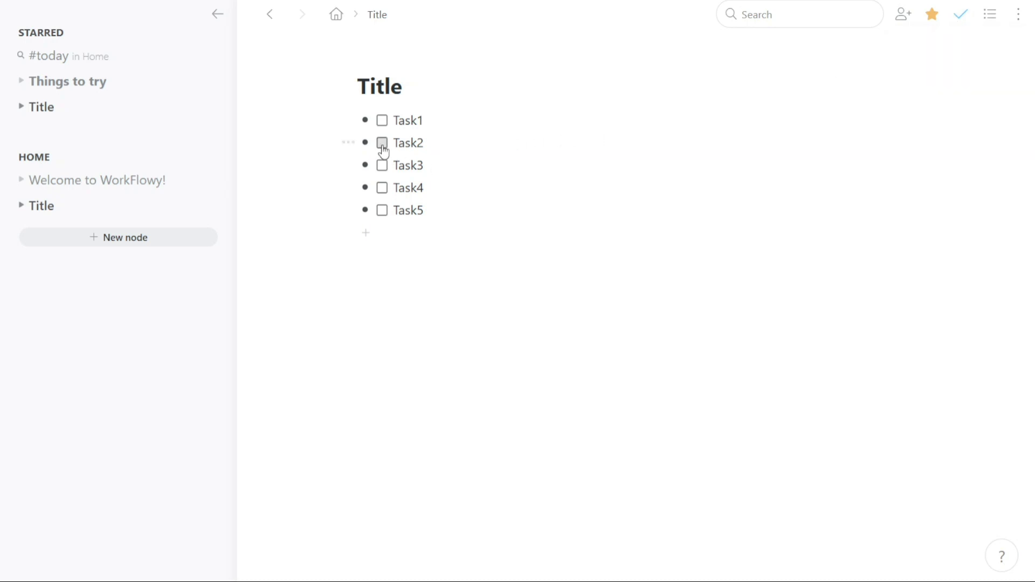
pyautogui.click(382, 142)
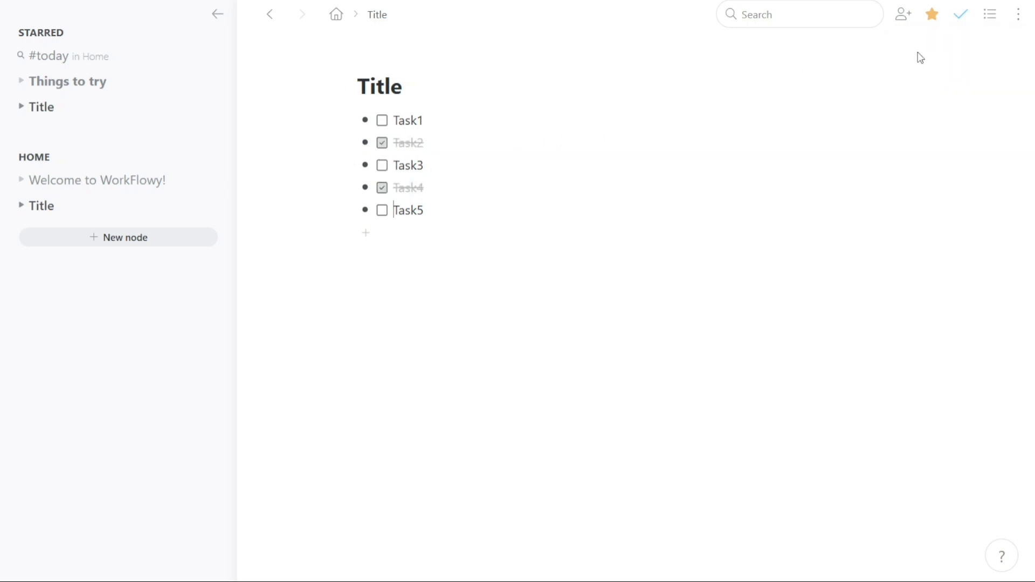
pyautogui.click(962, 14)
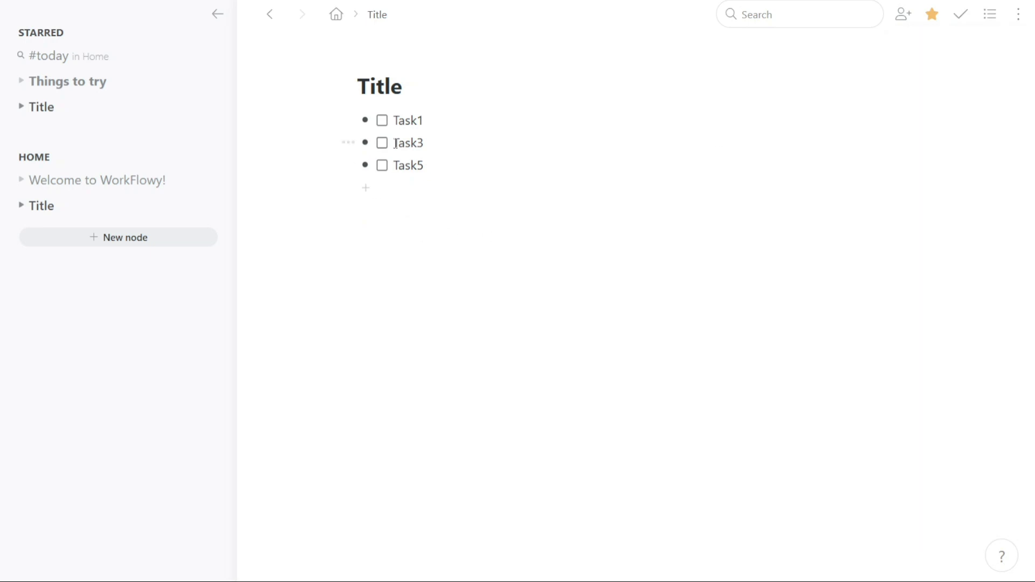
pyautogui.click(961, 14)
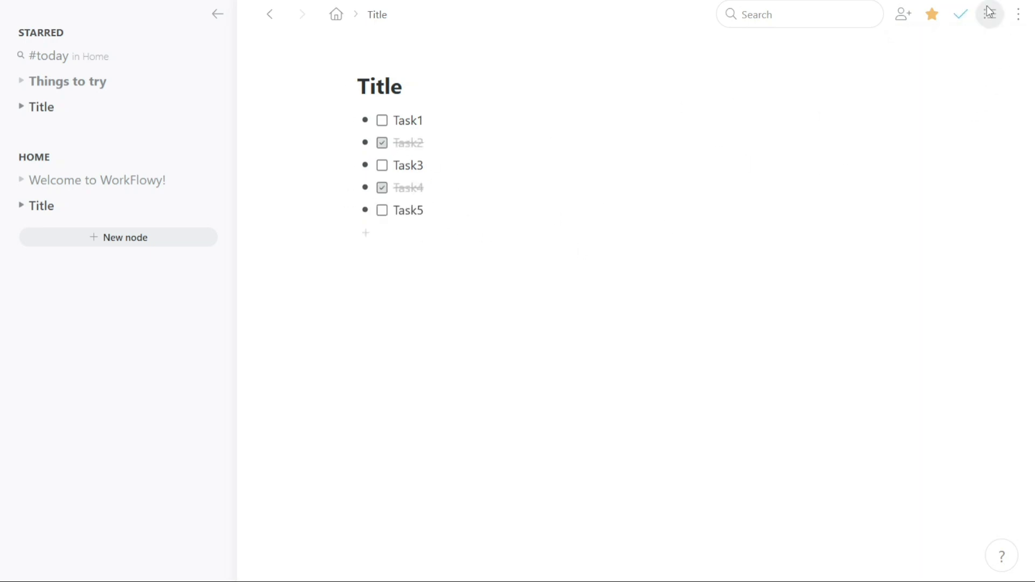
pyautogui.click(961, 14)
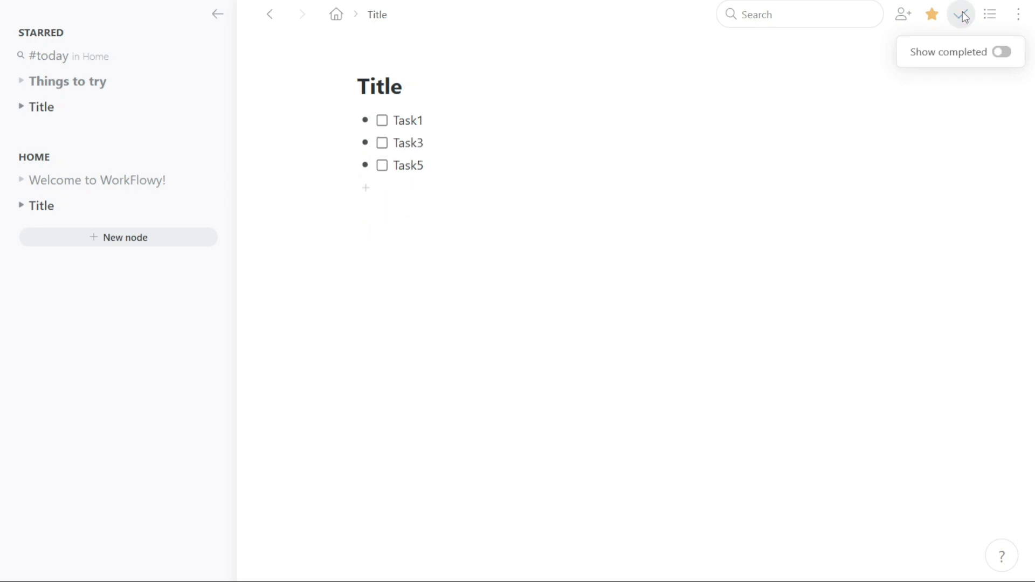
pyautogui.click(1003, 51)
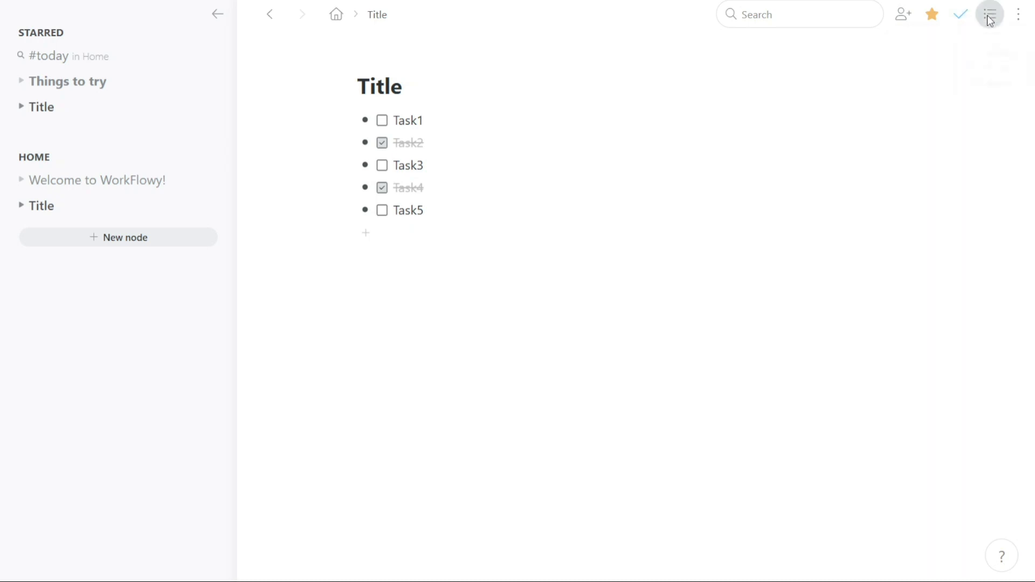
# Step: Switch the page to the to-do layout and mark the Title node complete
pyautogui.click(989, 14)
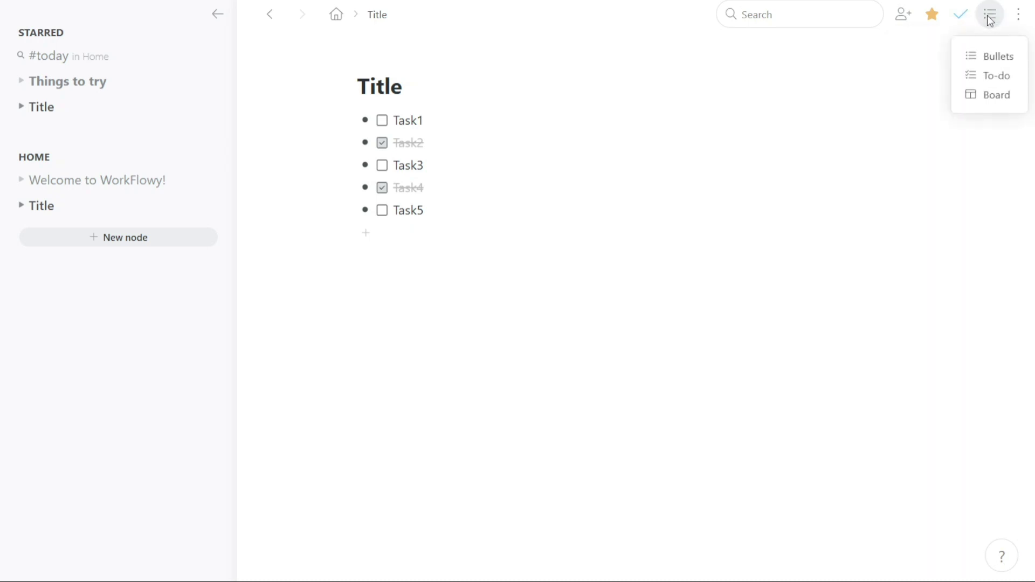
pyautogui.moveTo(990, 24)
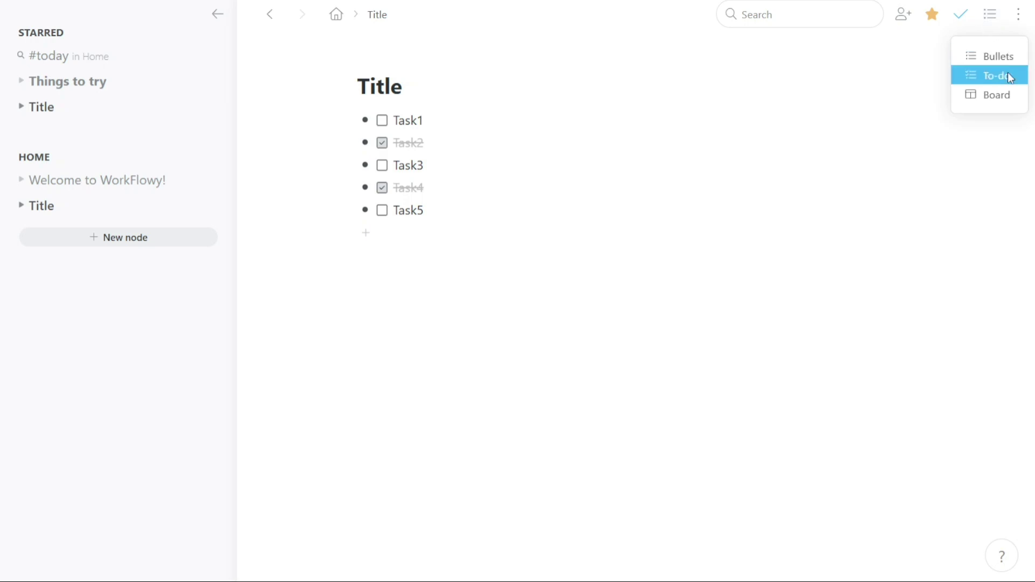
pyautogui.moveTo(1000, 94)
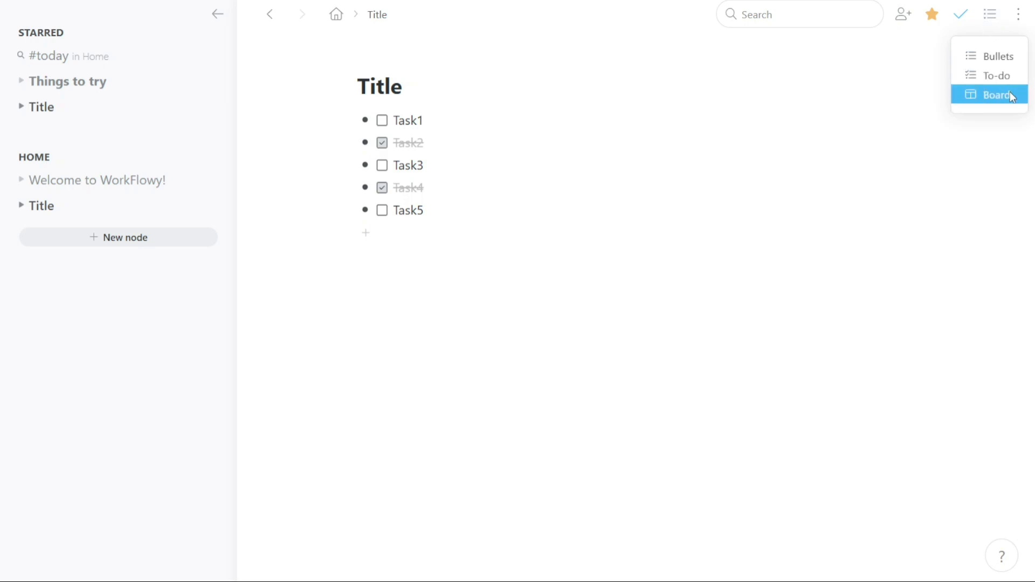
pyautogui.moveTo(1015, 95)
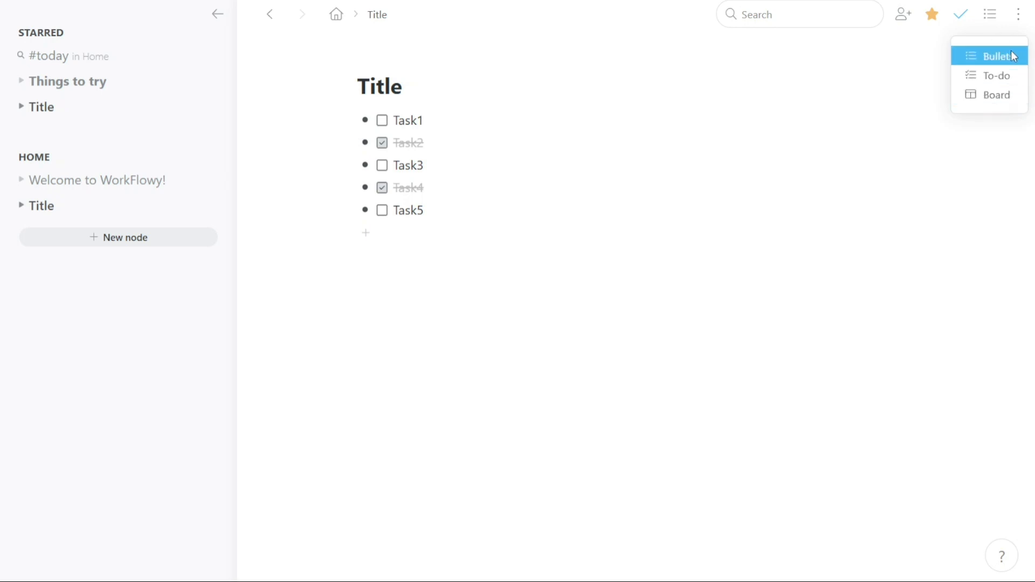
pyautogui.moveTo(1021, 58)
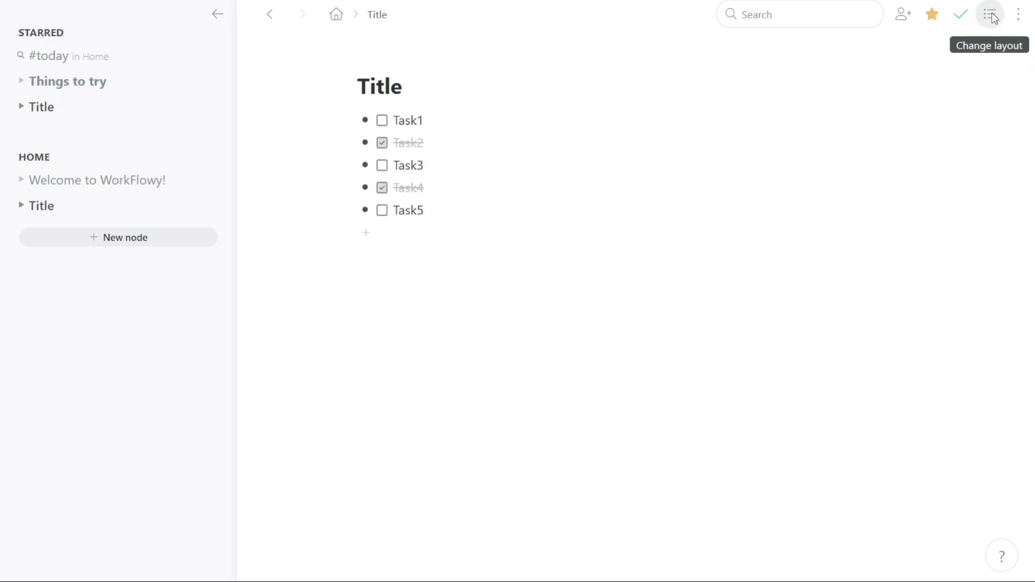
pyautogui.click(988, 15)
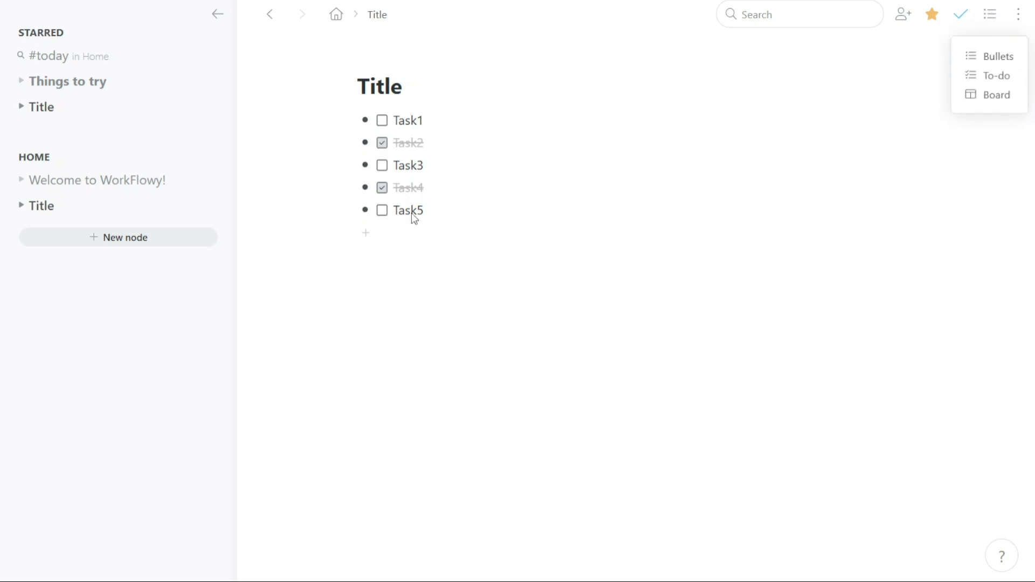
pyautogui.moveTo(990, 74)
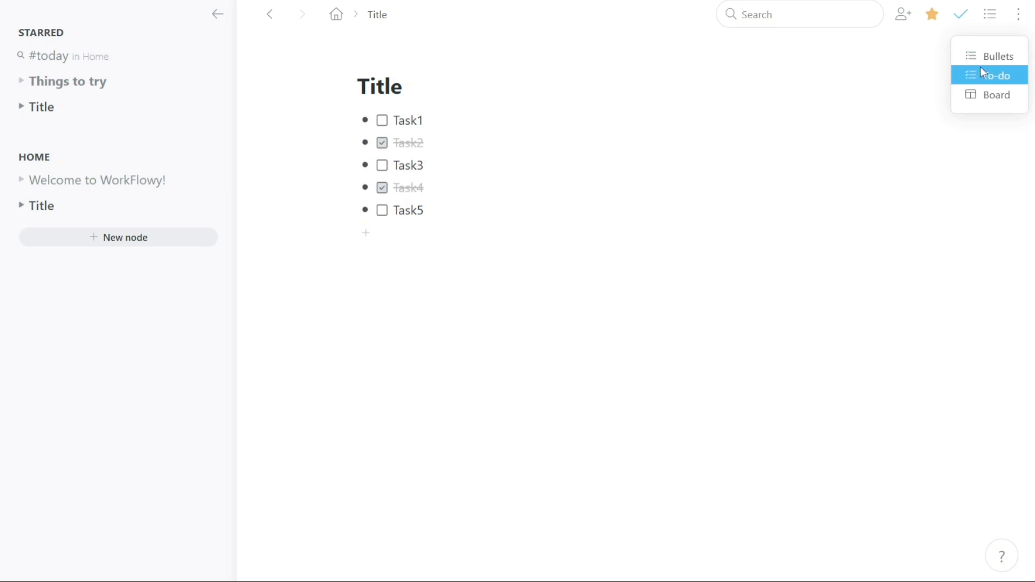
pyautogui.click(996, 74)
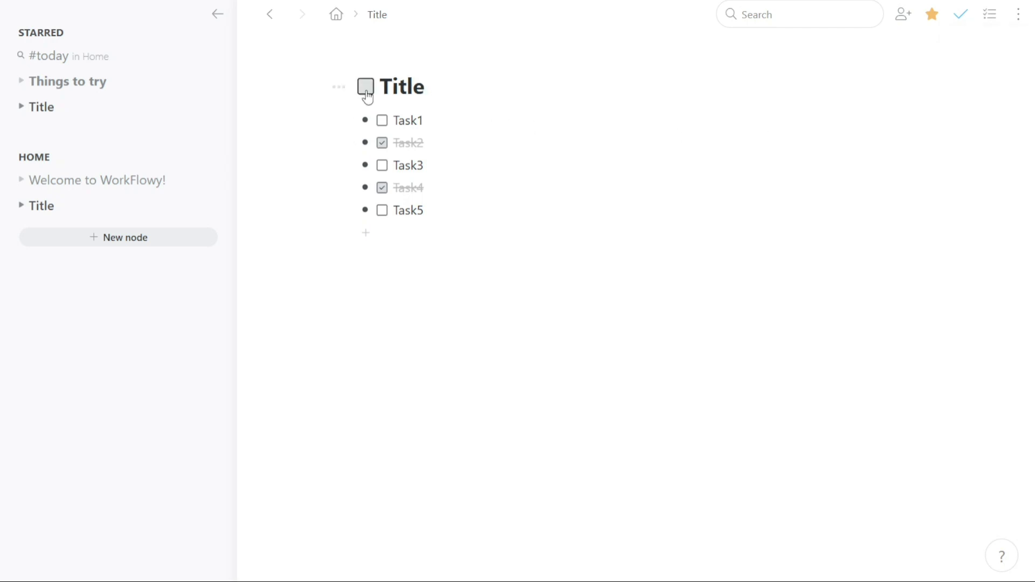
pyautogui.click(365, 86)
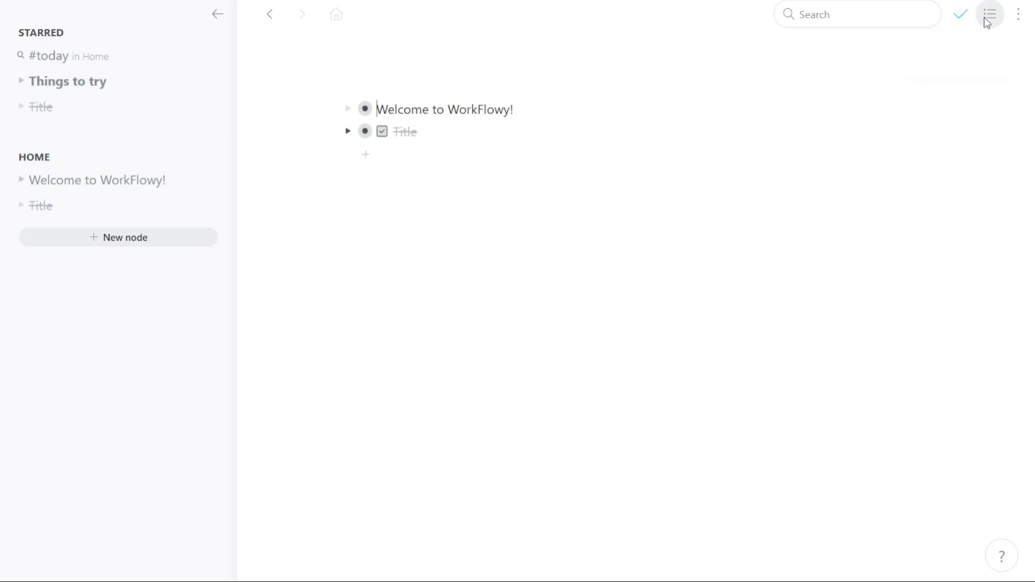
# Step: Display the home page as a Board, then switch back to Bullets
pyautogui.click(990, 14)
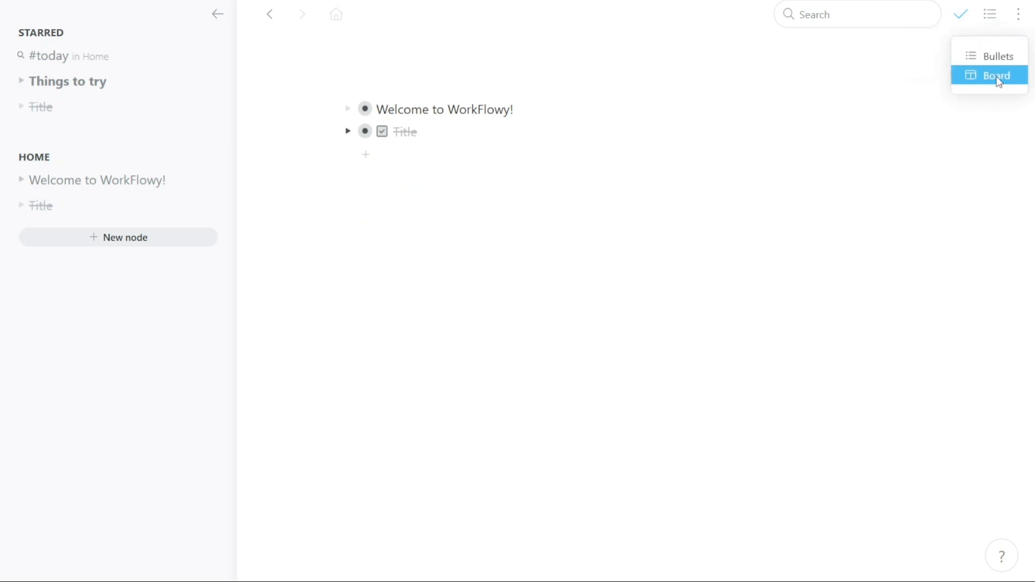
pyautogui.click(989, 74)
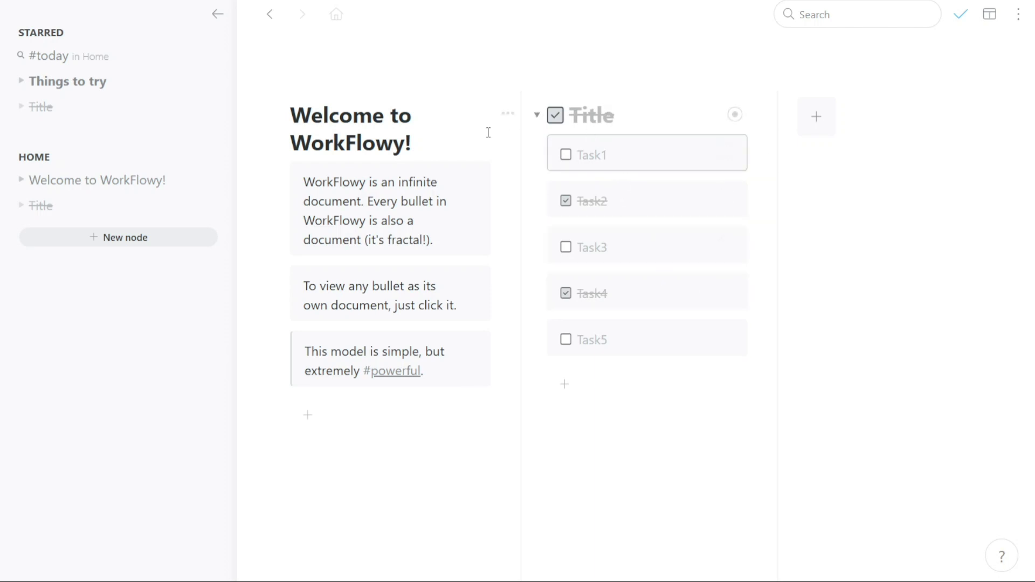
pyautogui.moveTo(288, 195)
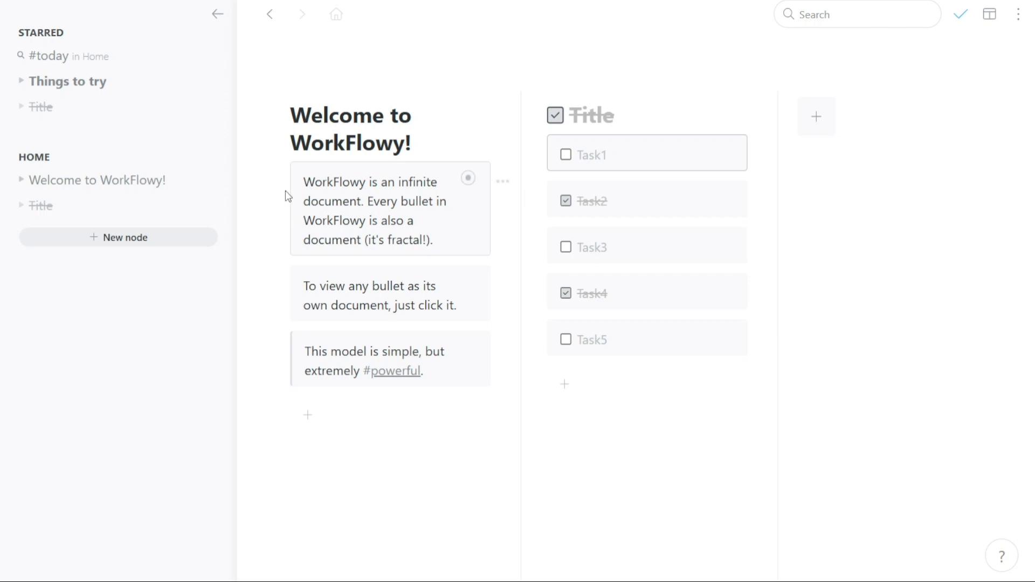
pyautogui.moveTo(424, 102)
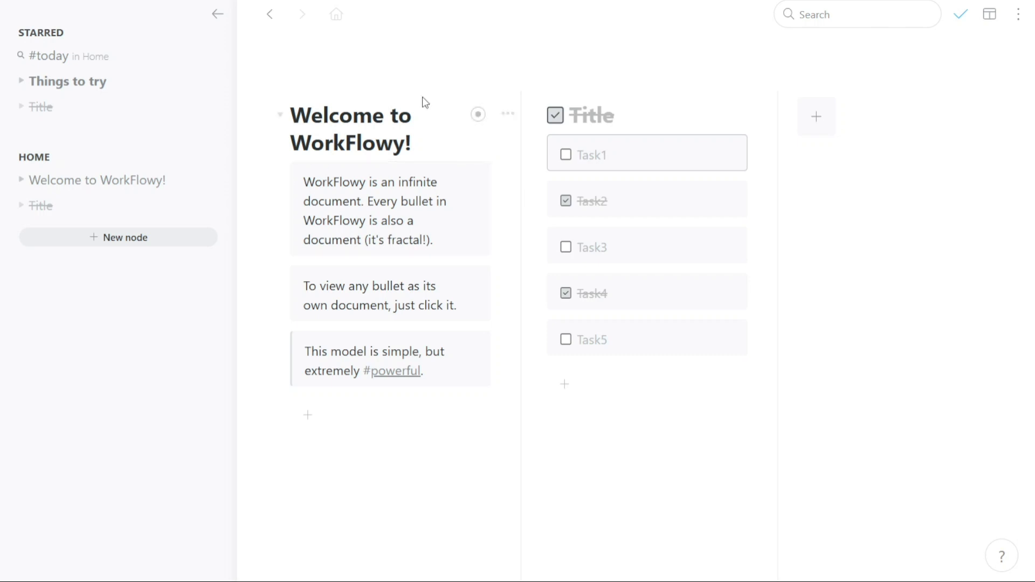
pyautogui.click(990, 14)
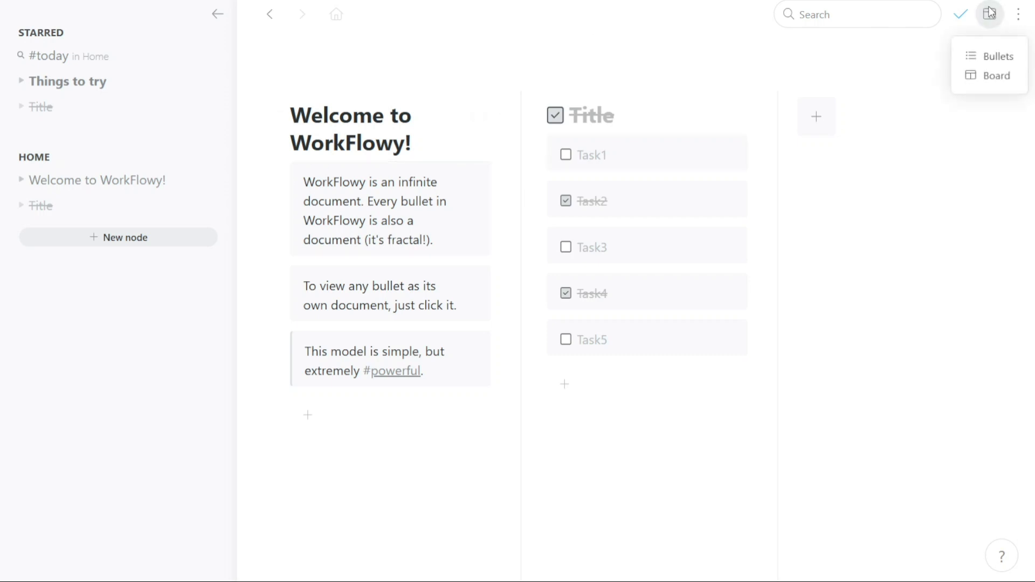
pyautogui.click(997, 56)
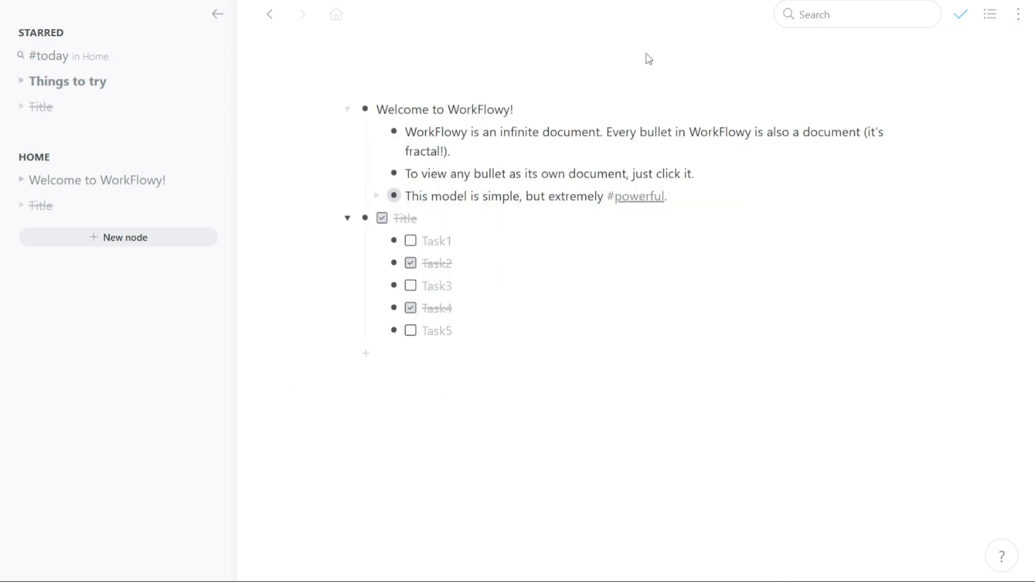
# Step: Create a new Untitled node and zoom two levels into its empty child bullets
pyautogui.click(119, 238)
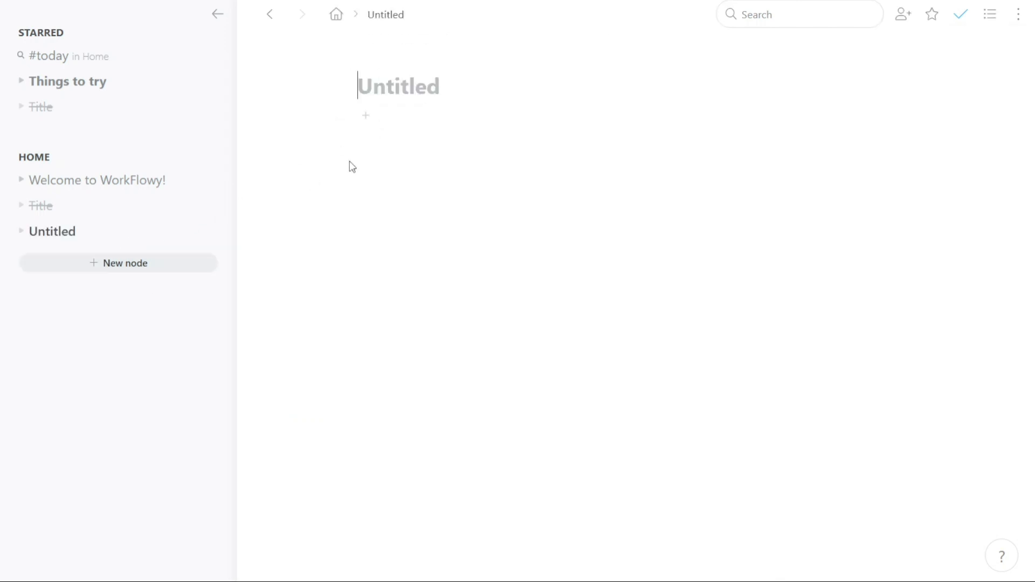
pyautogui.moveTo(570, 105)
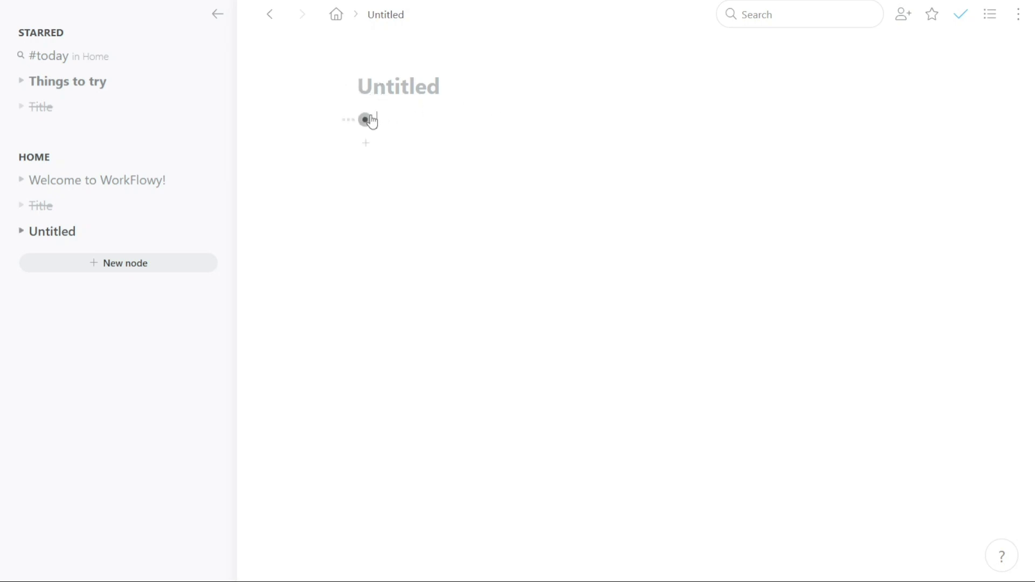
pyautogui.click(365, 119)
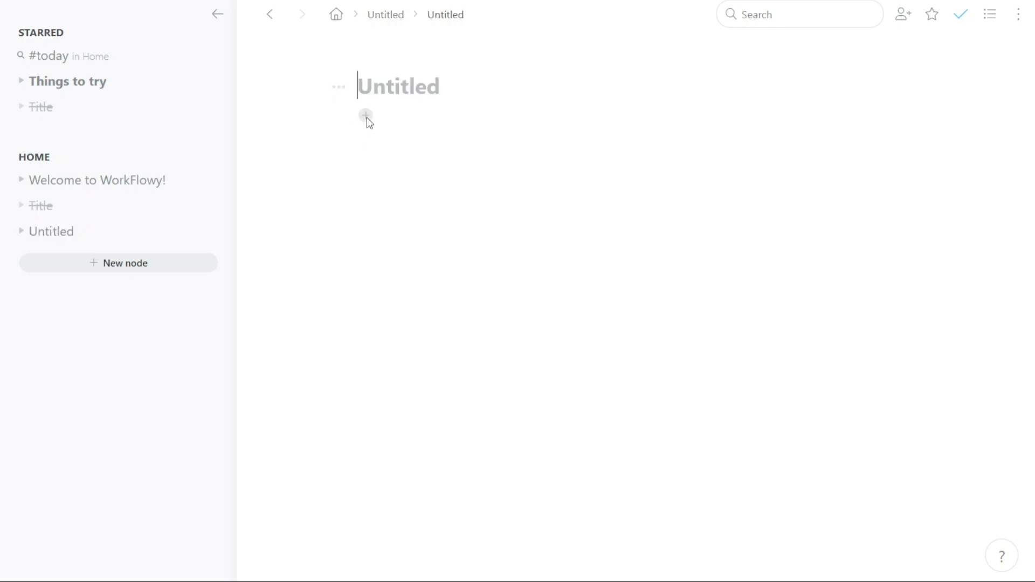
pyautogui.moveTo(380, 105)
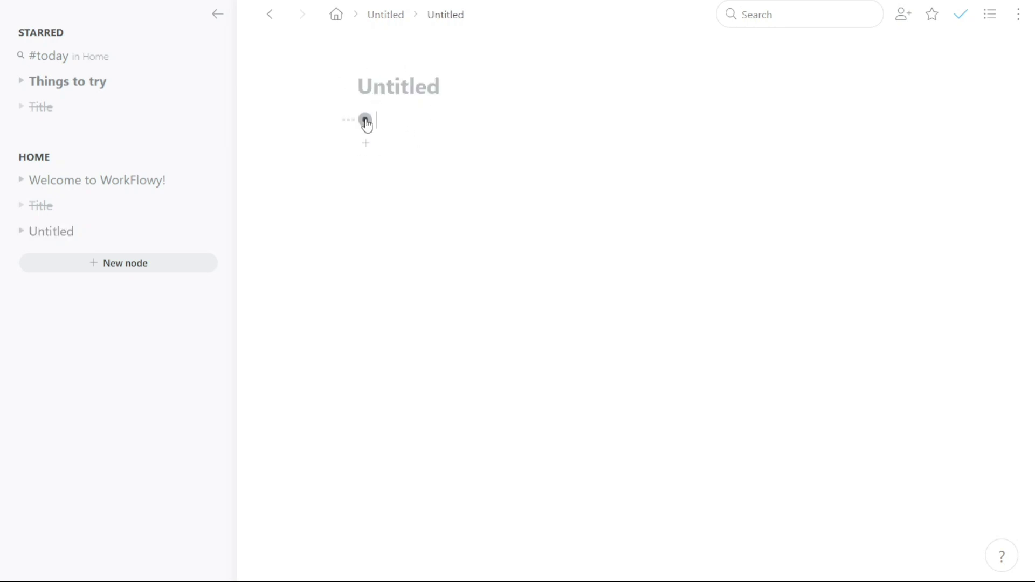
pyautogui.click(365, 120)
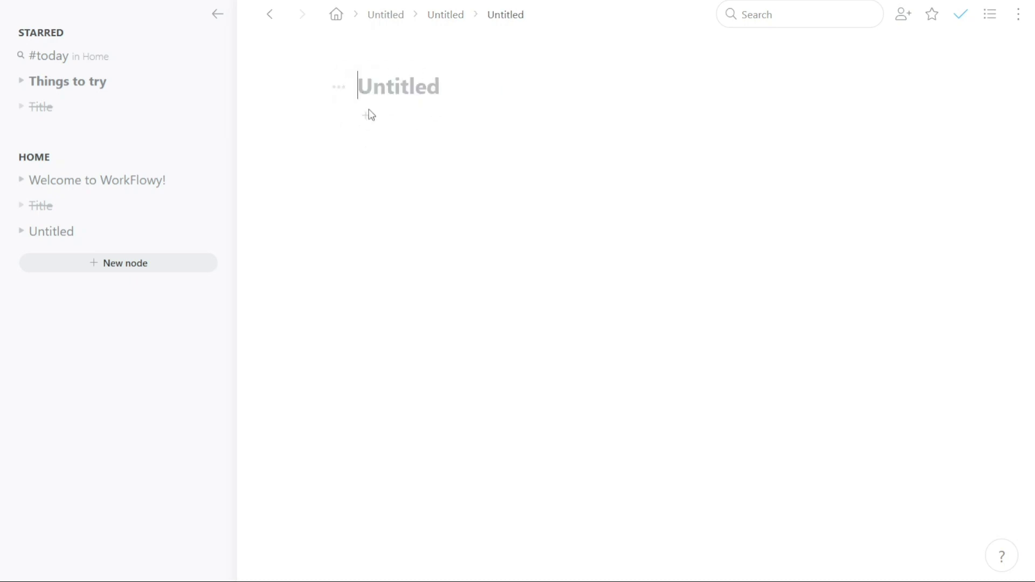
# Step: Set the Untitled page to Bullets layout, browse block types, and return to the top node
pyautogui.click(338, 86)
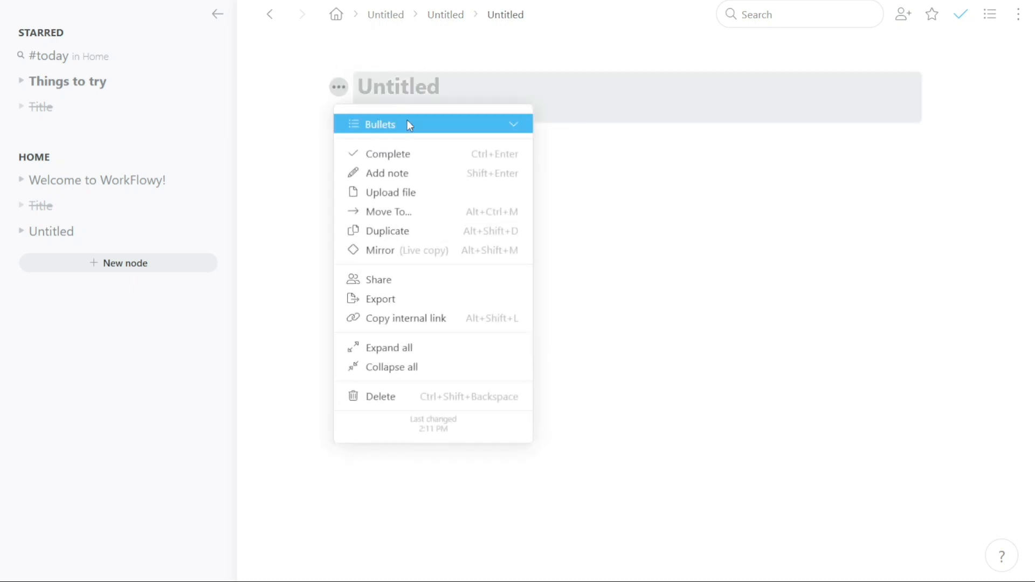
pyautogui.click(488, 146)
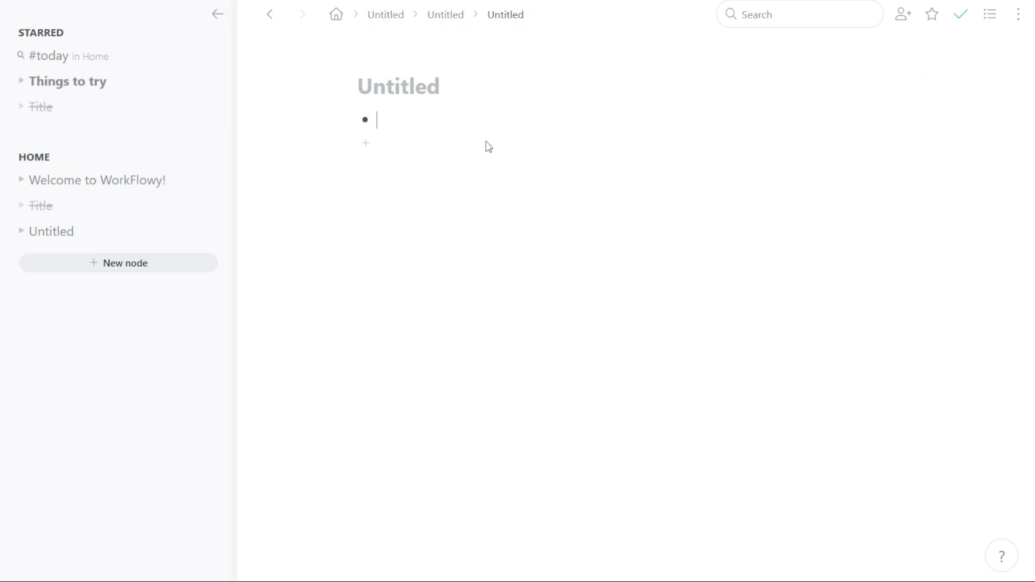
pyautogui.write('/')
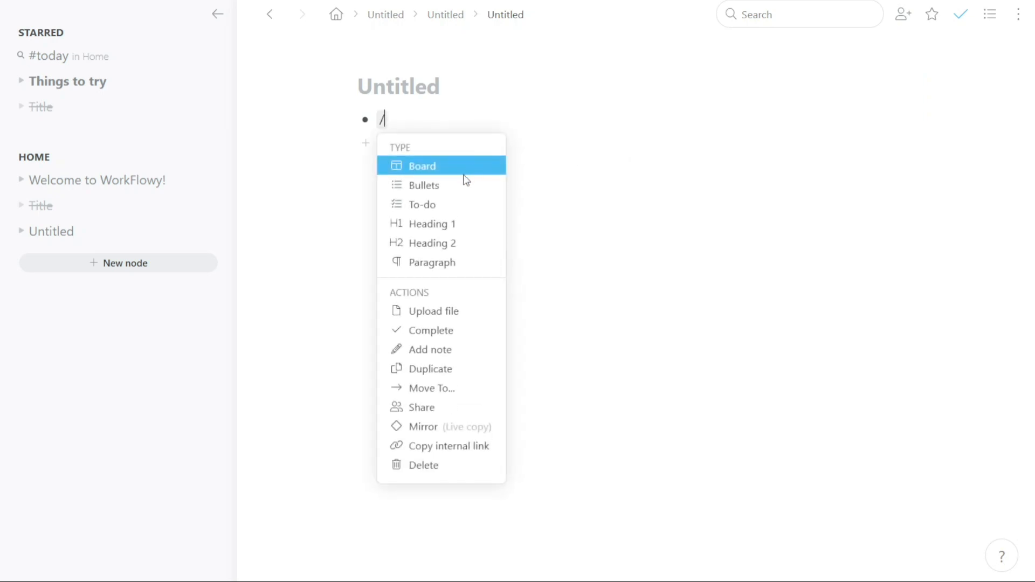
pyautogui.moveTo(601, 178)
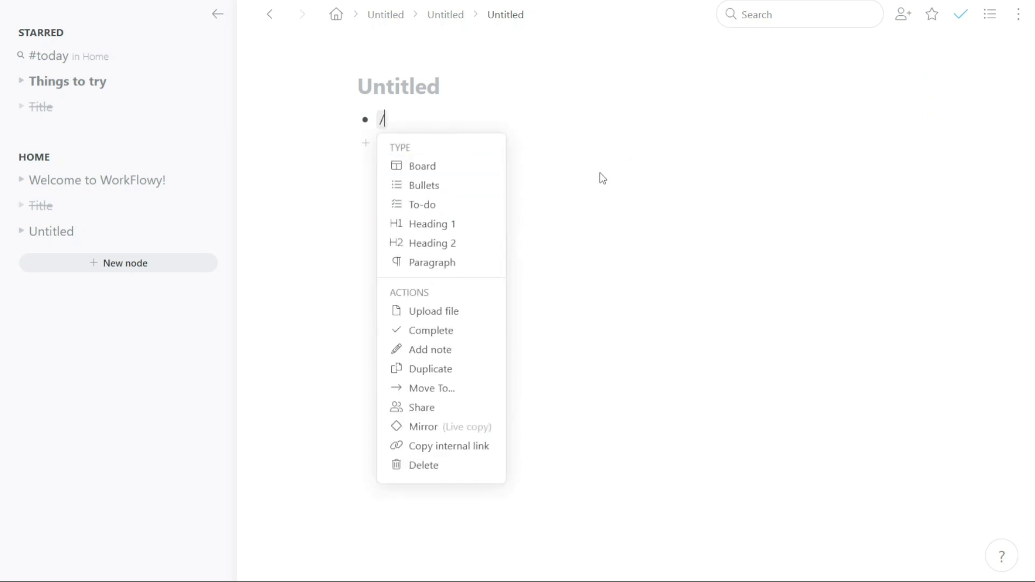
pyautogui.moveTo(552, 146)
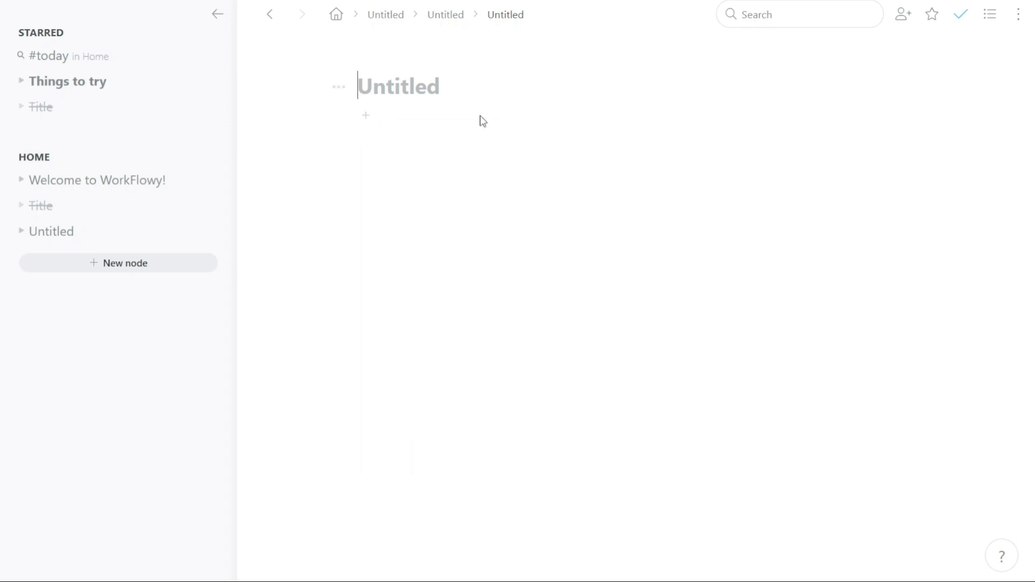
pyautogui.moveTo(477, 27)
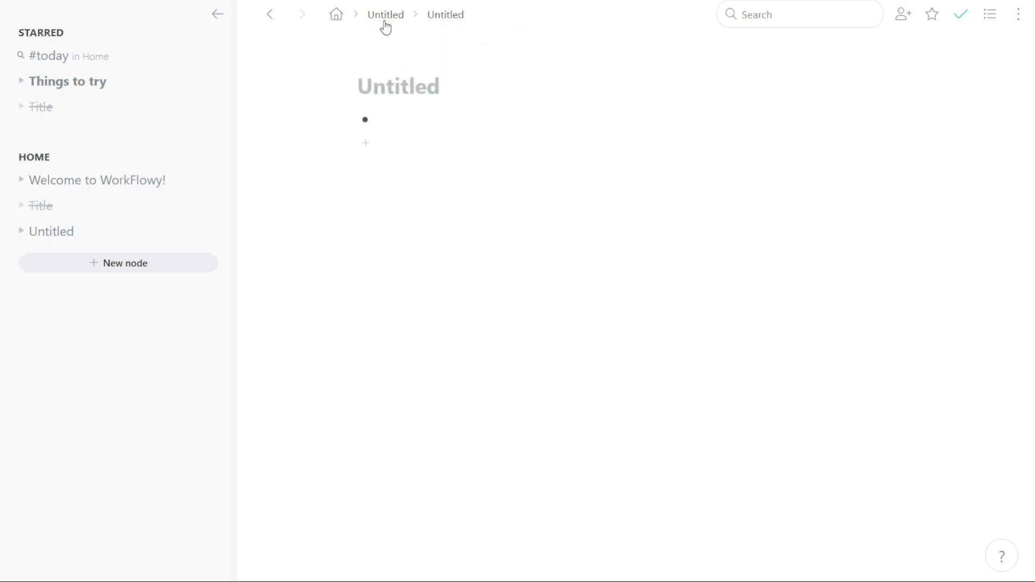
pyautogui.click(365, 120)
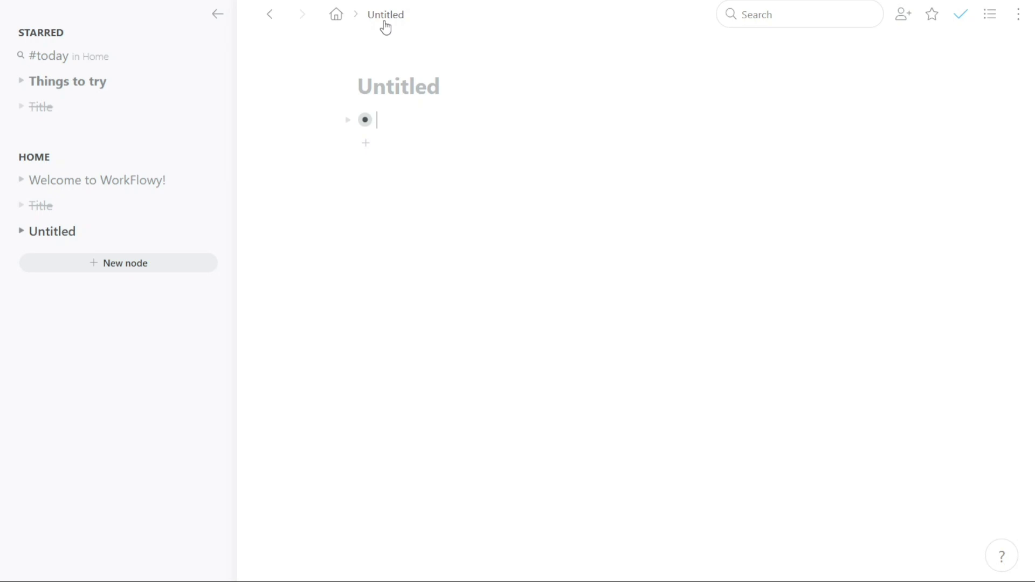
pyautogui.moveTo(271, 307)
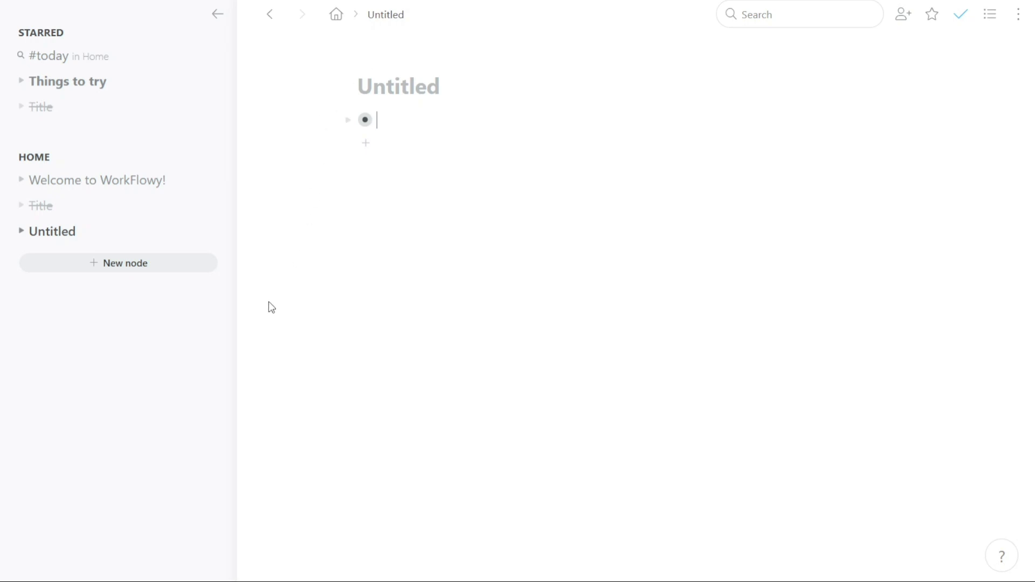
pyautogui.moveTo(222, 306)
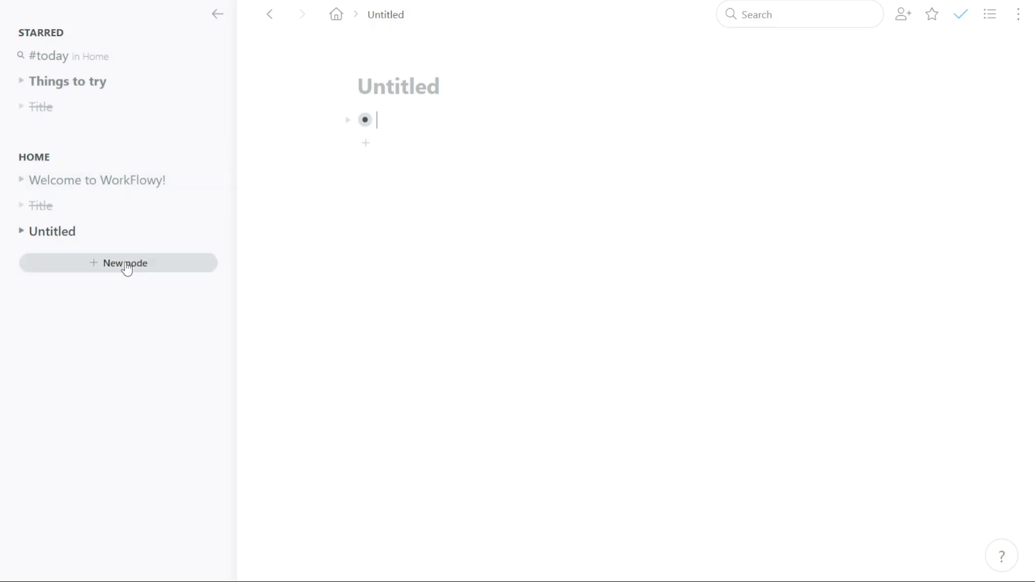
# Step: Create another node and title it 'MyNode'
pyautogui.click(124, 262)
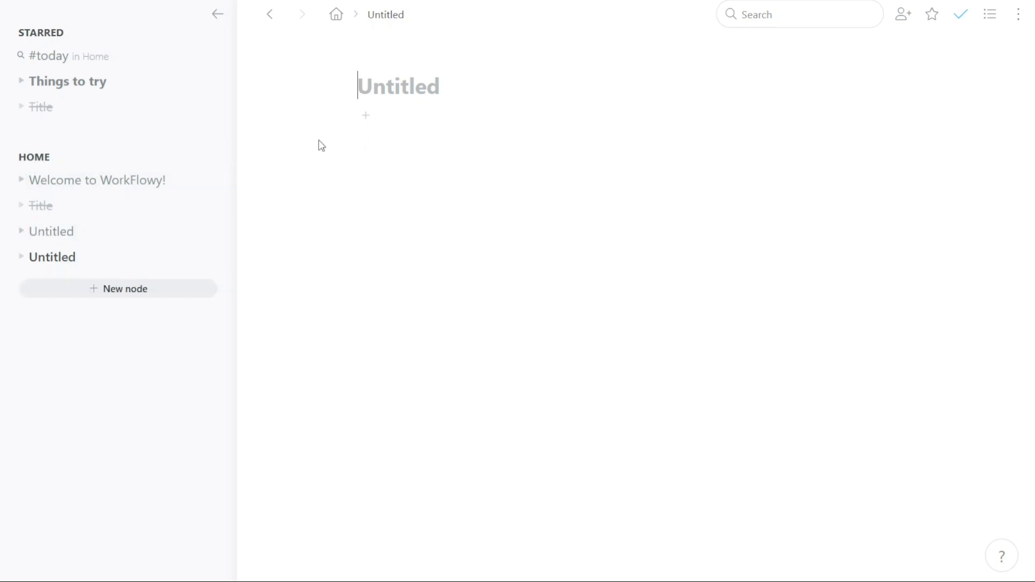
pyautogui.write('My')
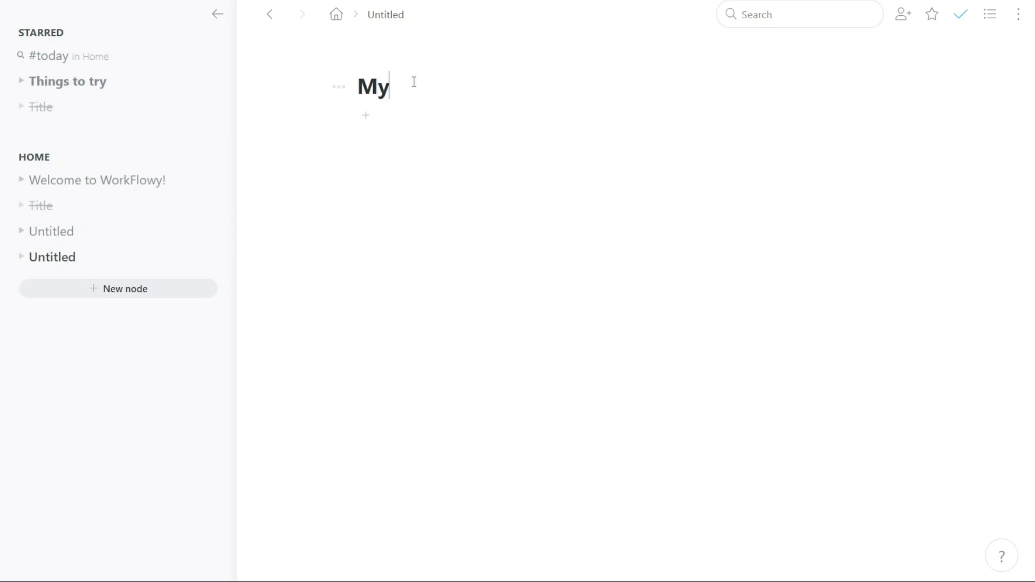
pyautogui.write('Node')
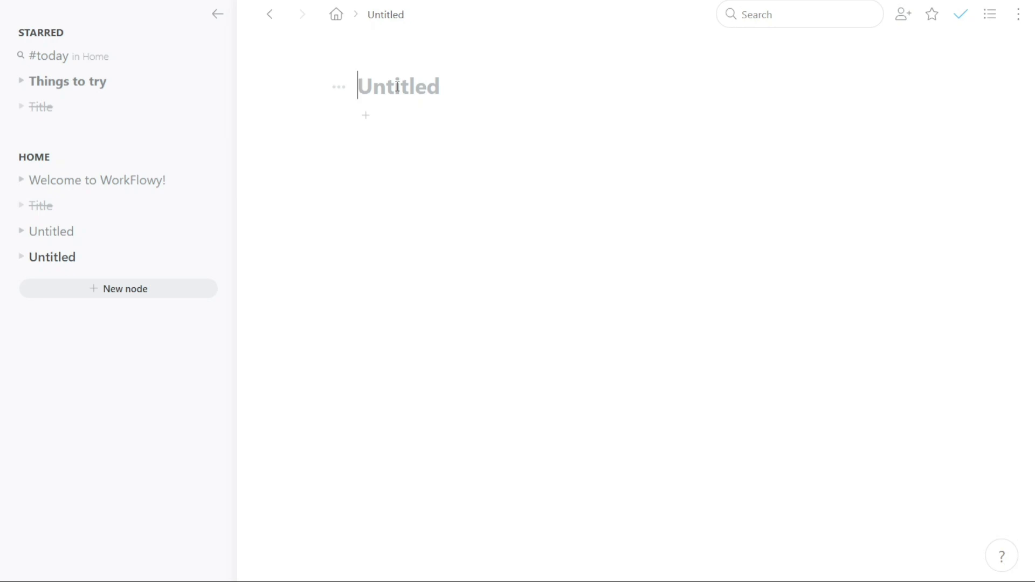
pyautogui.write('MyNode')
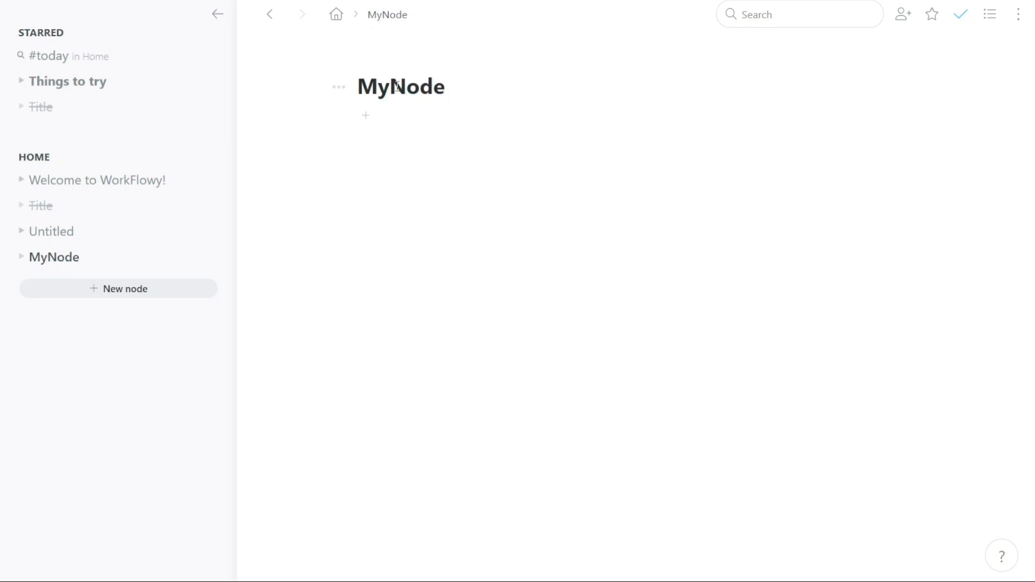
# Step: Select the MyNode title and apply the red highlight swatch, reapplying it once more
pyautogui.doubleClick(400, 87)
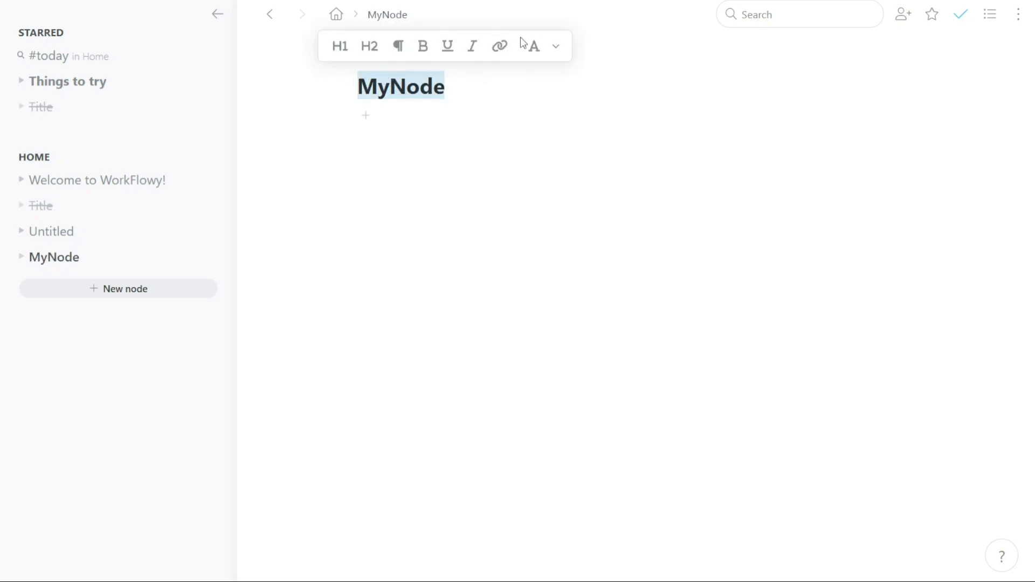
pyautogui.click(532, 45)
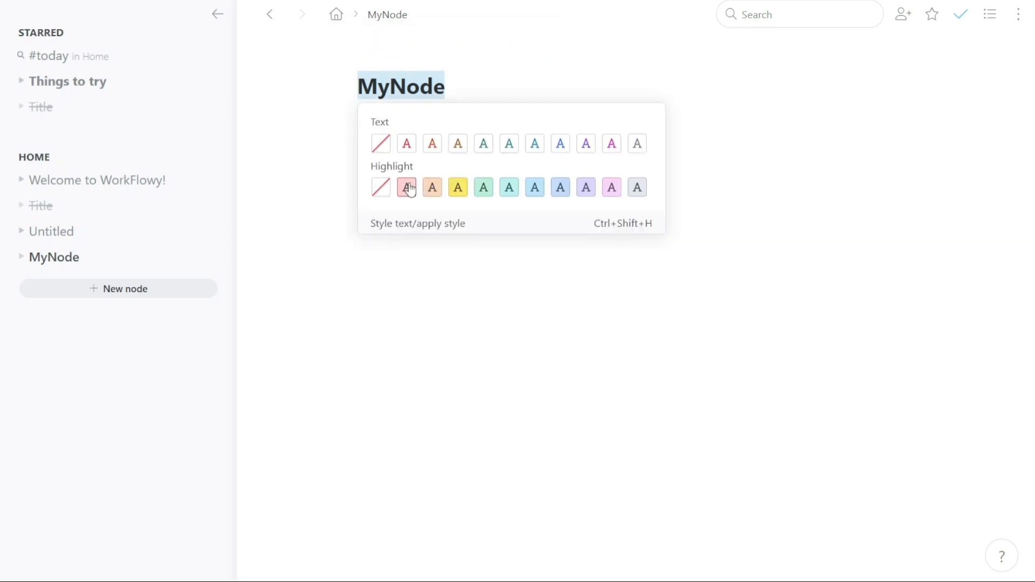
pyautogui.click(406, 188)
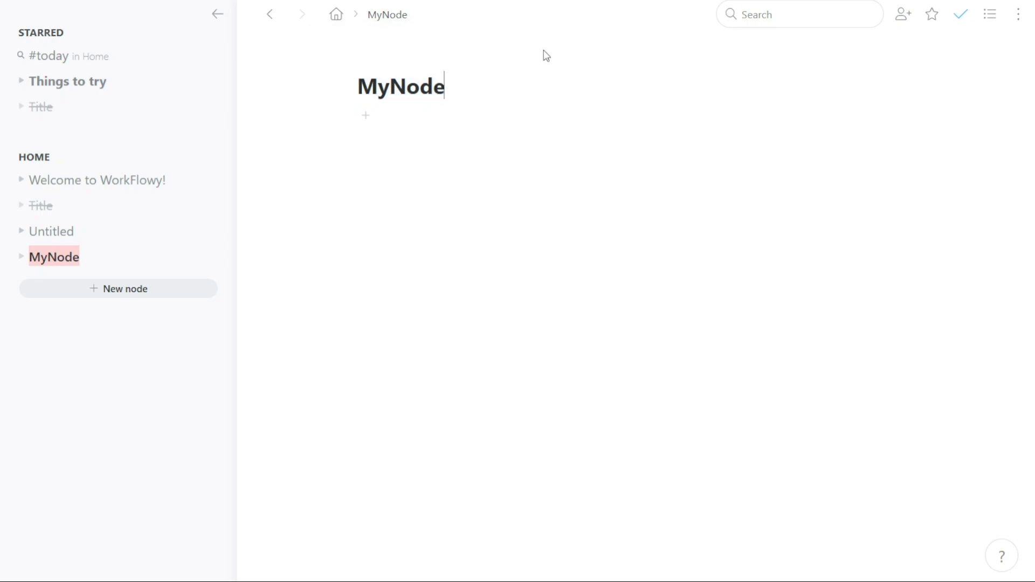
pyautogui.click(444, 143)
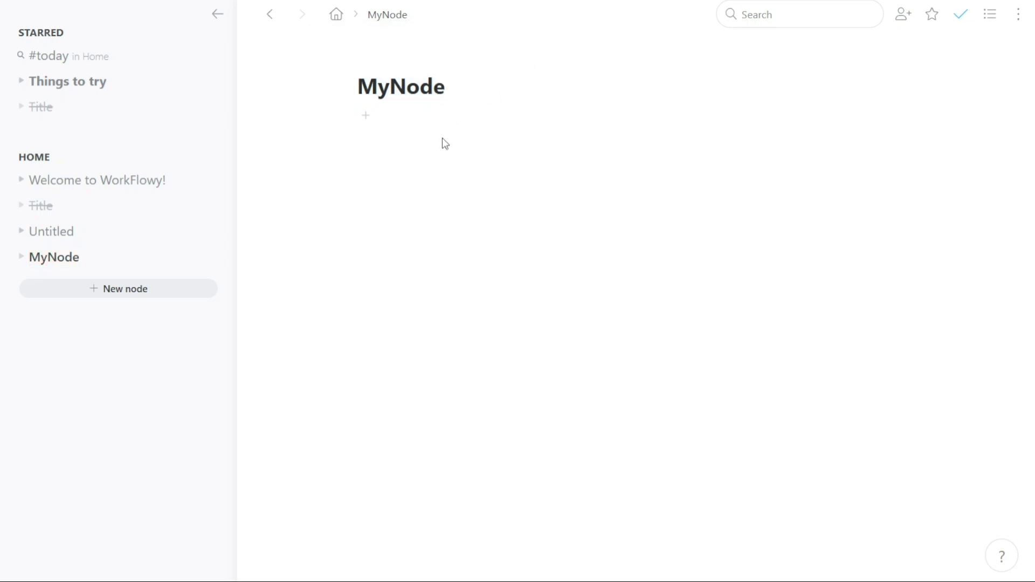
pyautogui.doubleClick(401, 86)
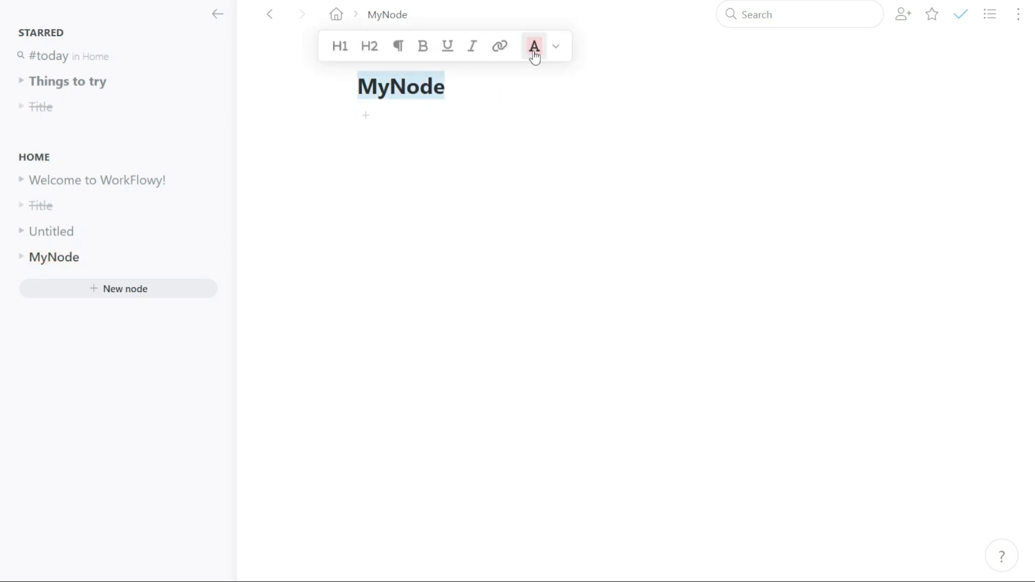
pyautogui.click(533, 47)
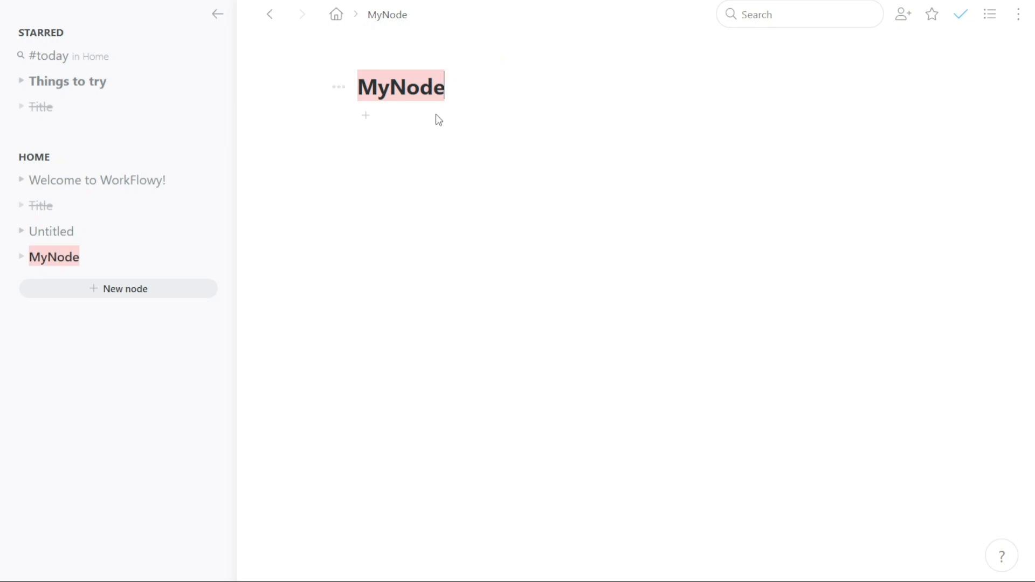
pyautogui.moveTo(366, 116)
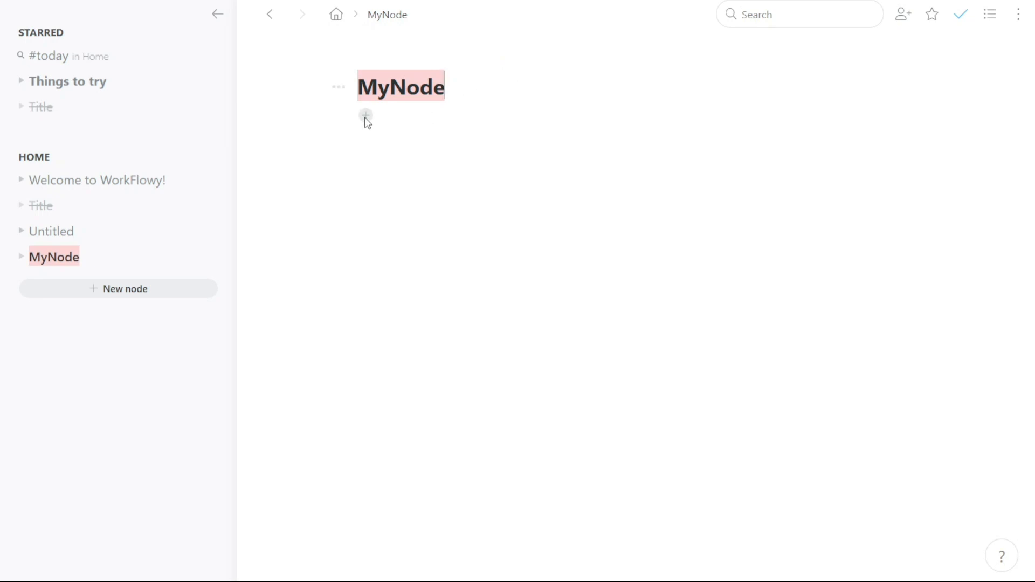
# Step: Leave one empty child bullet under MyNode and put the cursor in it
pyautogui.click(365, 117)
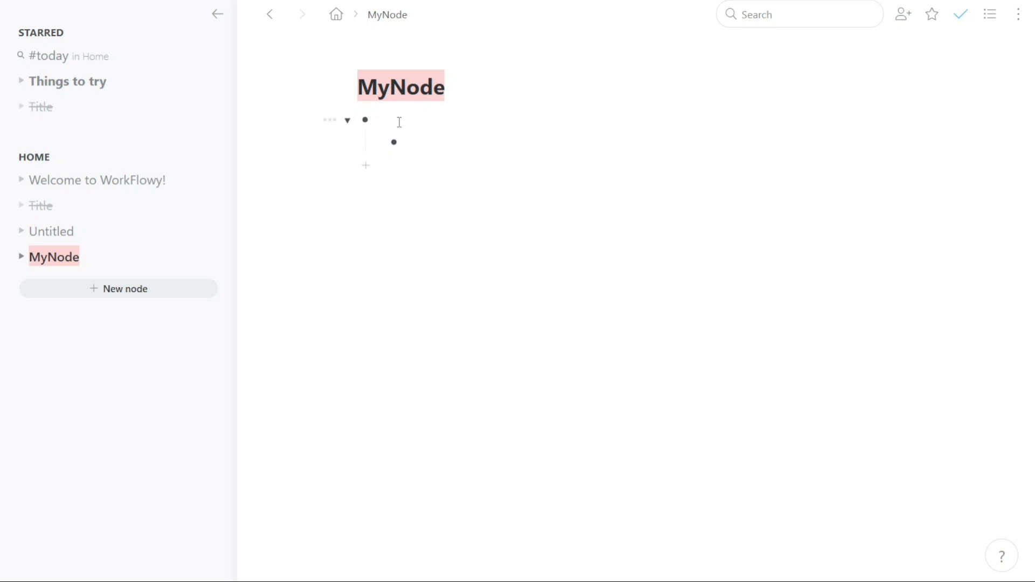
pyautogui.click(347, 120)
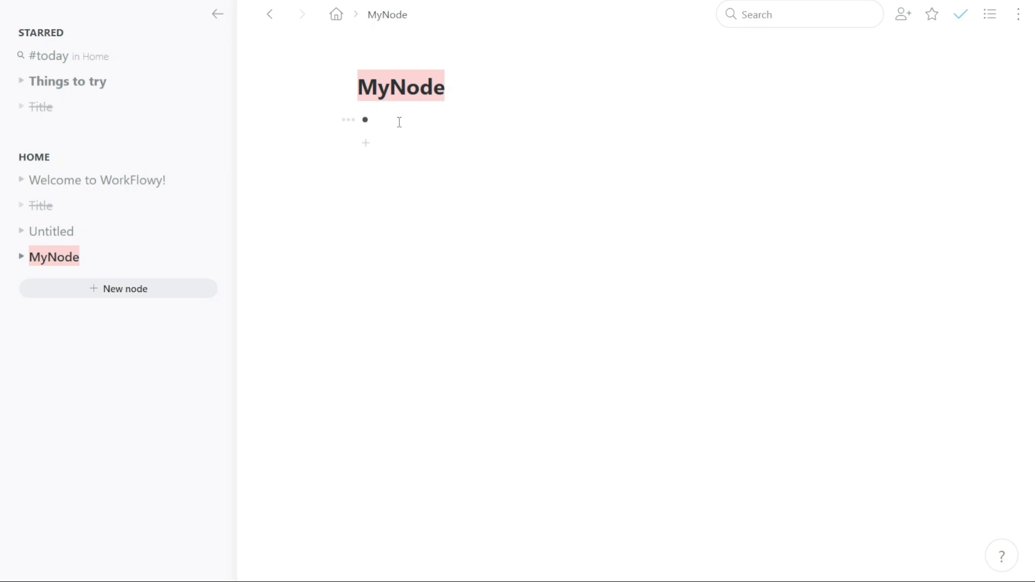
# Step: Add the #today and #powerful tags from the tag suggestions under MyNode
pyautogui.write('#')
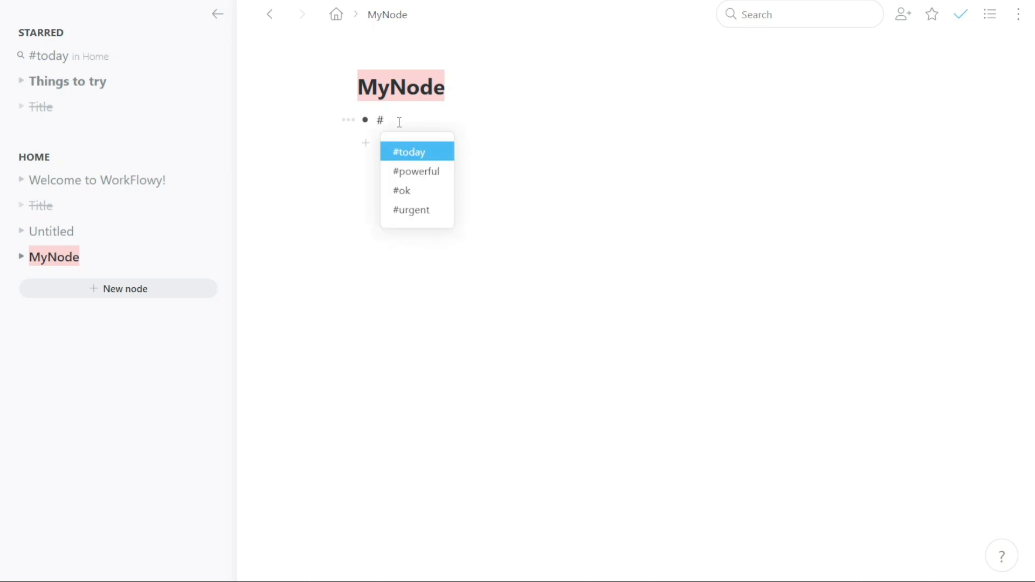
pyautogui.click(409, 153)
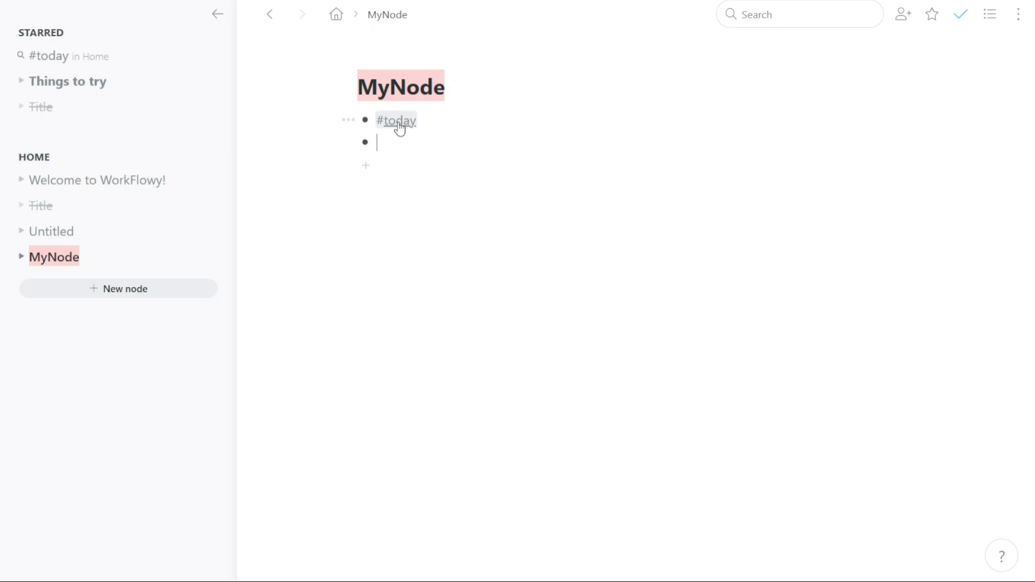
pyautogui.write('#')
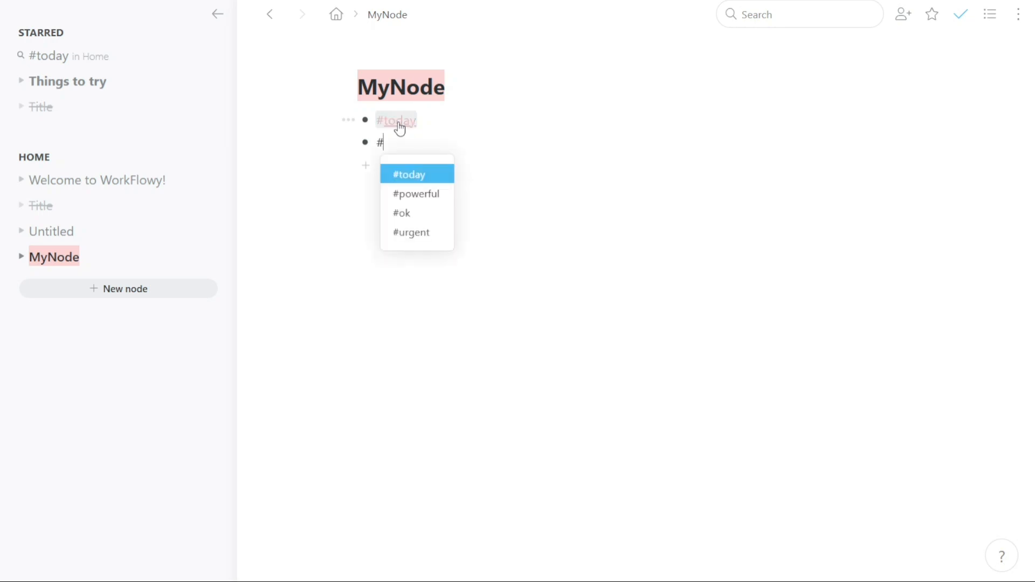
pyautogui.click(415, 194)
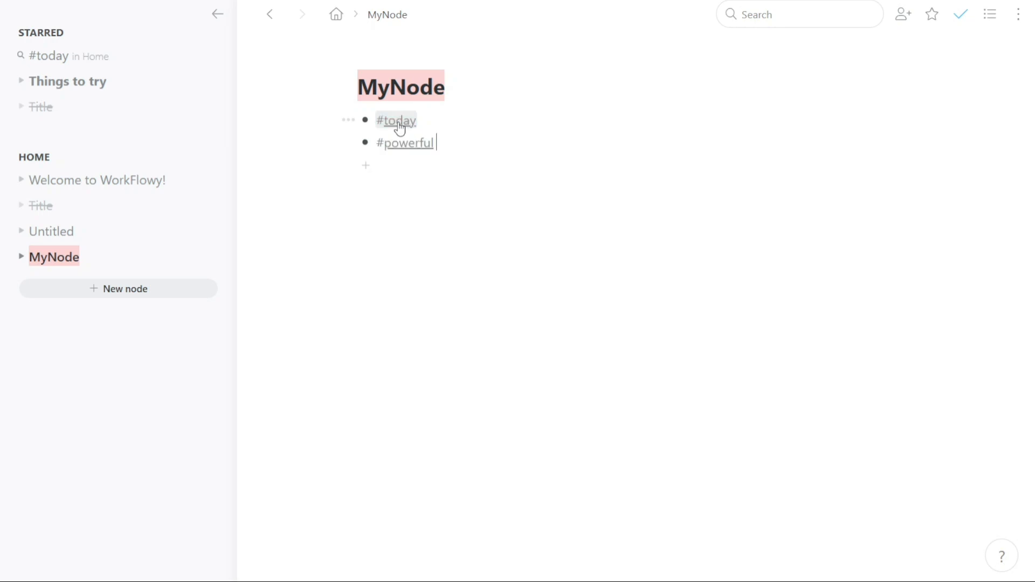
pyautogui.press('enter')
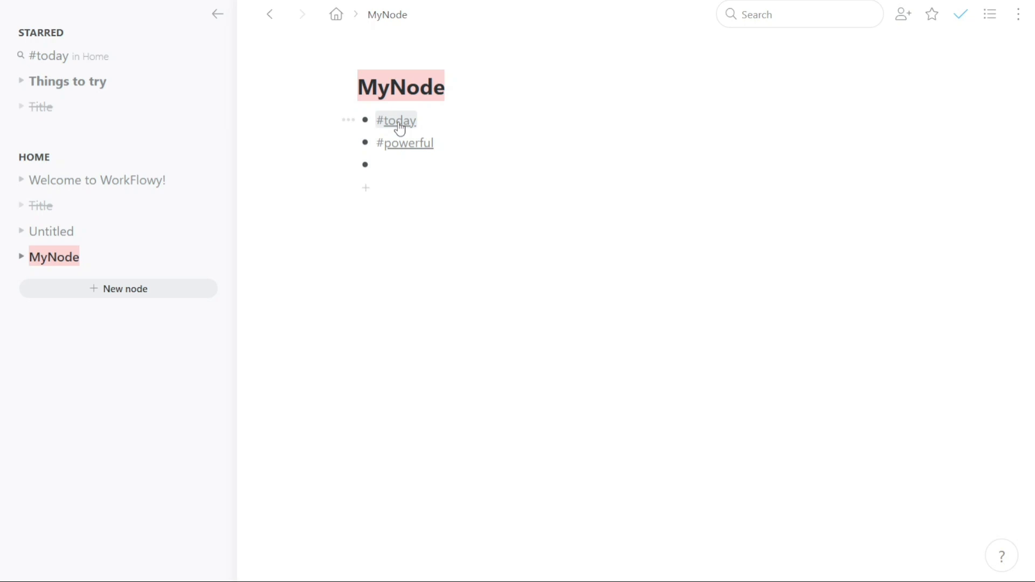
pyautogui.moveTo(397, 121)
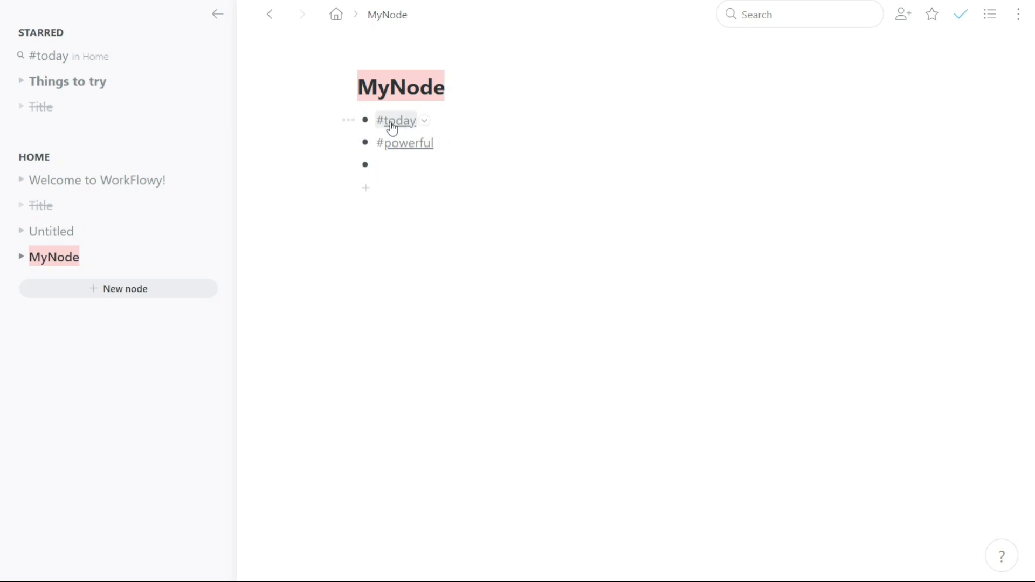
pyautogui.write('@')
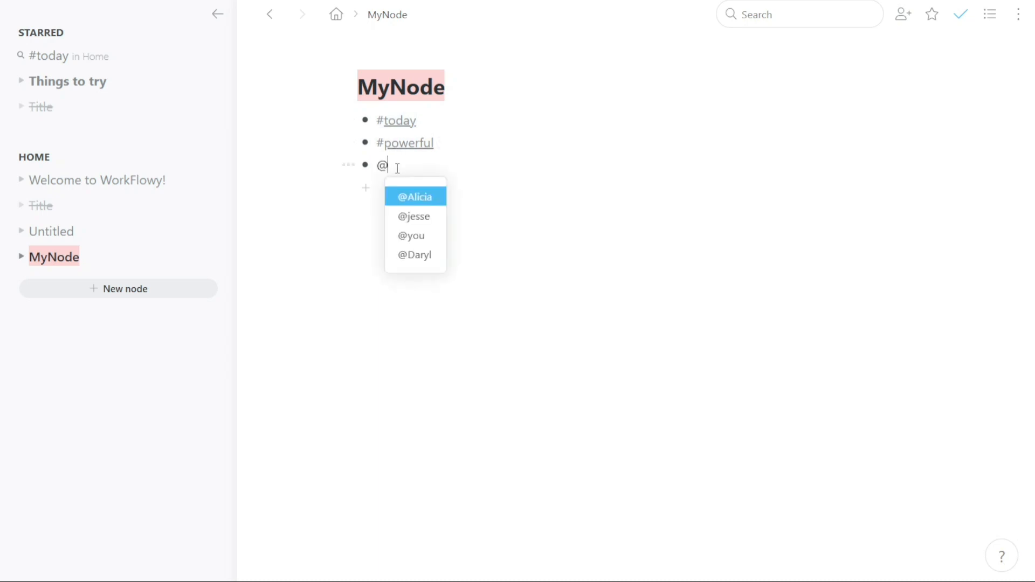
pyautogui.click(414, 216)
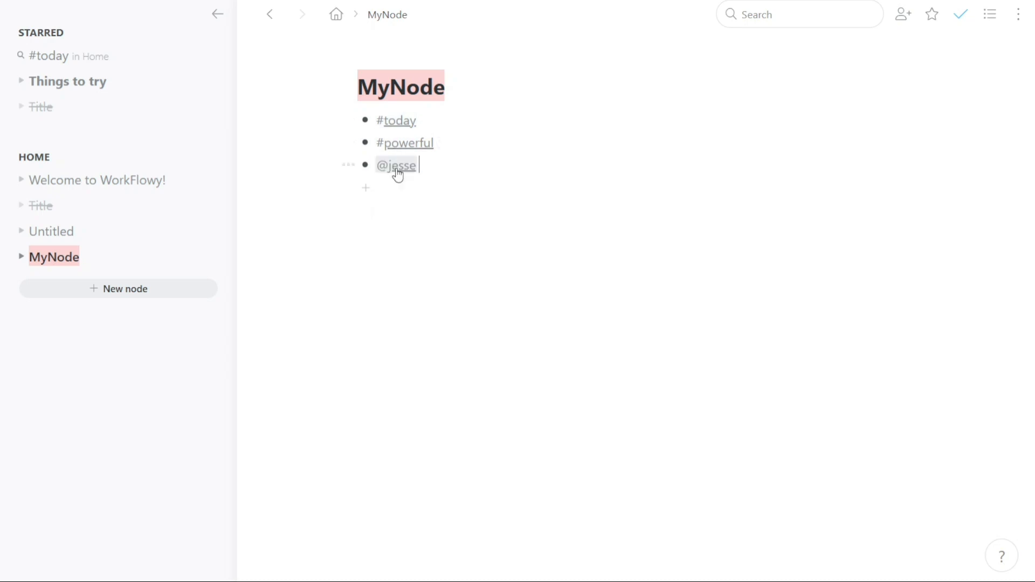
pyautogui.moveTo(467, 183)
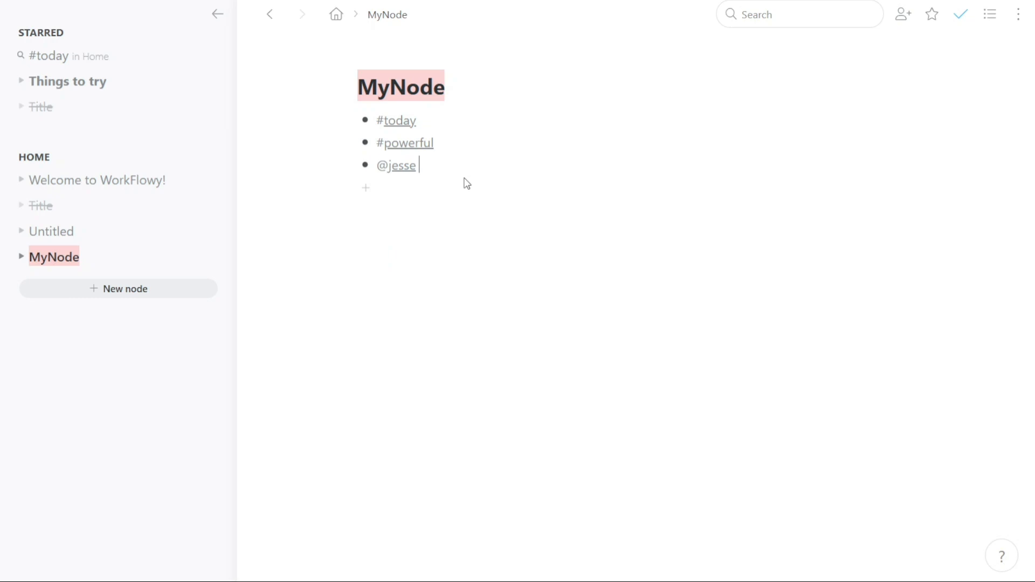
pyautogui.write('@')
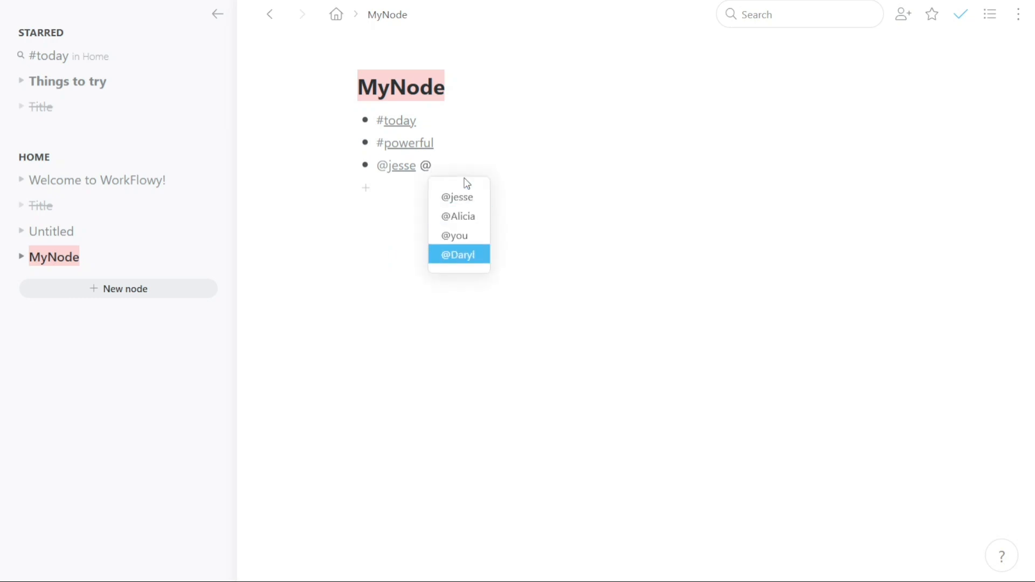
pyautogui.click(457, 254)
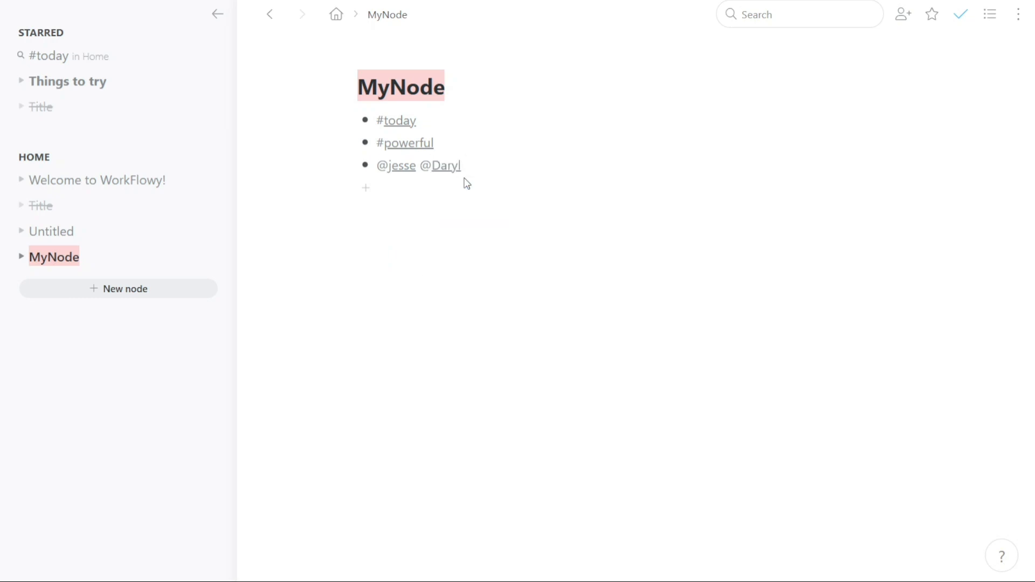
pyautogui.press('enter')
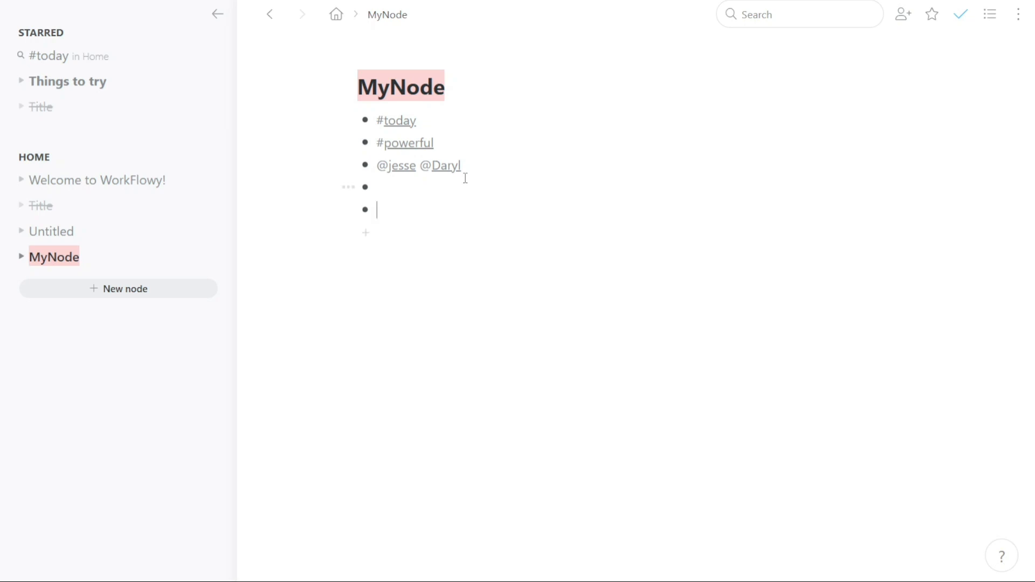
# Step: Convert the empty bullet into a To-do item and add a second to-do below it
pyautogui.write('/')
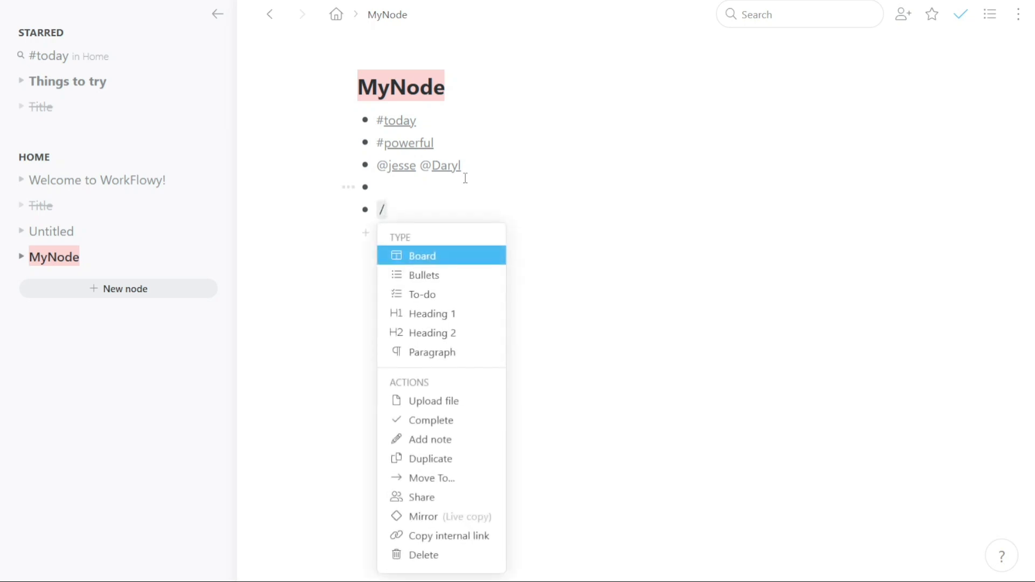
pyautogui.moveTo(400, 214)
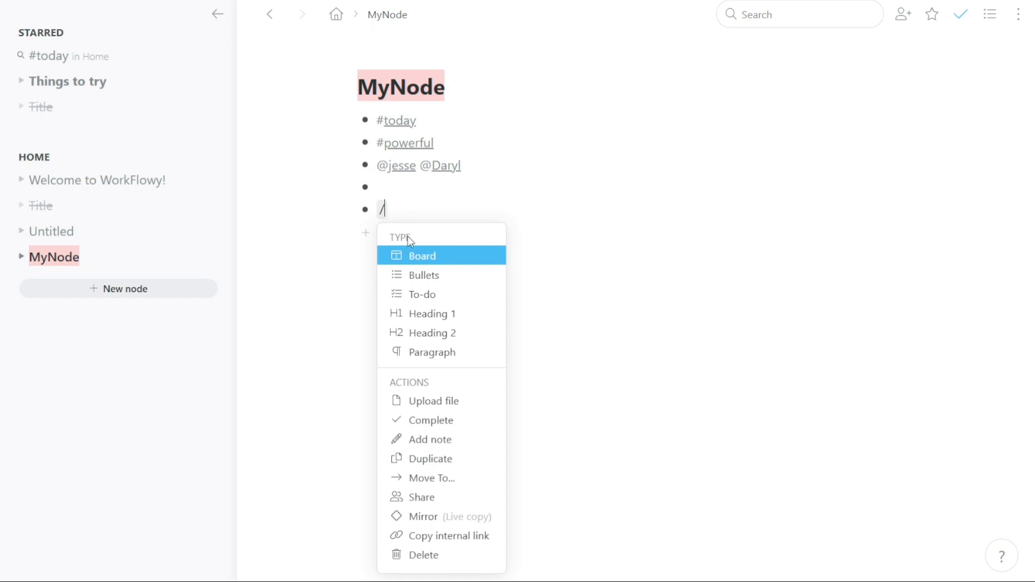
pyautogui.click(422, 294)
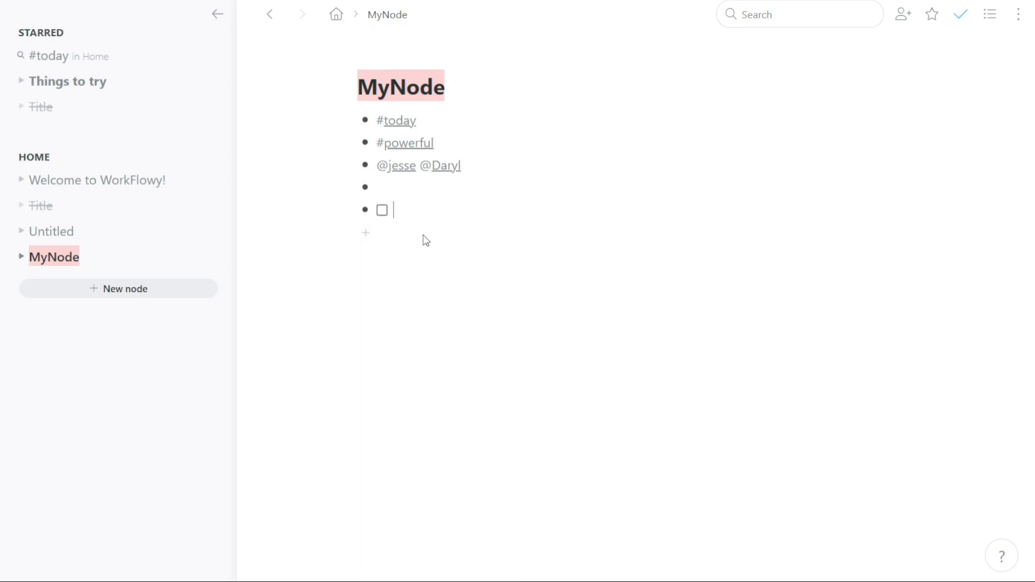
pyautogui.press('enter')
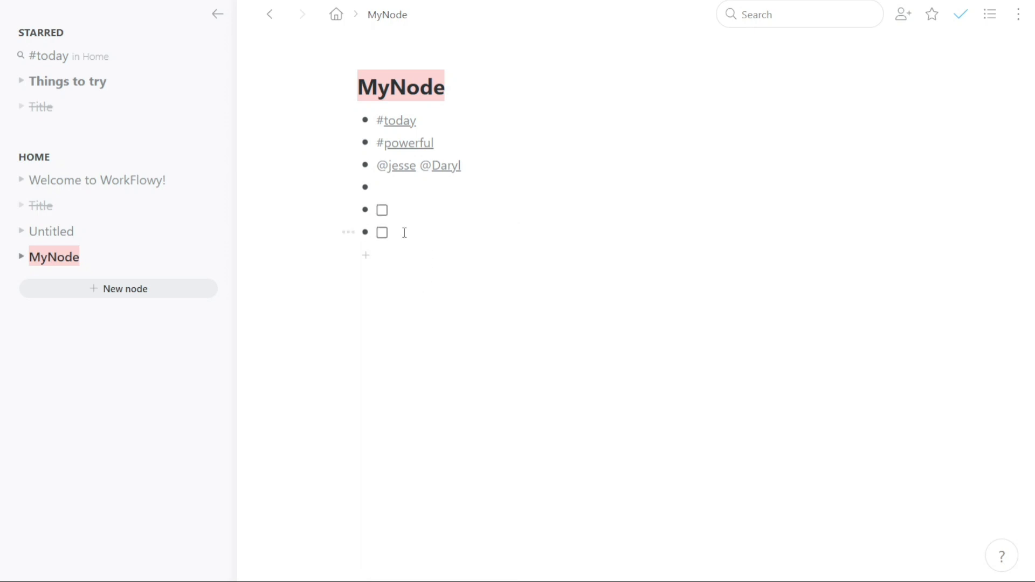
pyautogui.write('/')
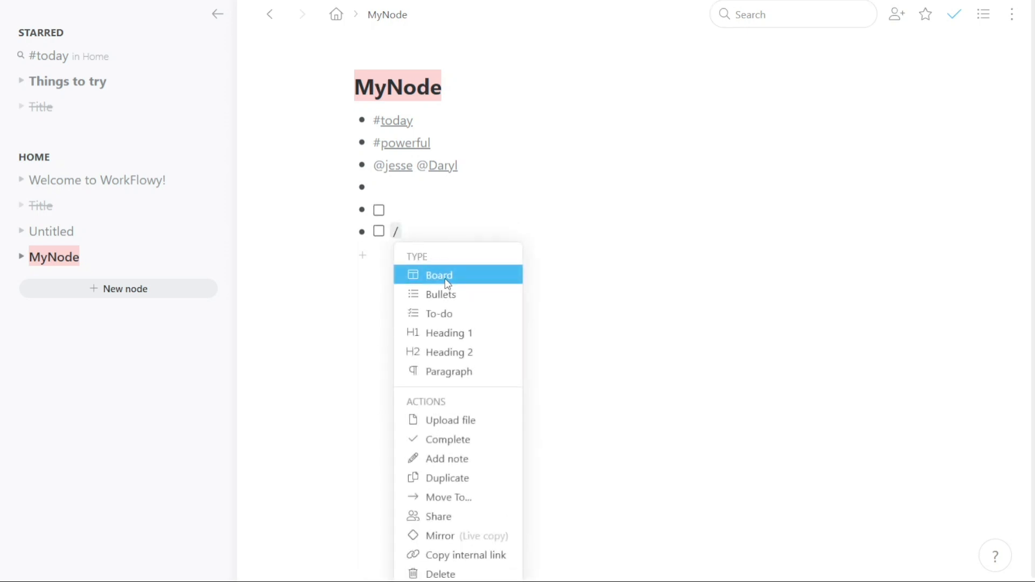
pyautogui.moveTo(450, 314)
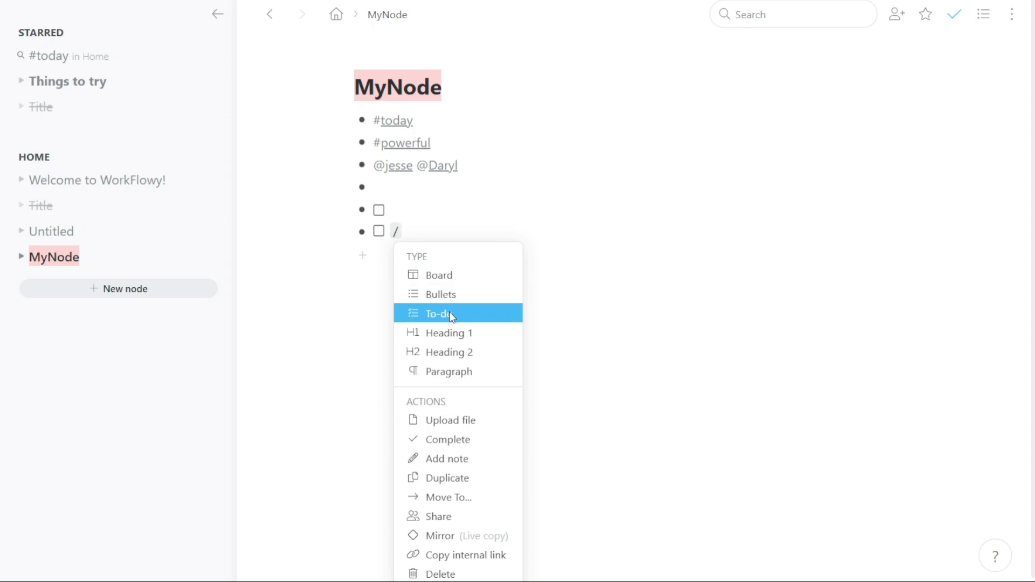
pyautogui.moveTo(458, 574)
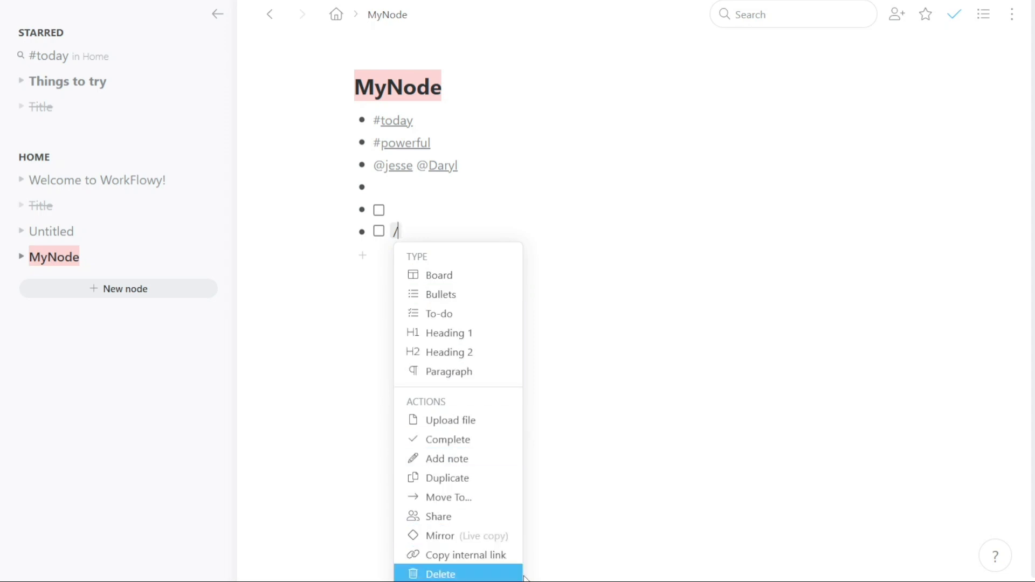
pyautogui.moveTo(465, 241)
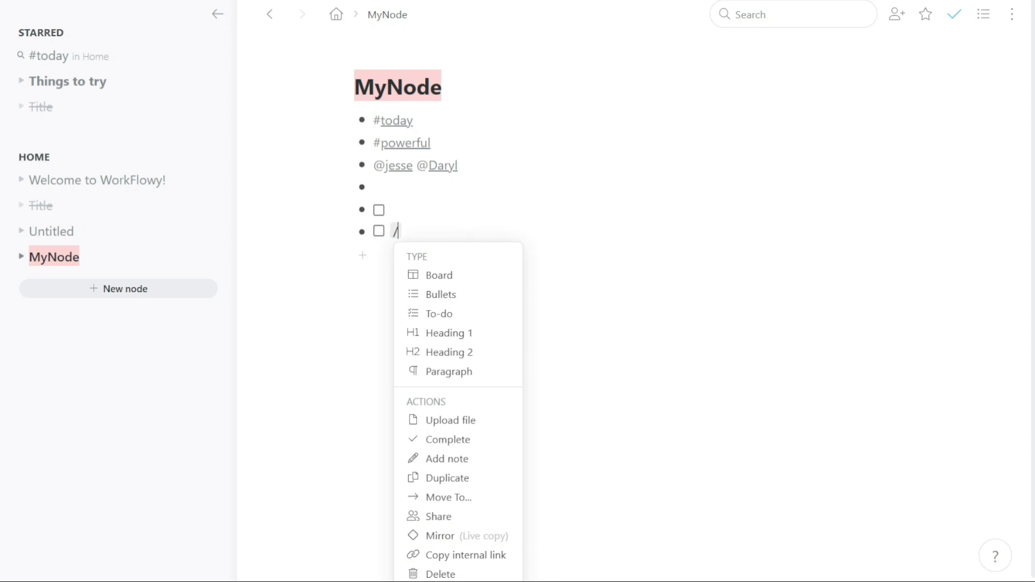
# Step: Show MyNode as a board with #today, #powerful and mention columns, then switch back to Bullets
pyautogui.click(983, 14)
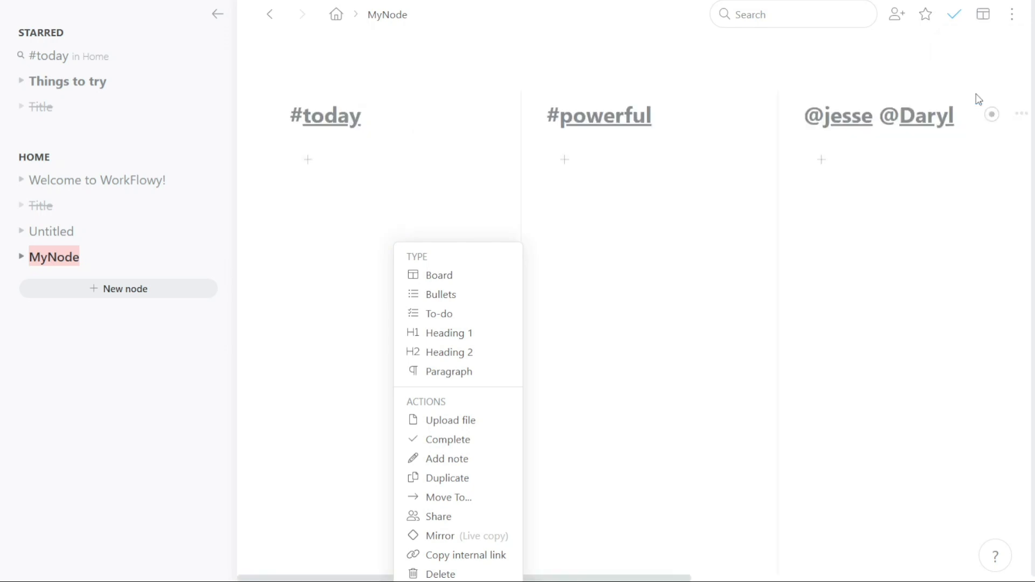
pyautogui.click(984, 14)
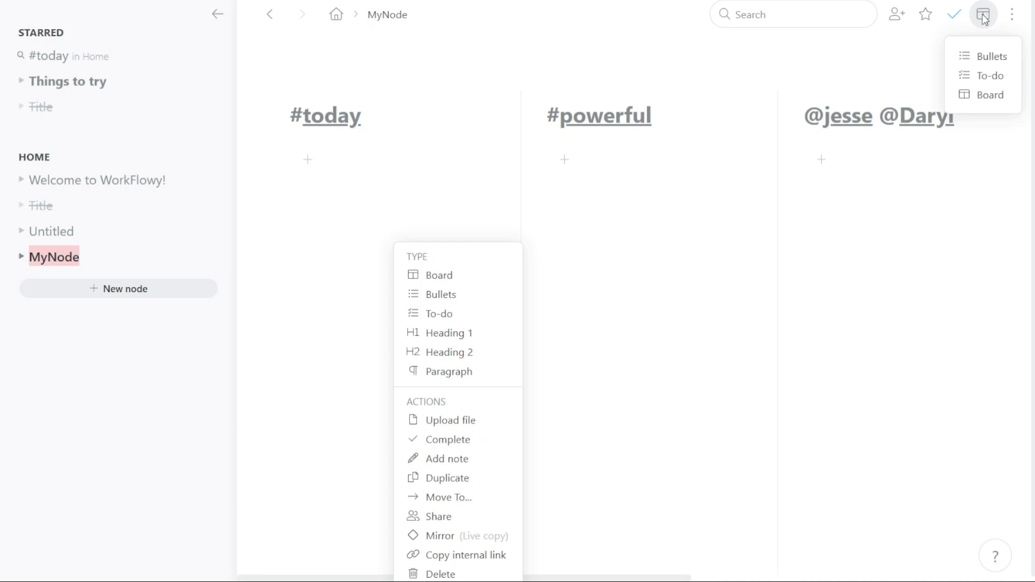
pyautogui.moveTo(989, 76)
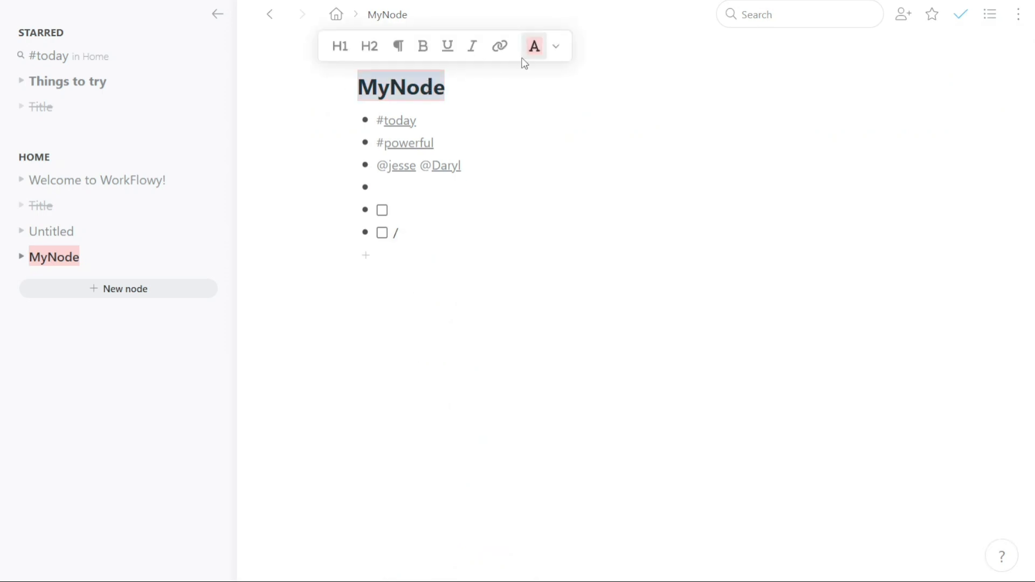
# Step: Apply the yellow highlight to the MyNode title, then visit Welcome to WorkFlowy! and return
pyautogui.click(533, 46)
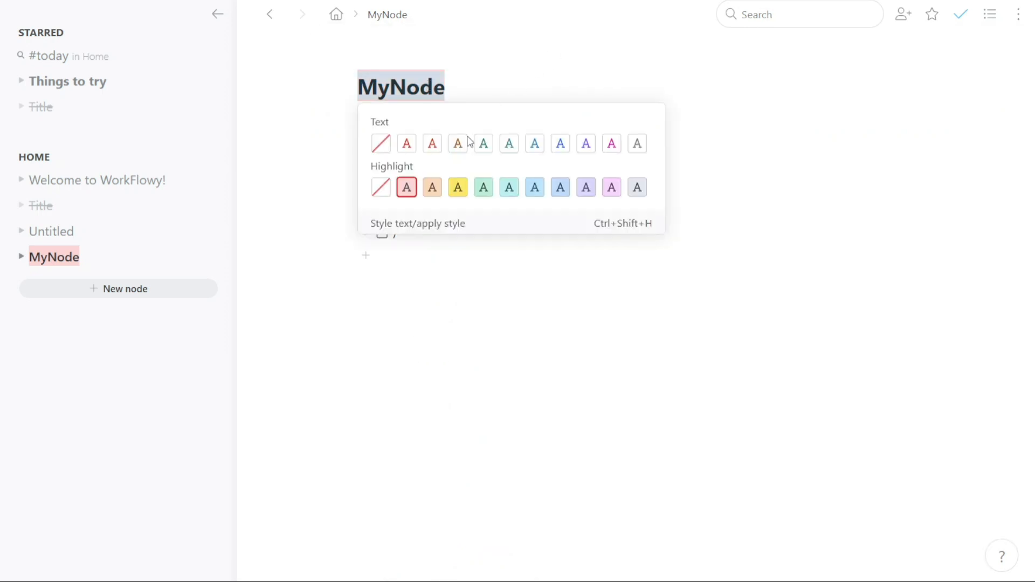
pyautogui.moveTo(456, 187)
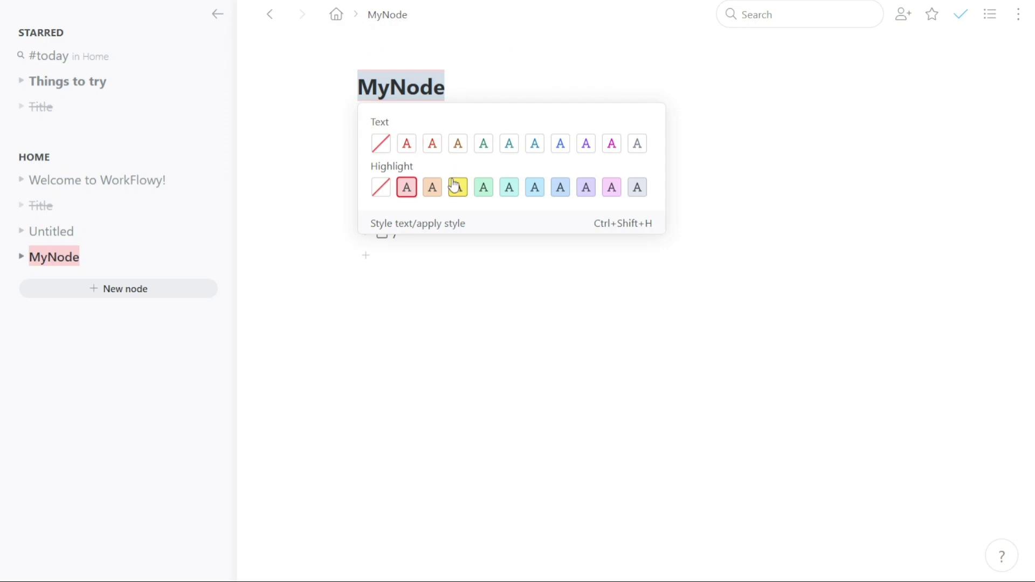
pyautogui.click(458, 187)
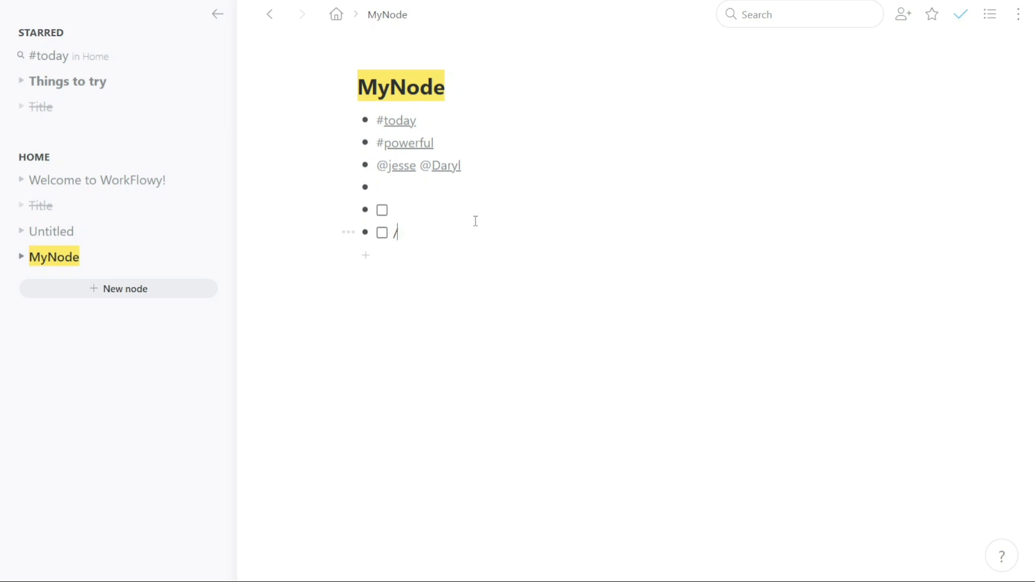
pyautogui.moveTo(97, 179)
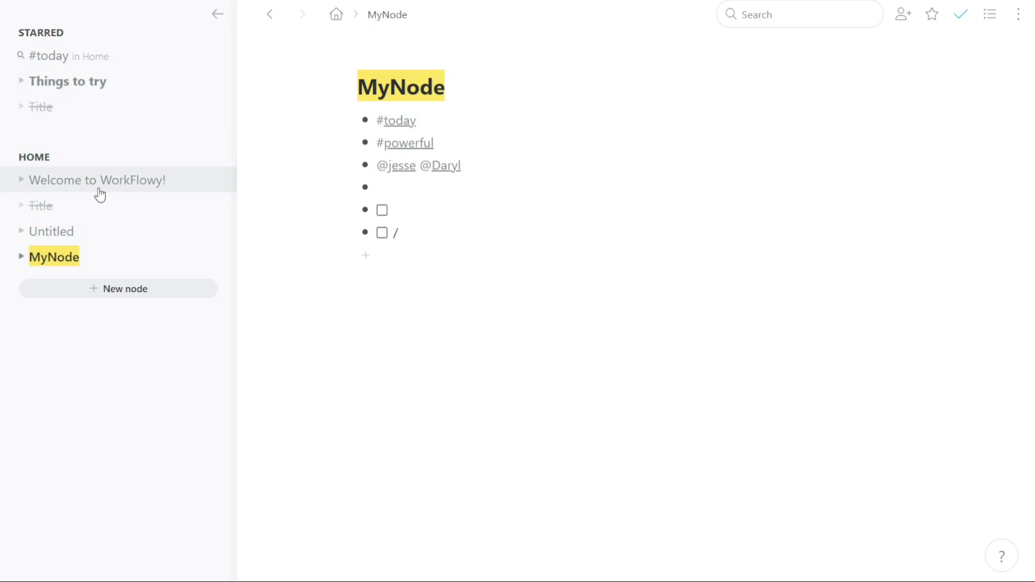
pyautogui.click(97, 180)
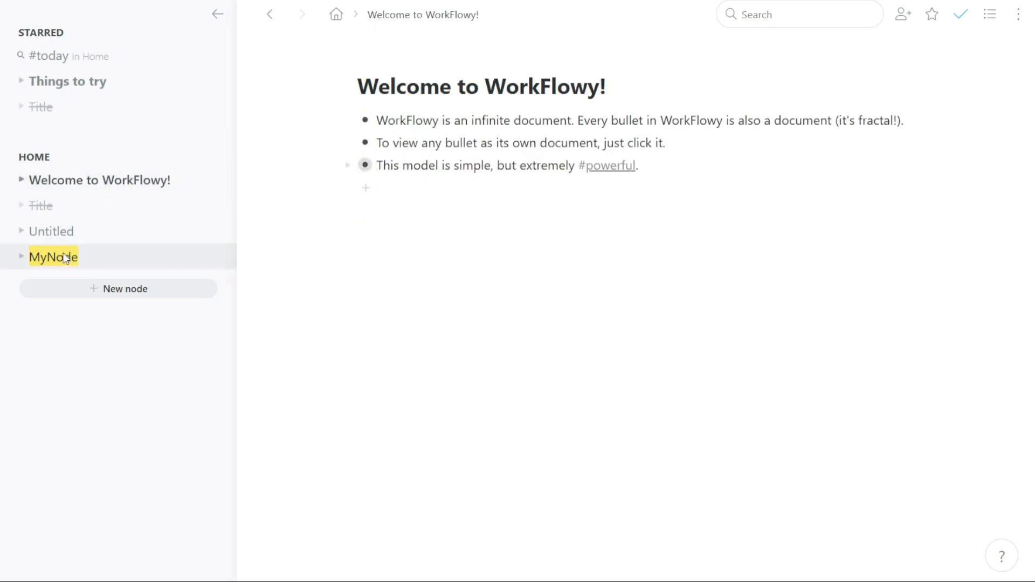
pyautogui.click(53, 257)
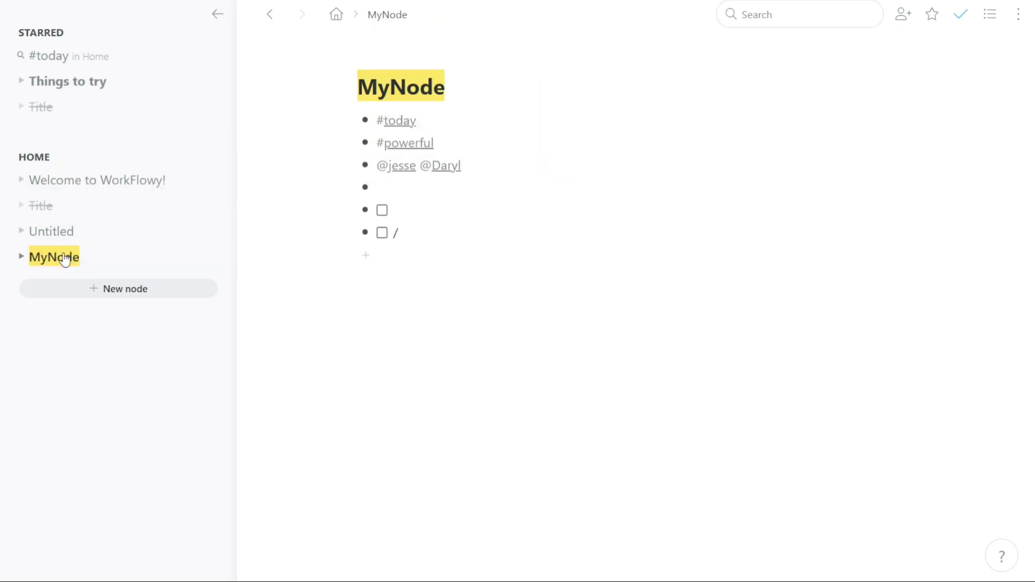